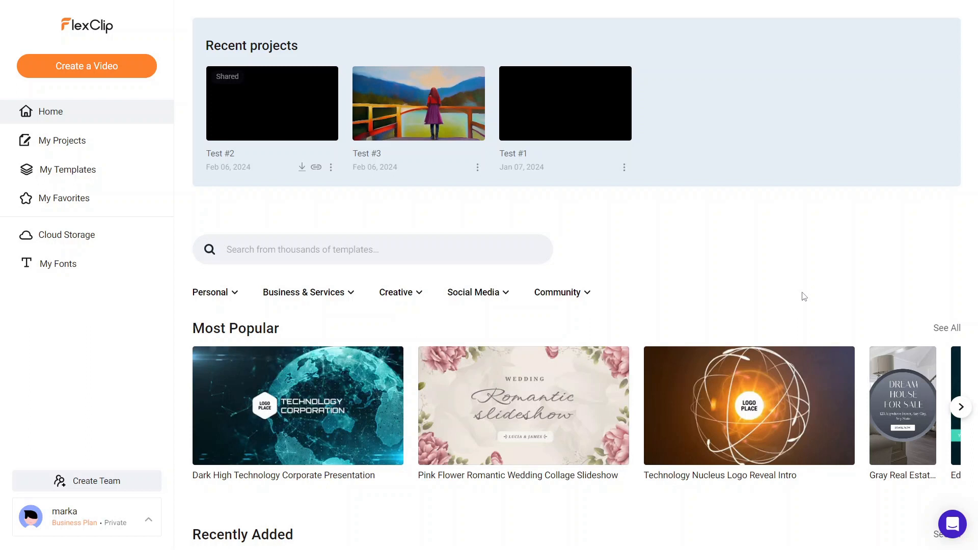
mouse_move(272, 103)
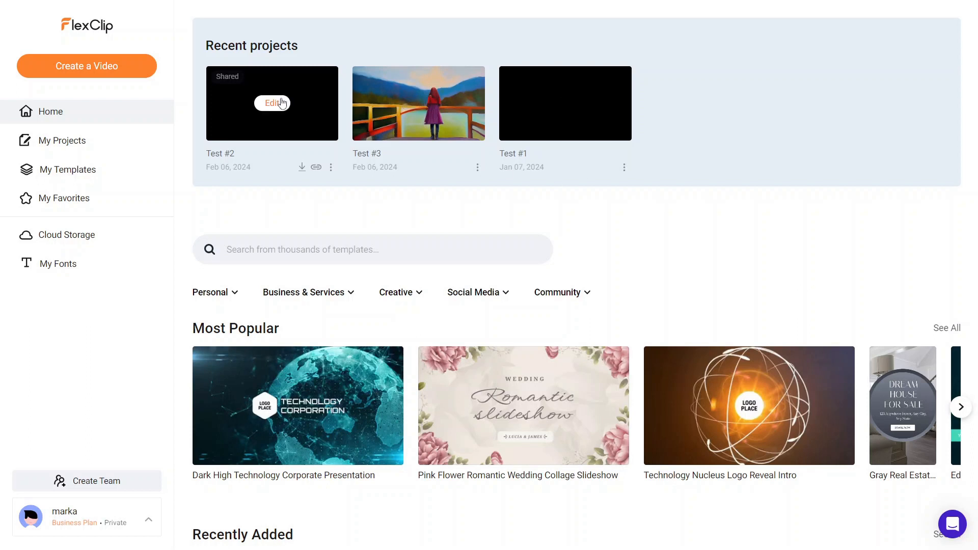
- Open the Test #2 project from Recent projects in the editor
click(271, 103)
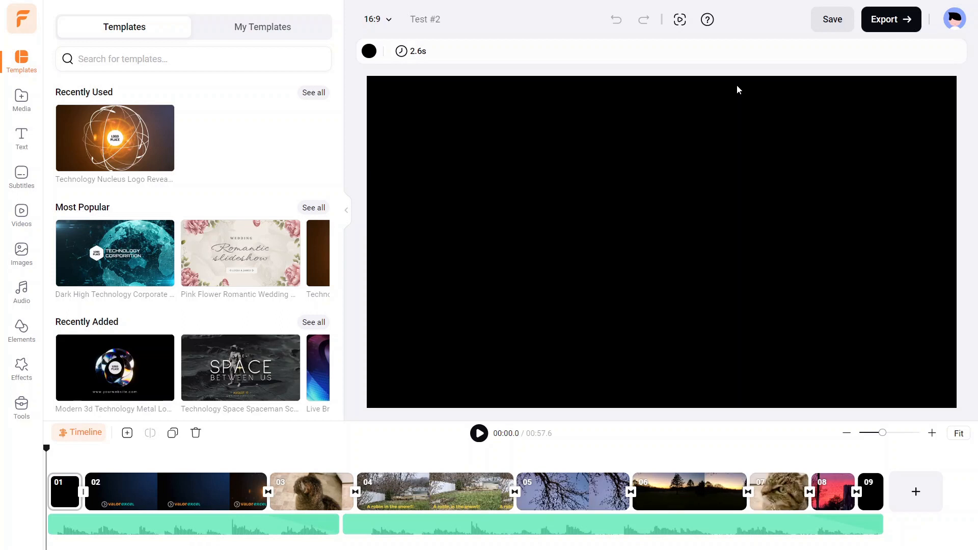
- Select scene 04, the 'A robin in the snow!!!' clip, to preview it
click(831, 19)
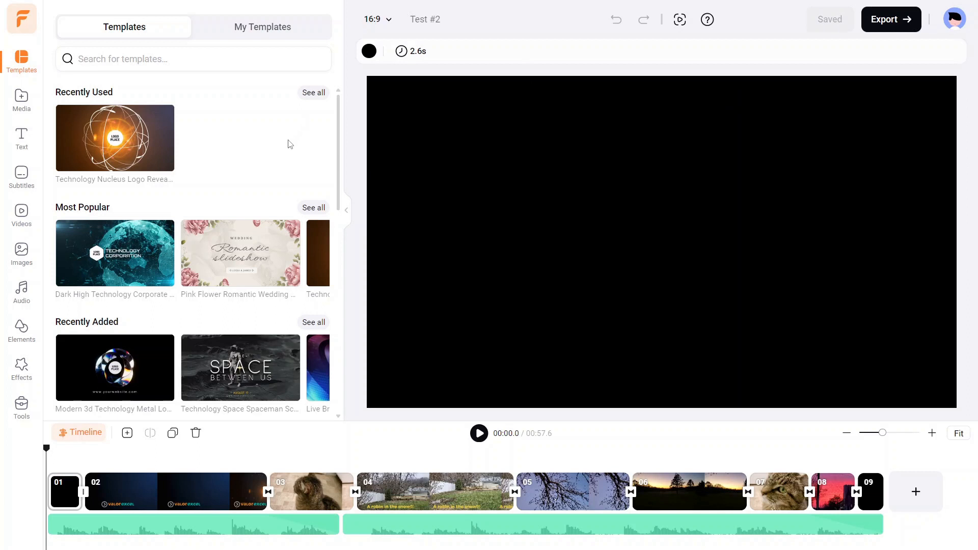
mouse_move(252, 92)
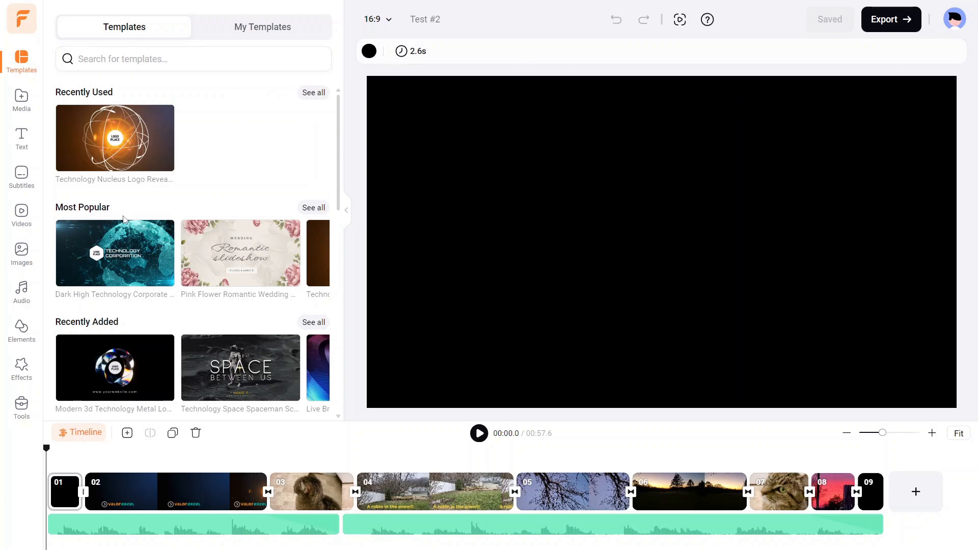
mouse_move(210, 242)
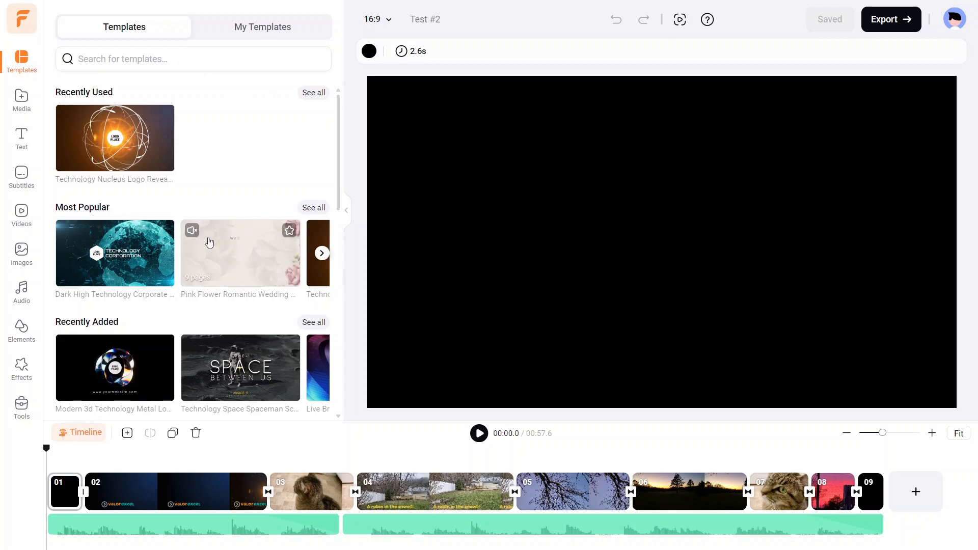
mouse_move(32, 135)
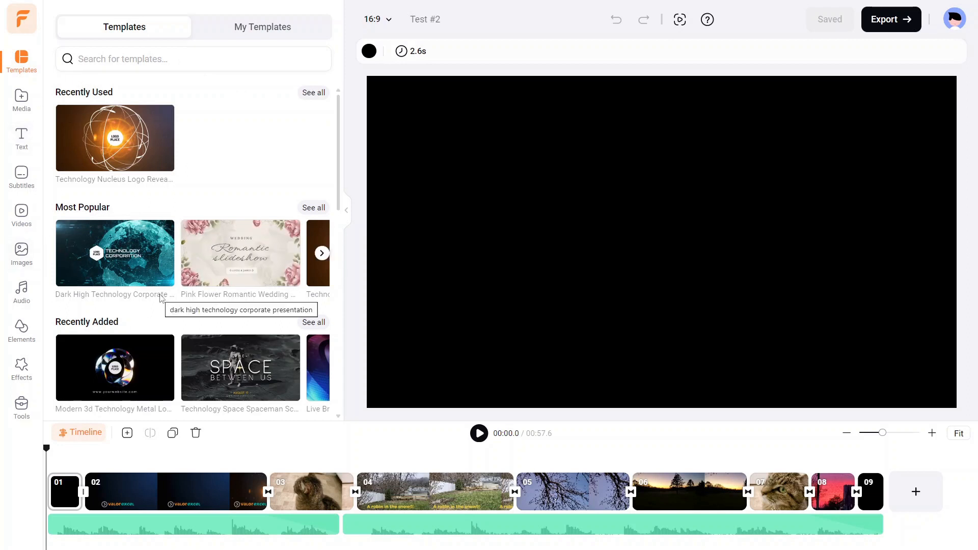
click(372, 491)
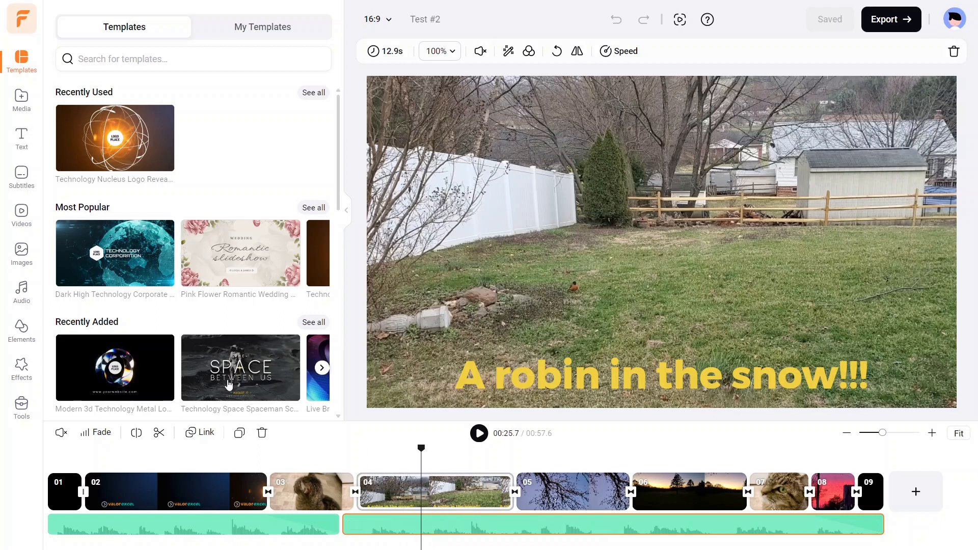
mouse_move(115, 253)
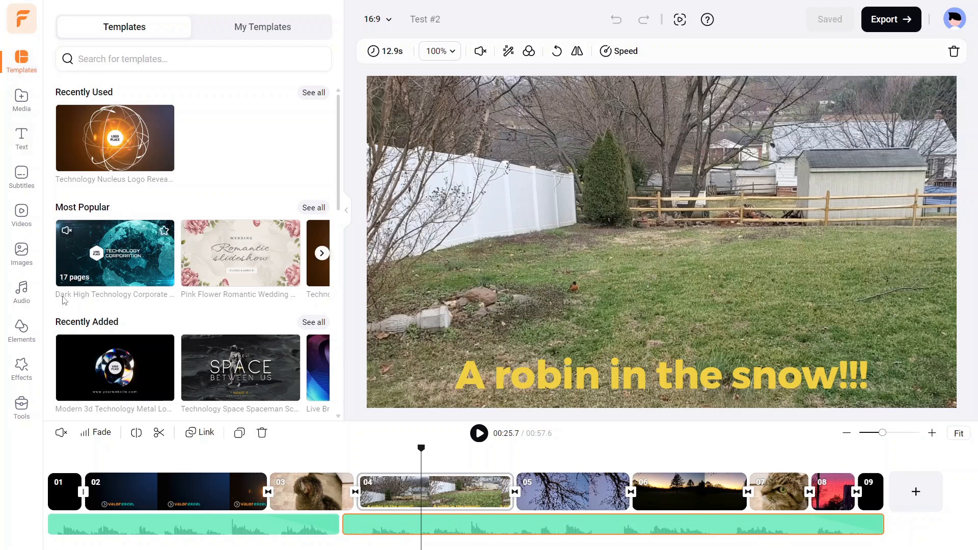
- Show the Tools panel listing AI-powered and recording tools
click(22, 404)
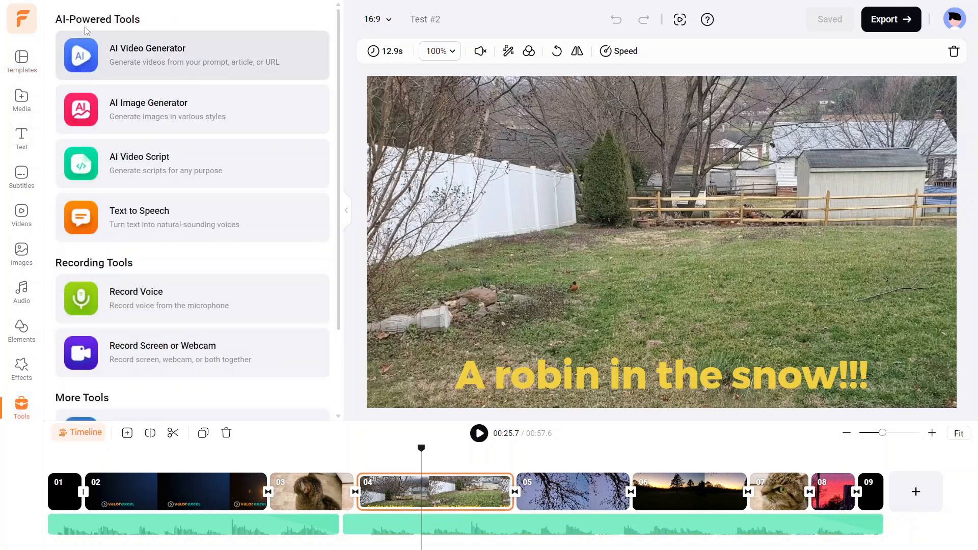
mouse_move(74, 274)
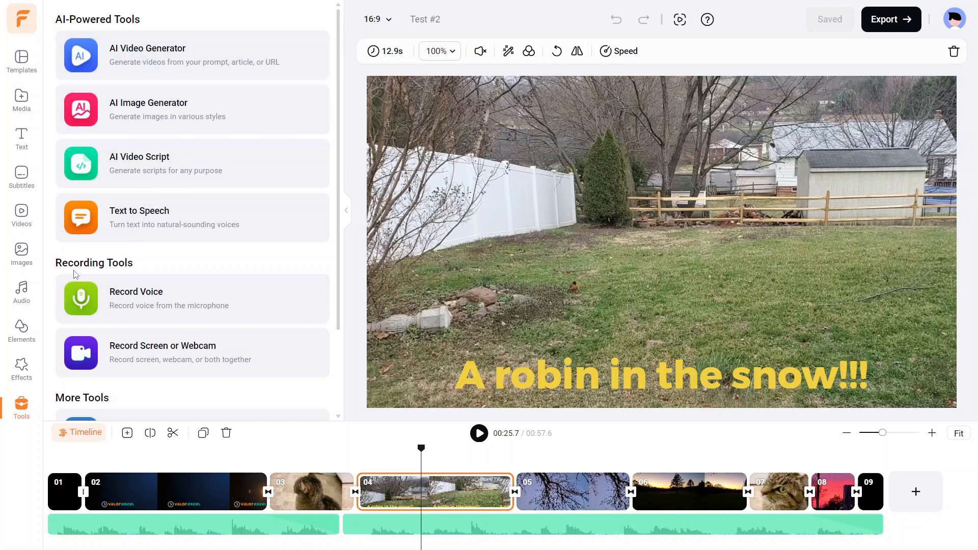
mouse_move(110, 268)
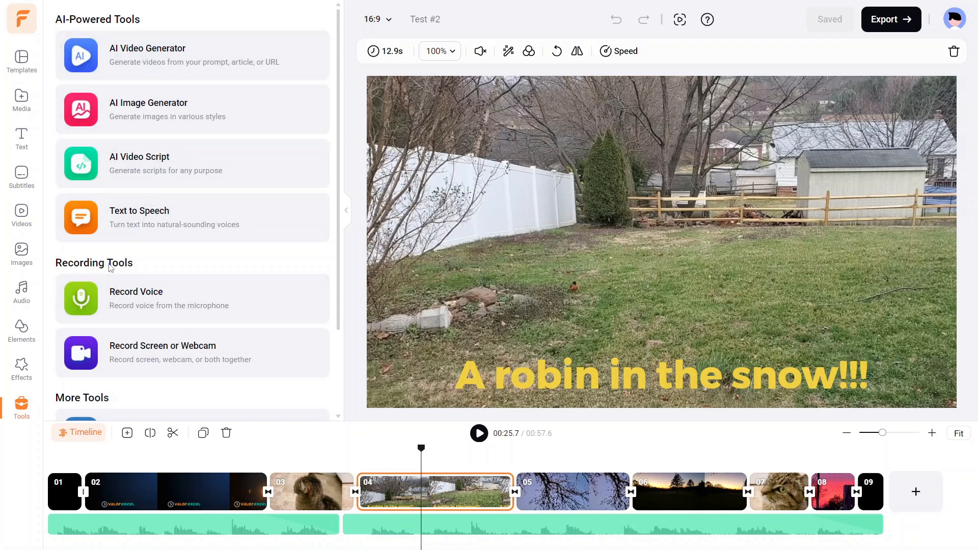
mouse_move(81, 299)
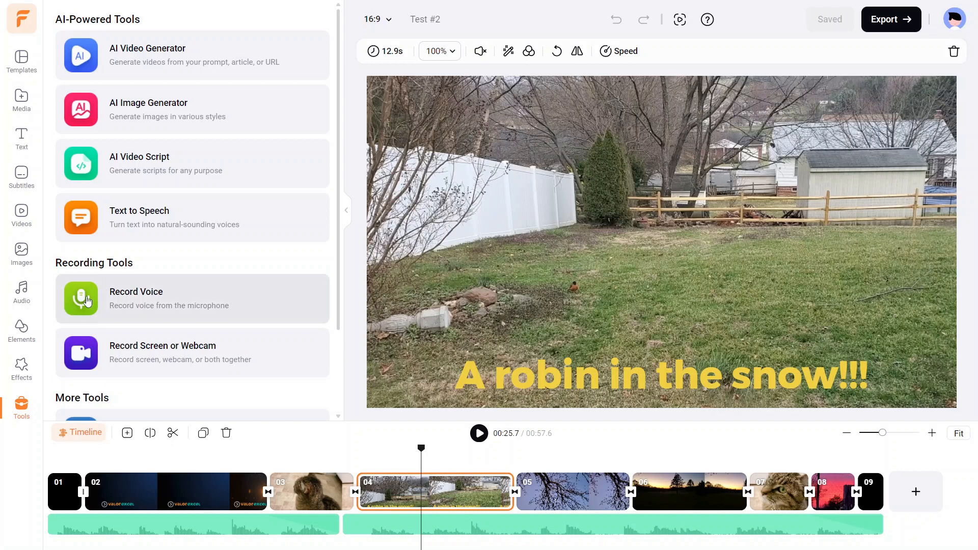
mouse_move(115, 296)
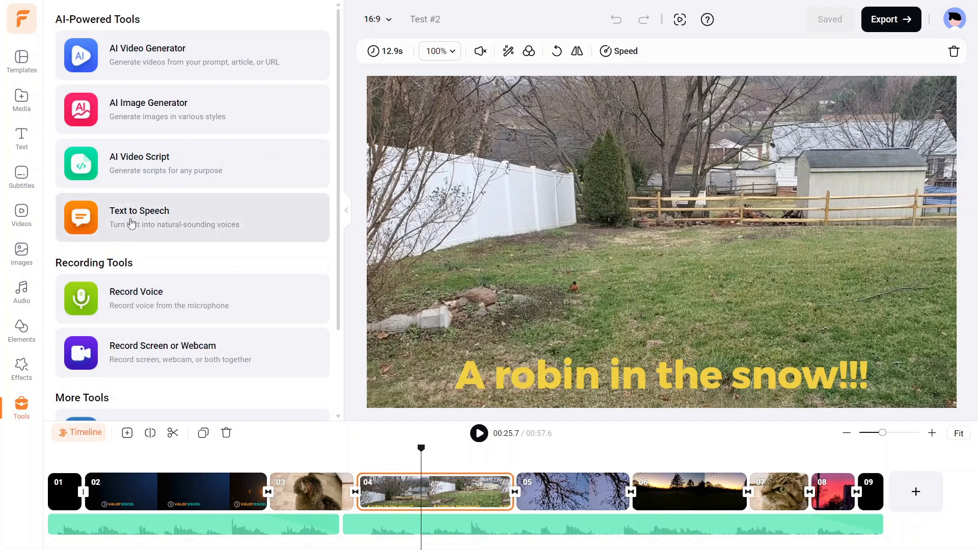
- Bring up the Text to Speech tool with its language, voice and text settings
click(192, 217)
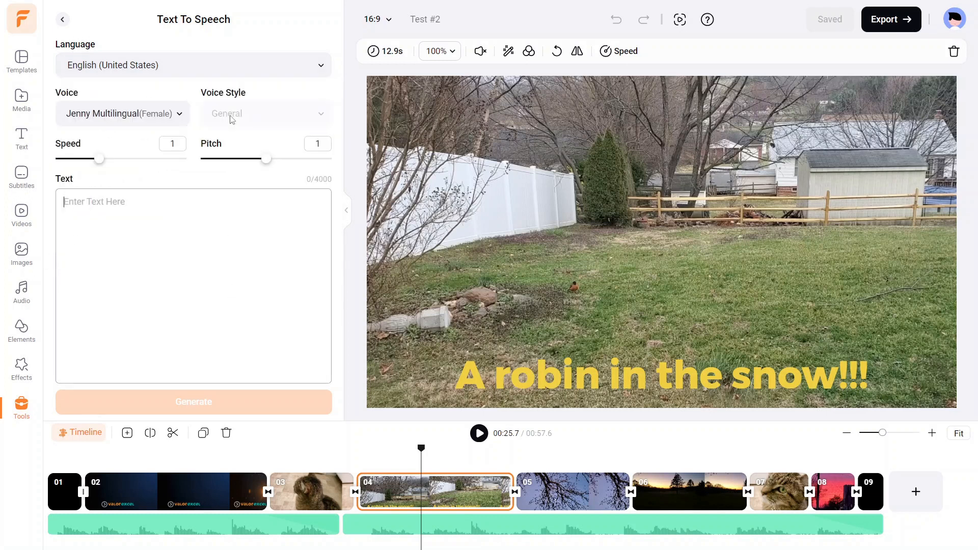
mouse_move(74, 96)
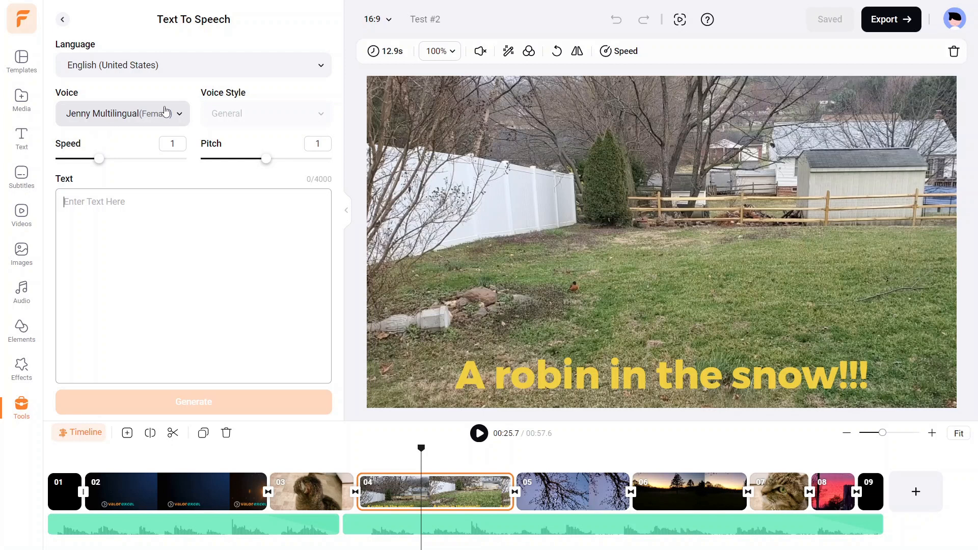
mouse_move(191, 105)
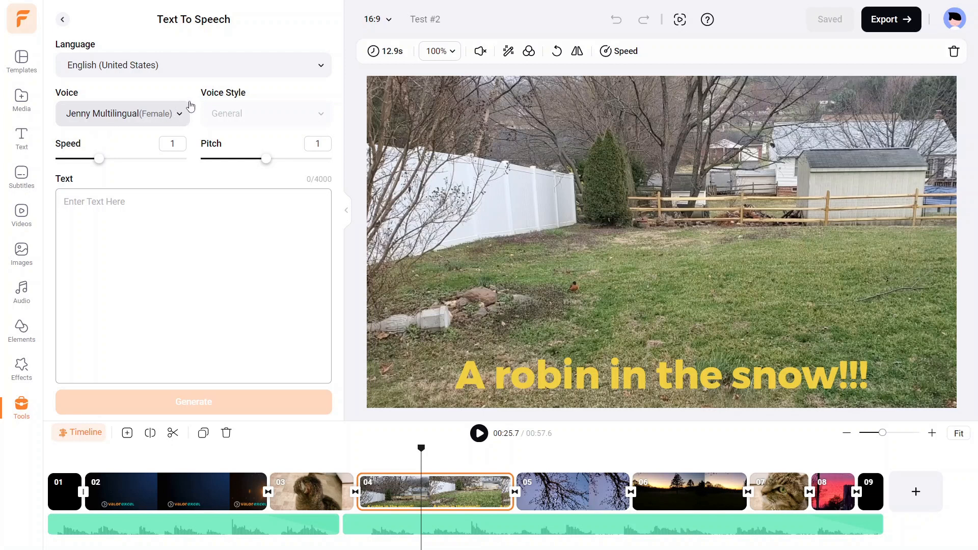
mouse_move(316, 110)
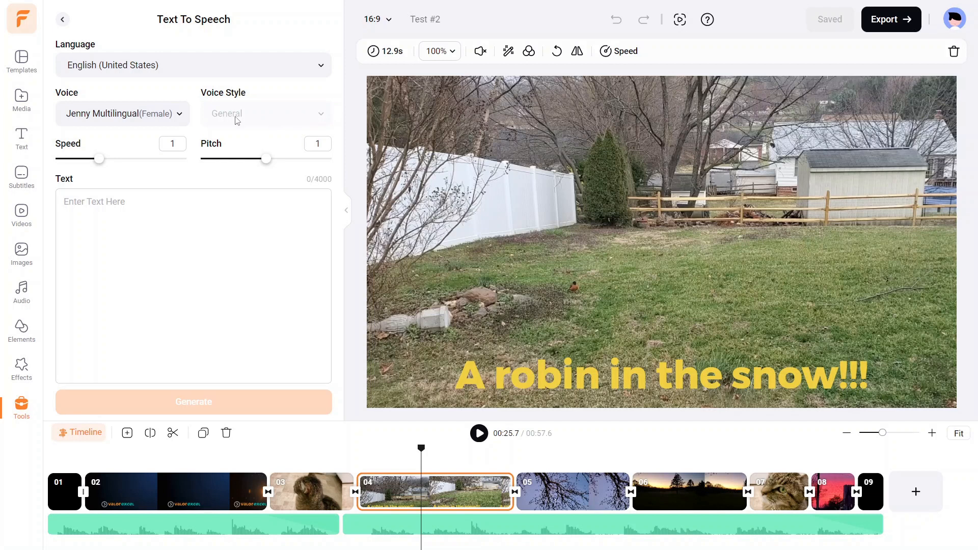
mouse_move(132, 113)
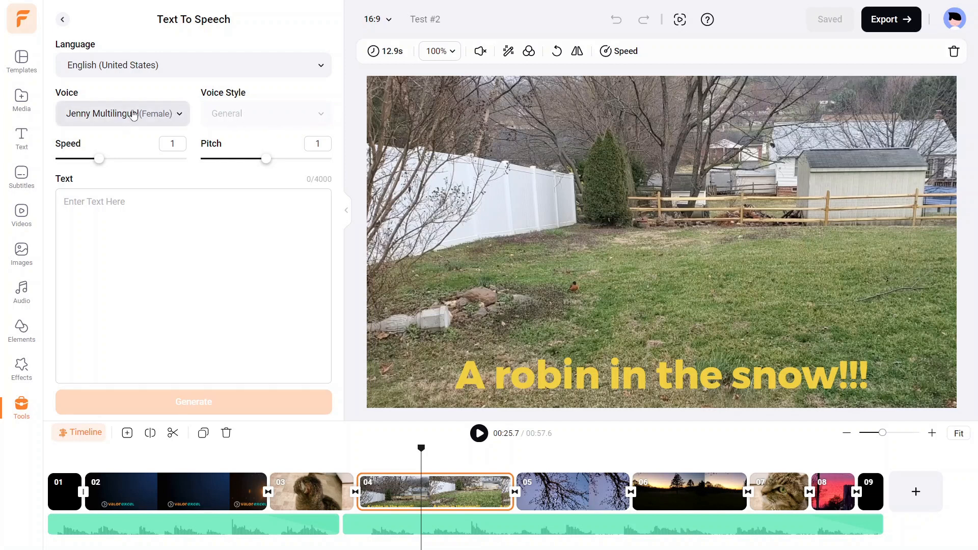
mouse_move(229, 104)
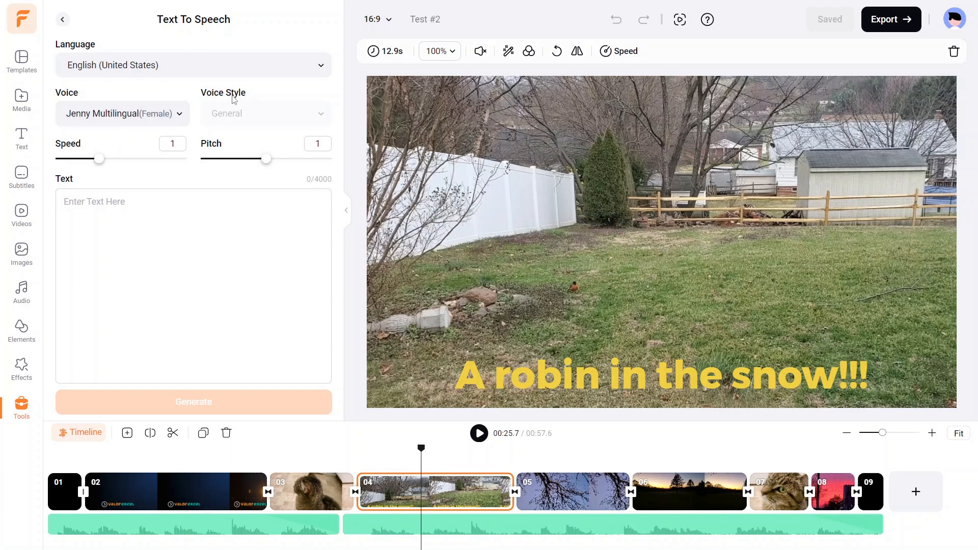
mouse_move(102, 142)
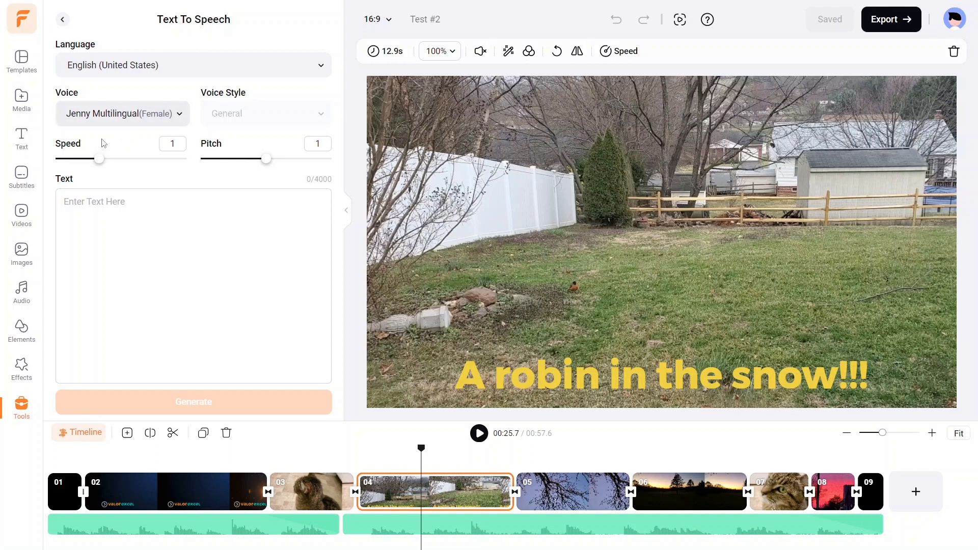
mouse_move(159, 151)
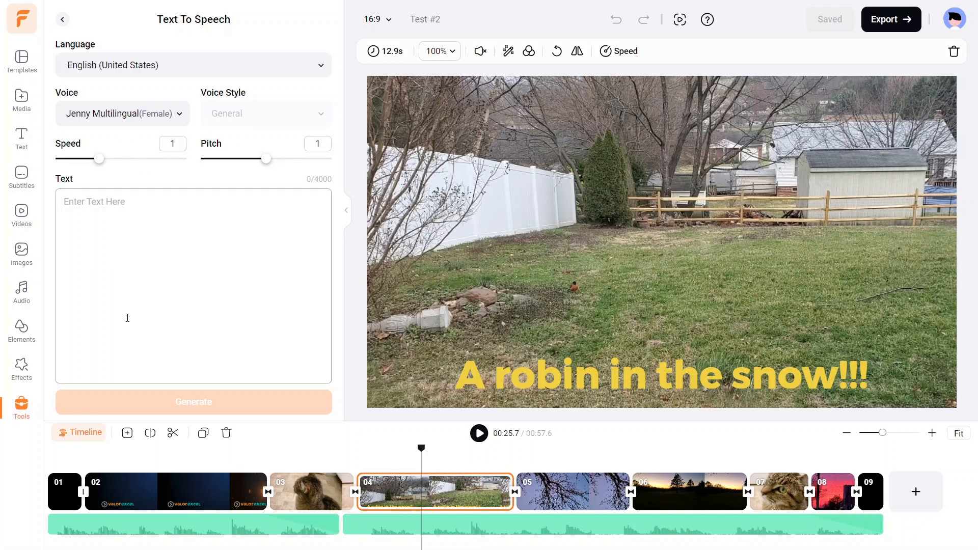
mouse_move(168, 188)
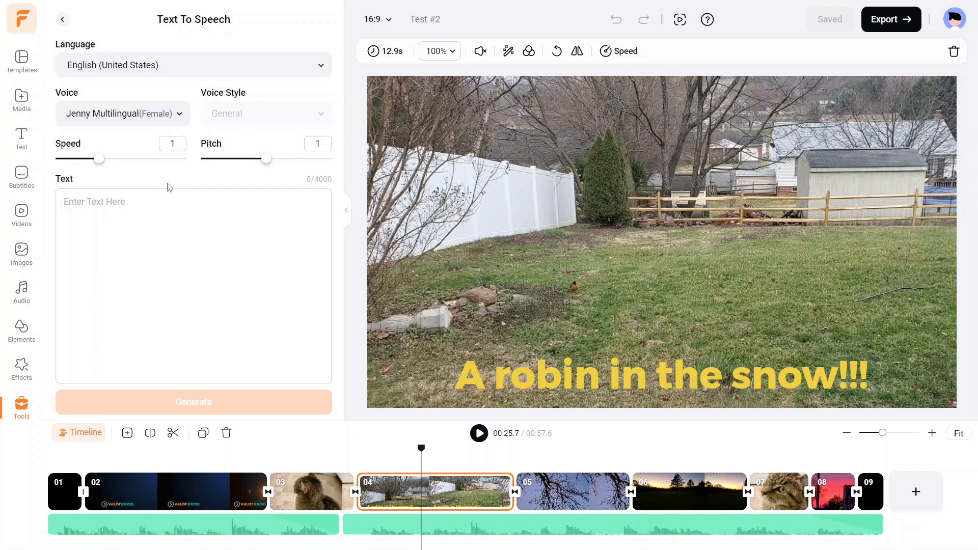
mouse_move(311, 186)
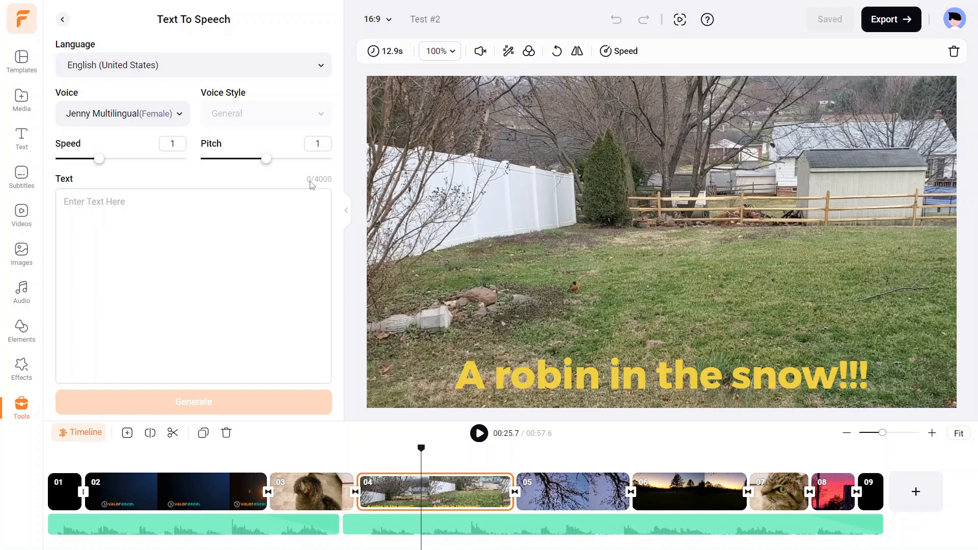
mouse_move(329, 185)
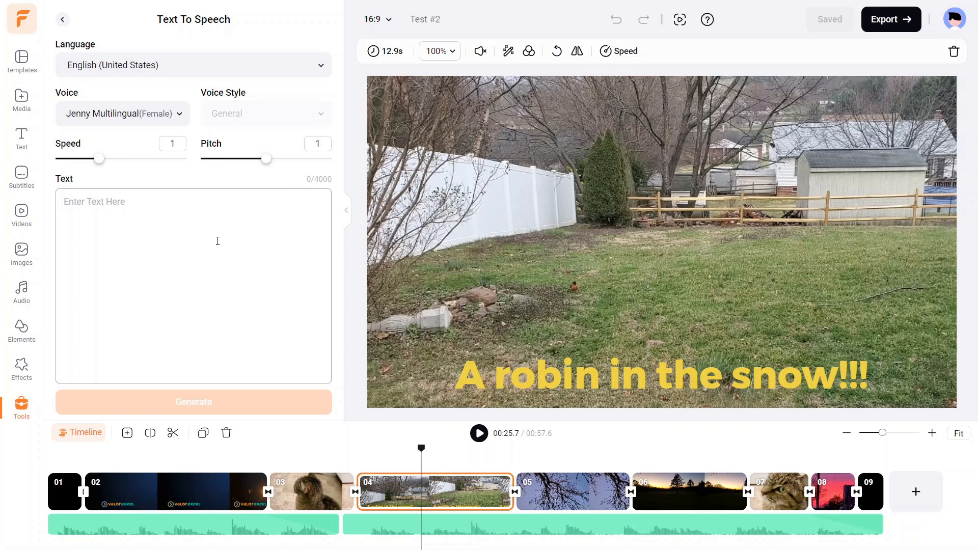
mouse_move(210, 237)
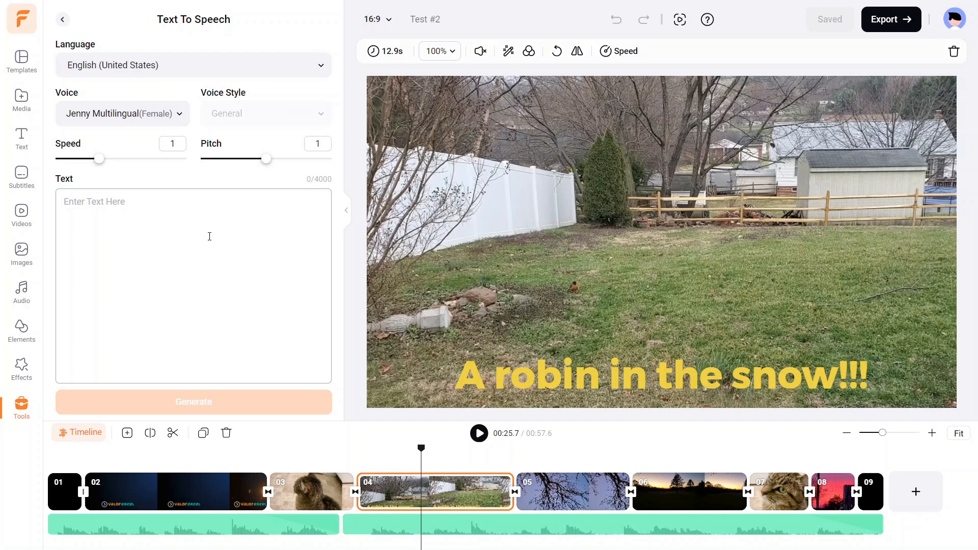
mouse_move(140, 218)
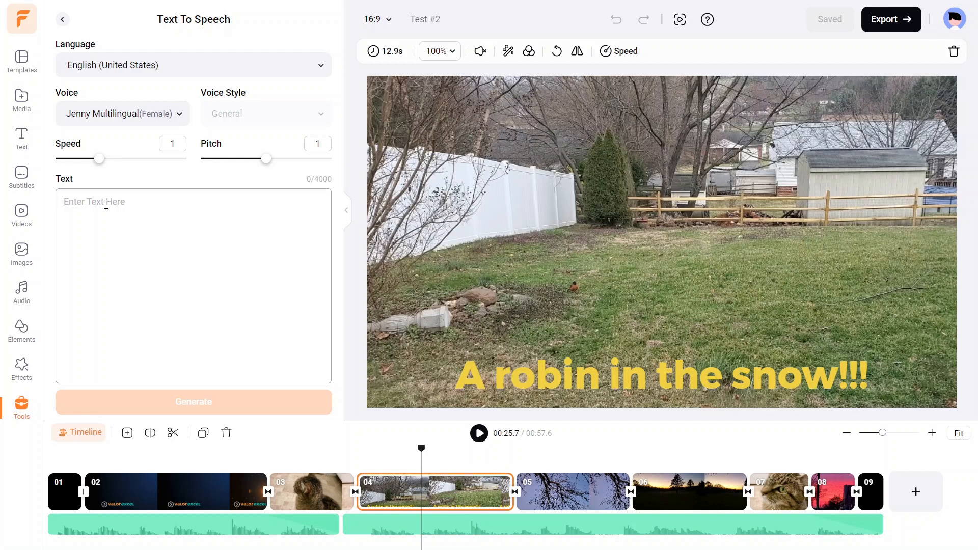
- Generate speech for 'I'm really hoping that this test goes well.'
text(I'm reall)
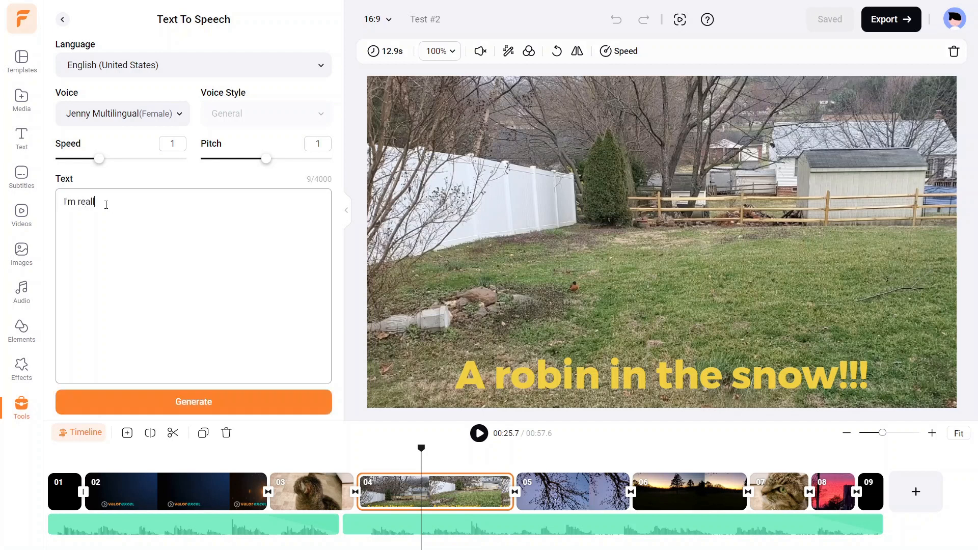
text(y hoping that)
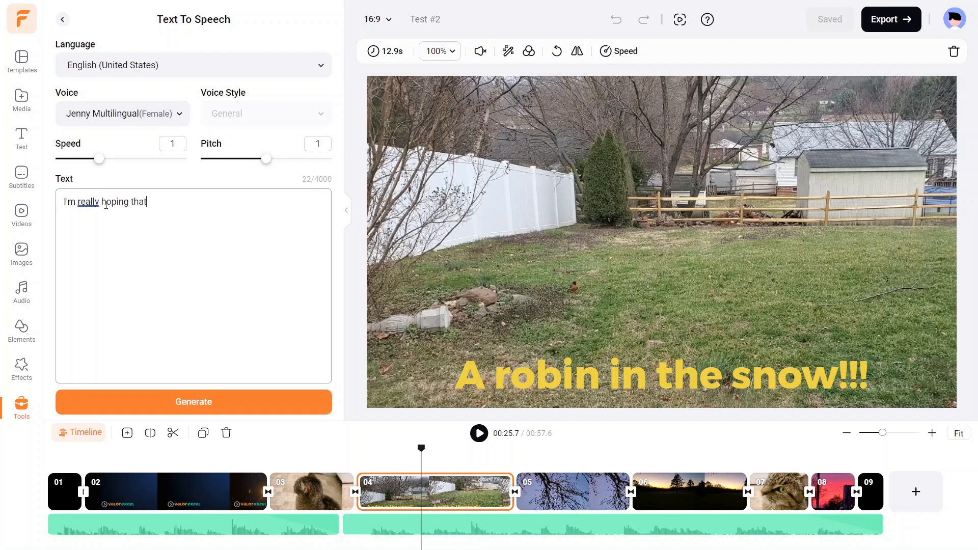
text(this test goes)
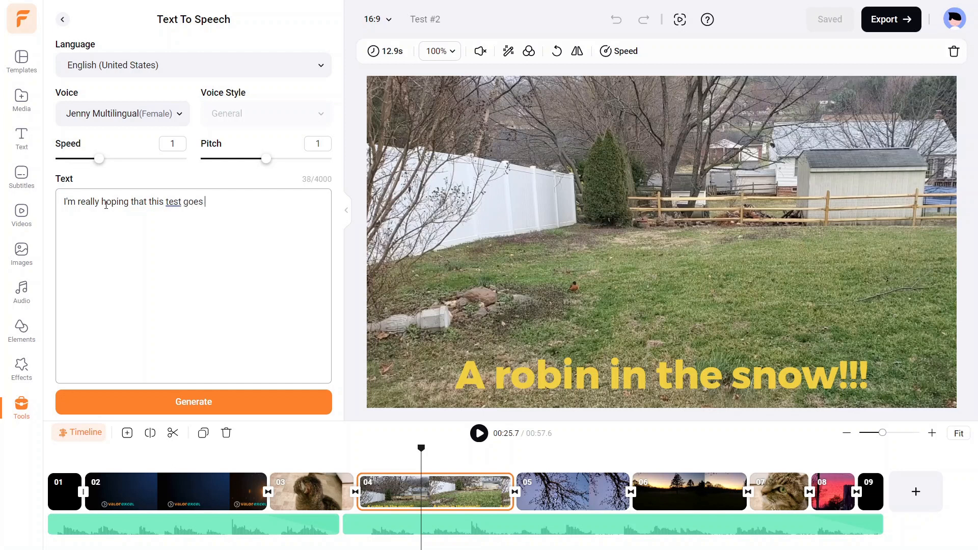
text(well.)
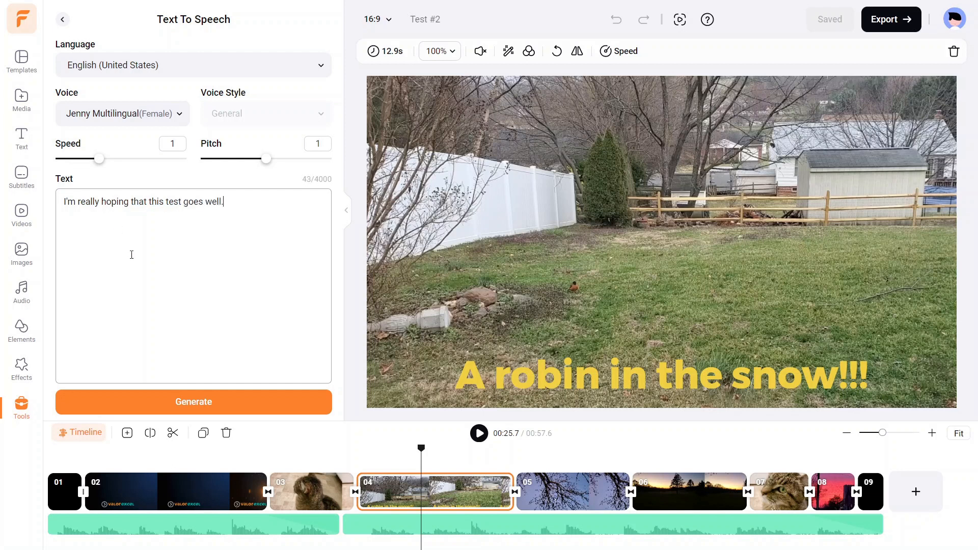
click(193, 402)
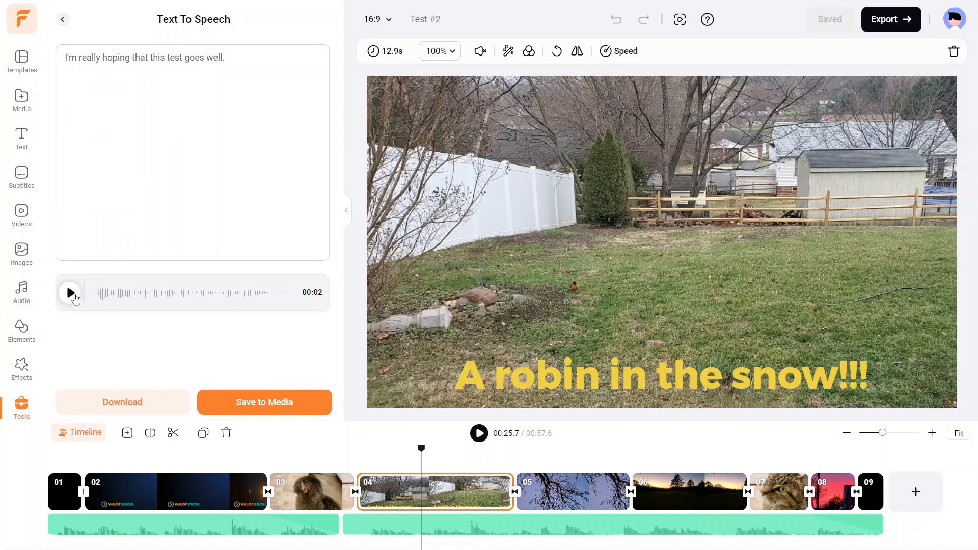
- Play back the generated two-second narration and stop it
click(70, 292)
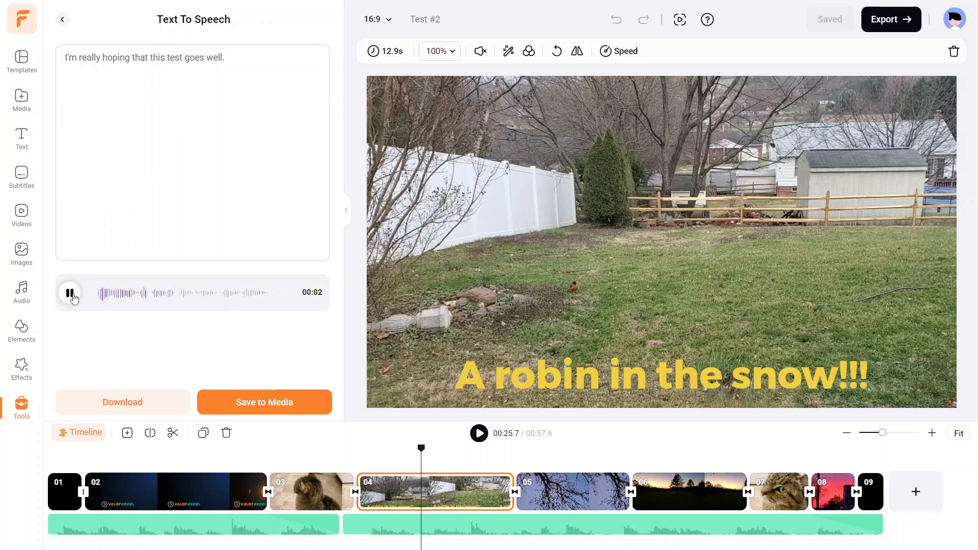
click(70, 293)
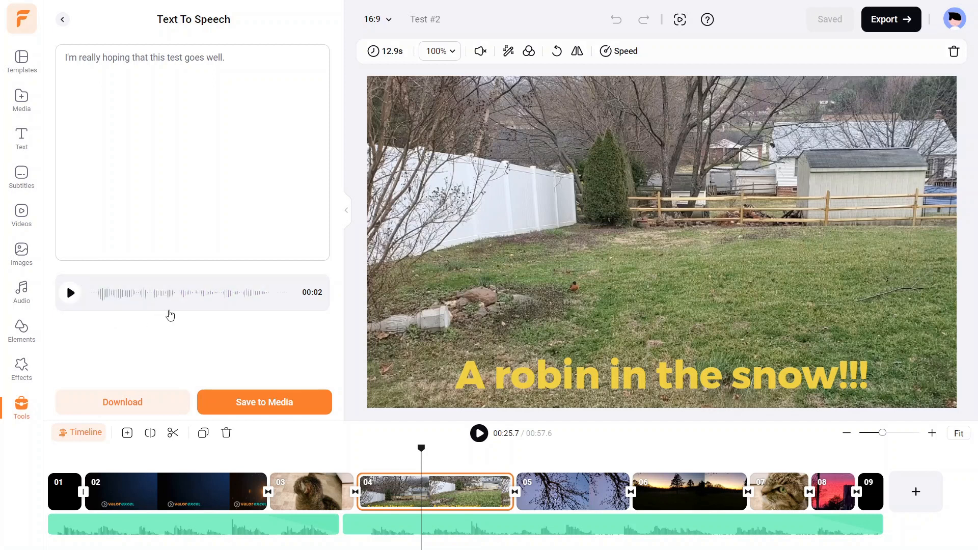
mouse_move(123, 401)
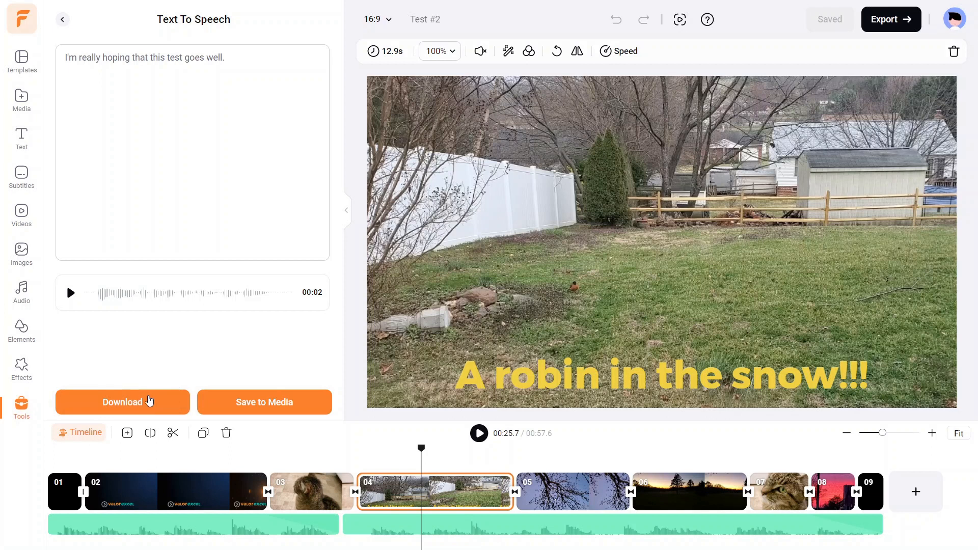
mouse_move(264, 402)
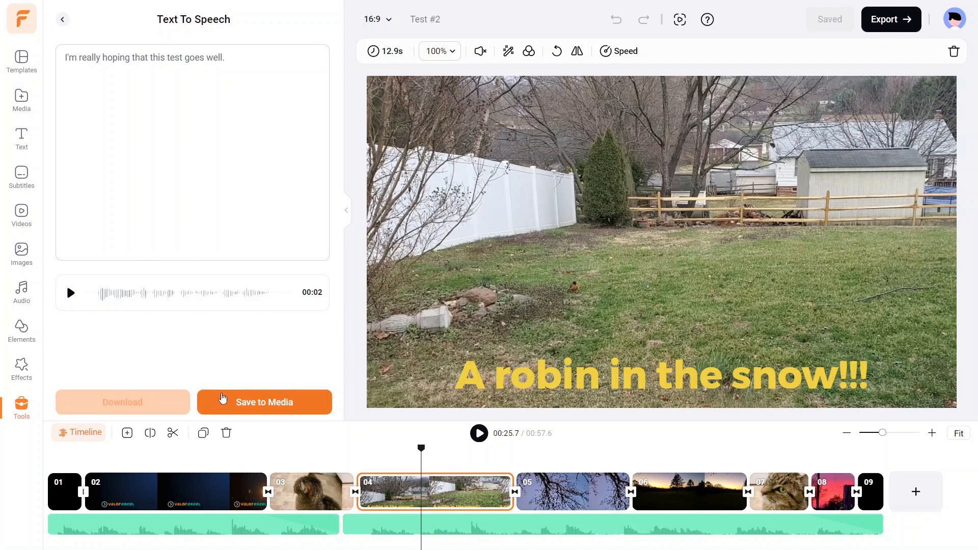
- Save the generated speech to project media and dismiss the downloads list
click(264, 402)
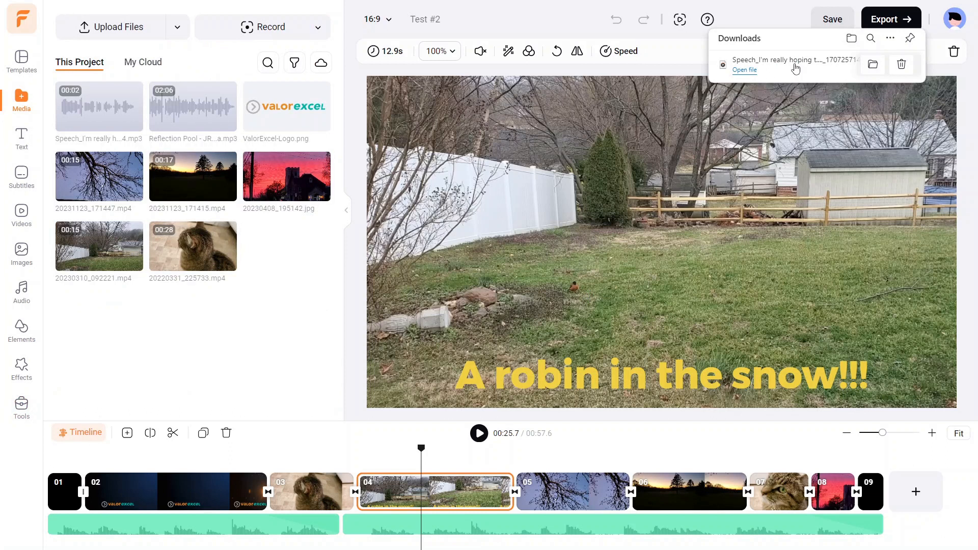
mouse_move(4, 159)
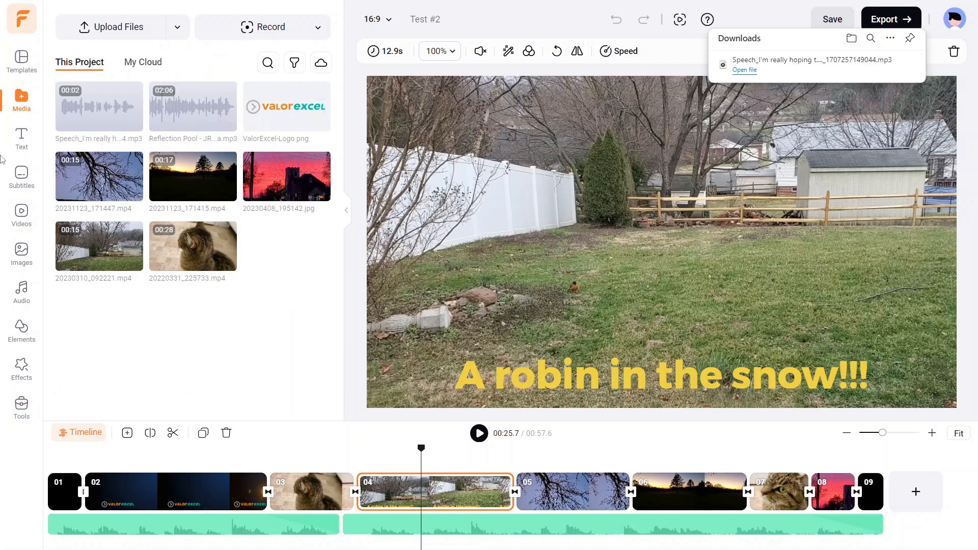
click(831, 18)
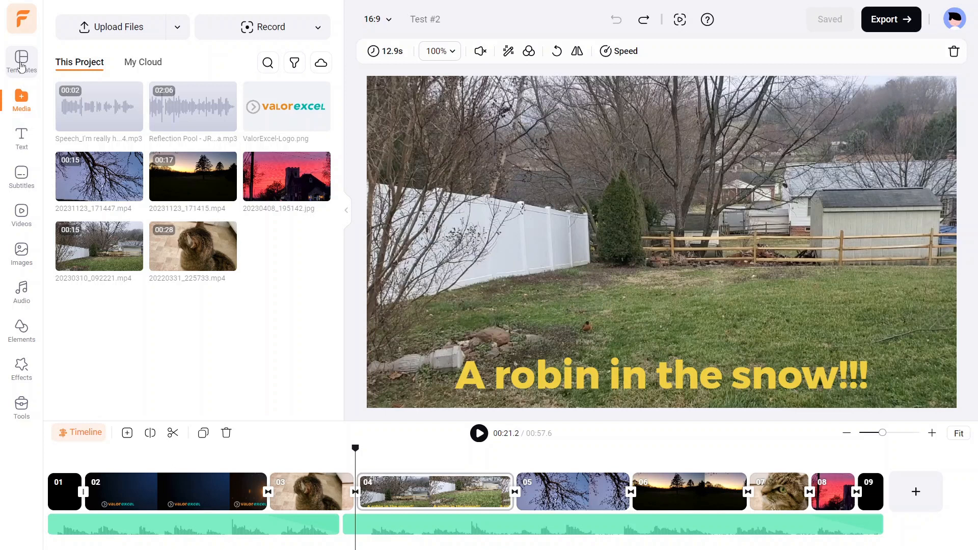
mouse_move(125, 136)
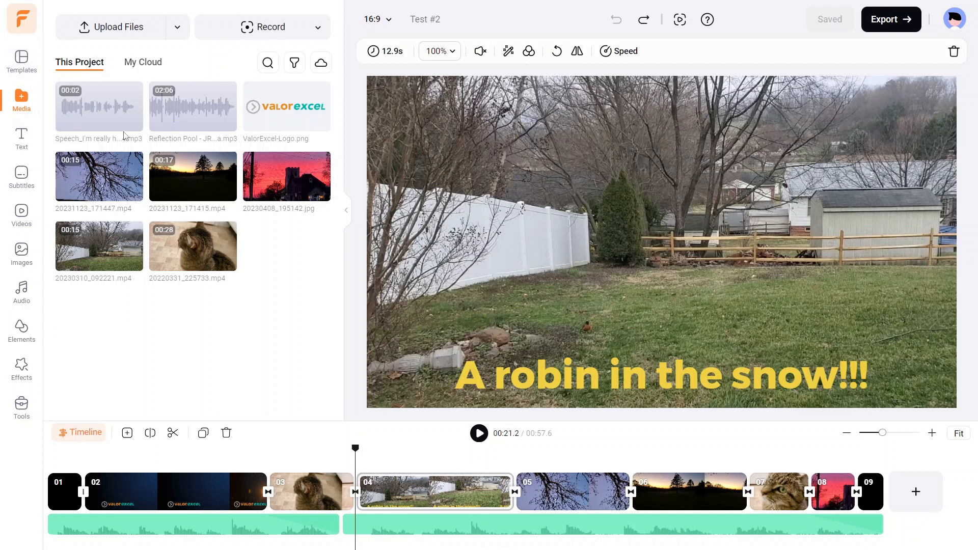
- Drag the Speech mp3 onto its own audio track near the timeline start
click(132, 121)
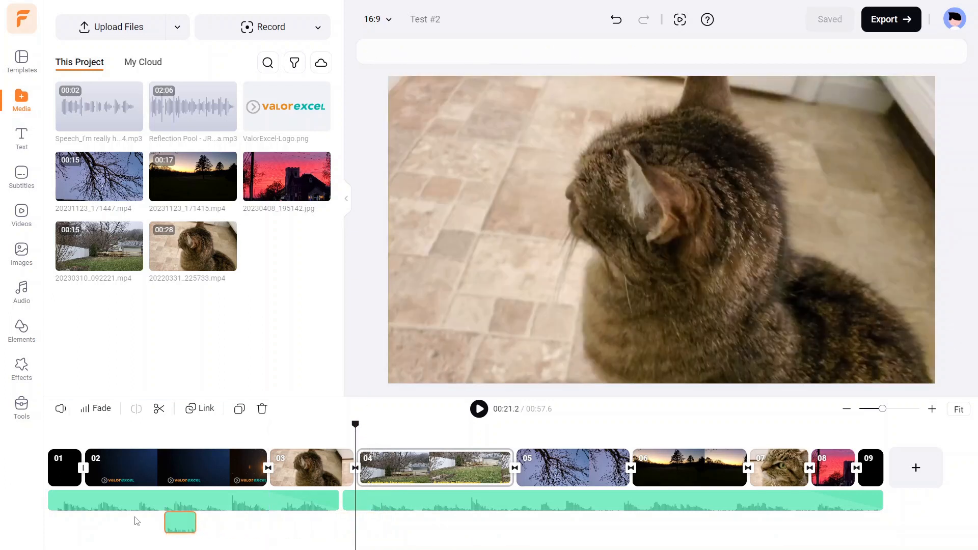
click(176, 468)
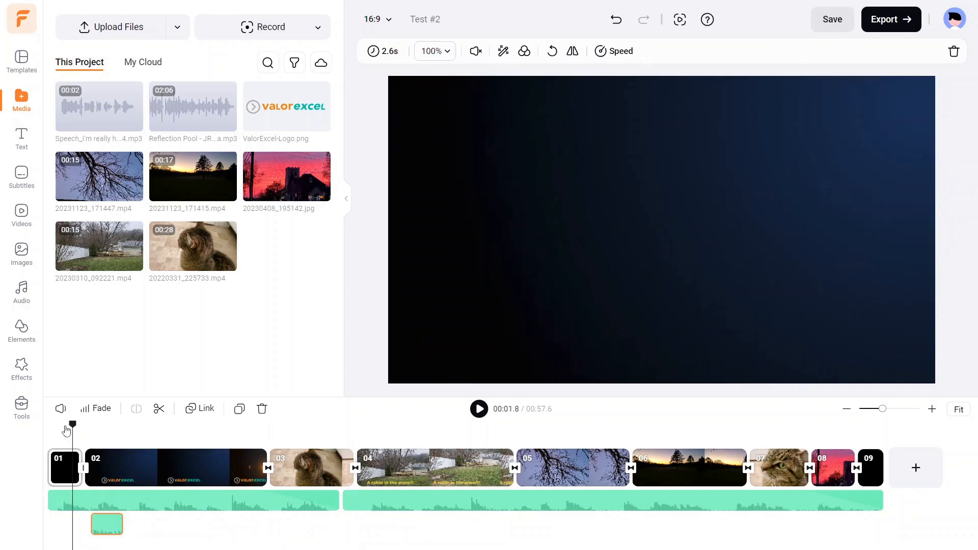
- Delete the speech clip from the timeline and its mp3 from project media
click(479, 409)
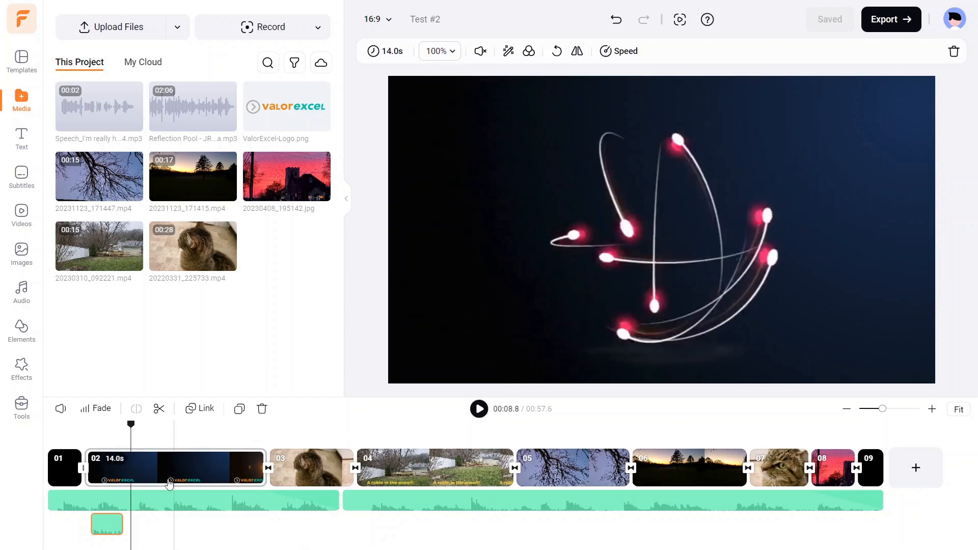
right_click(107, 524)
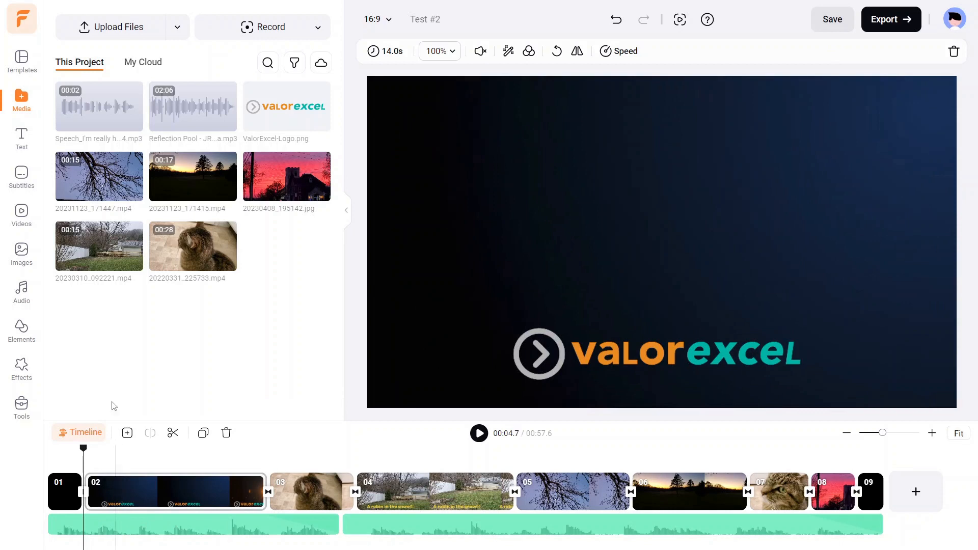
mouse_move(131, 93)
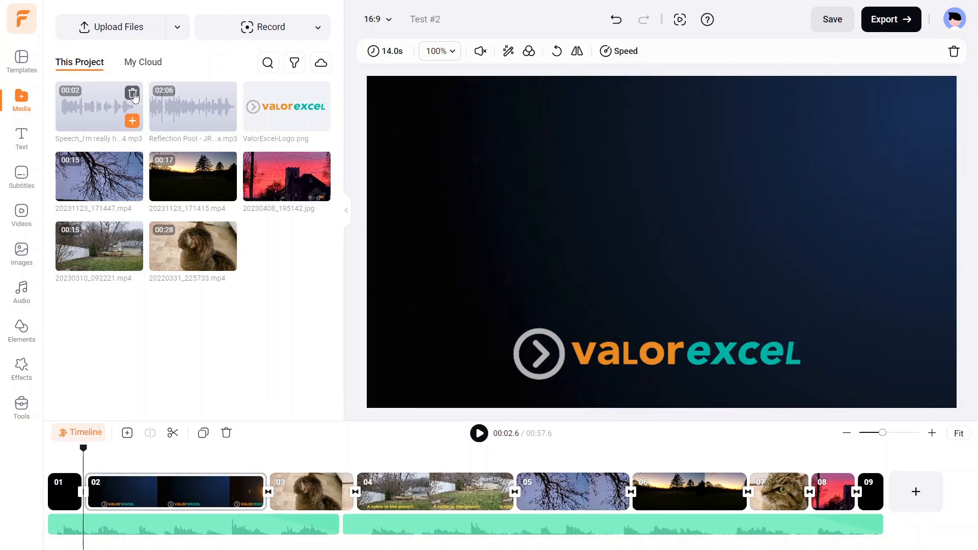
click(132, 94)
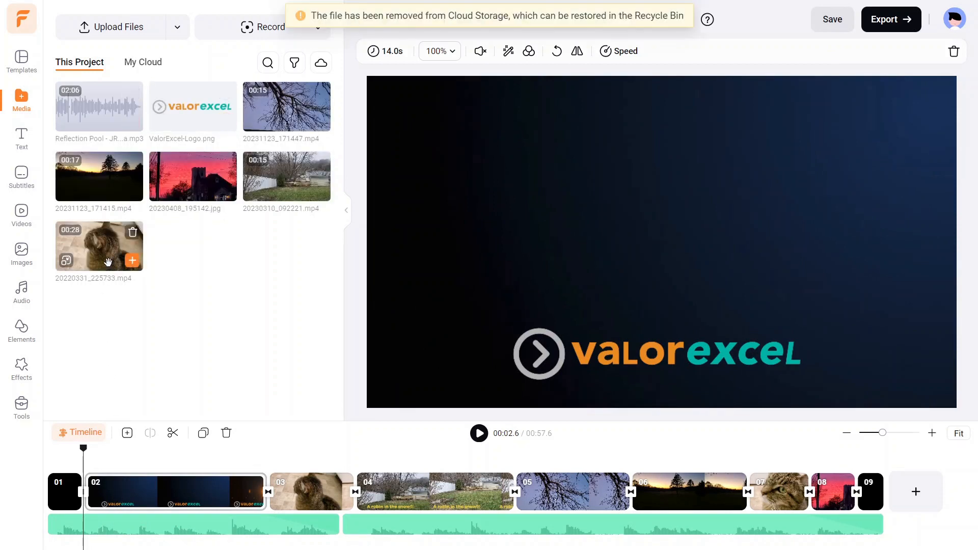
- Return to Text to Speech settings and add 'I have never used this feature before.'
click(21, 406)
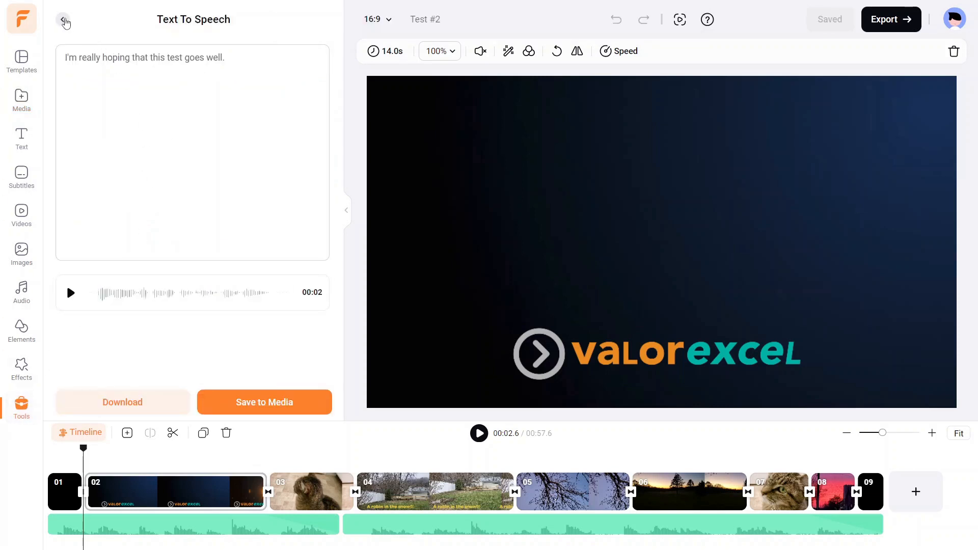
click(62, 20)
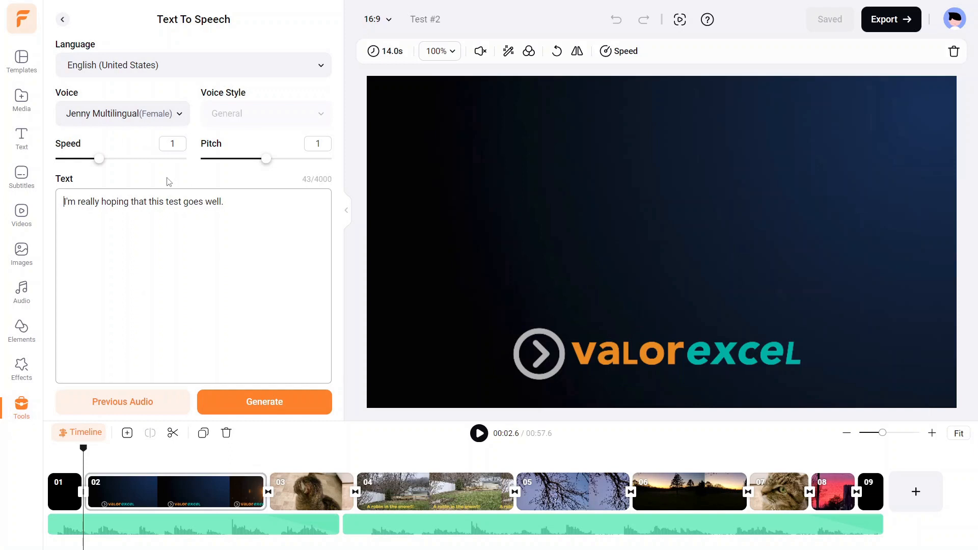
mouse_move(177, 129)
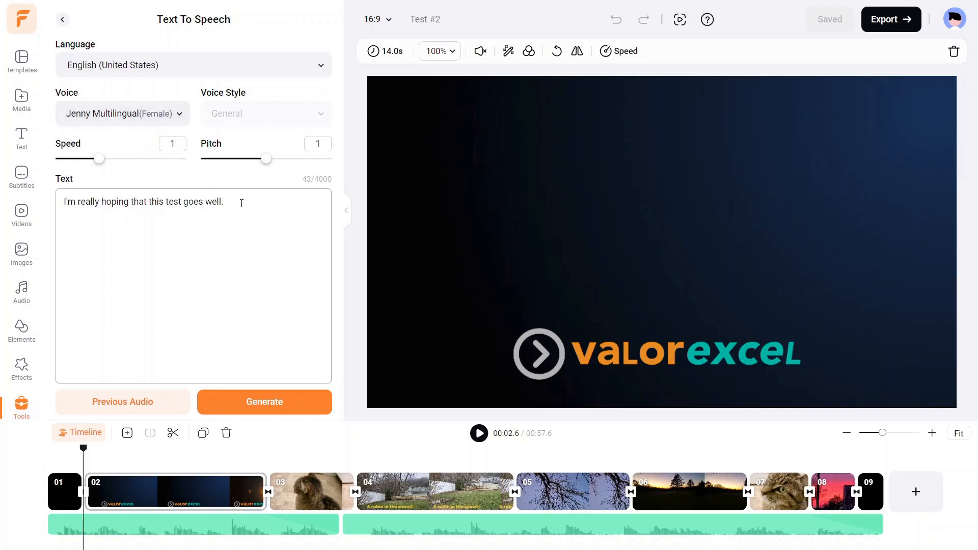
text(I)
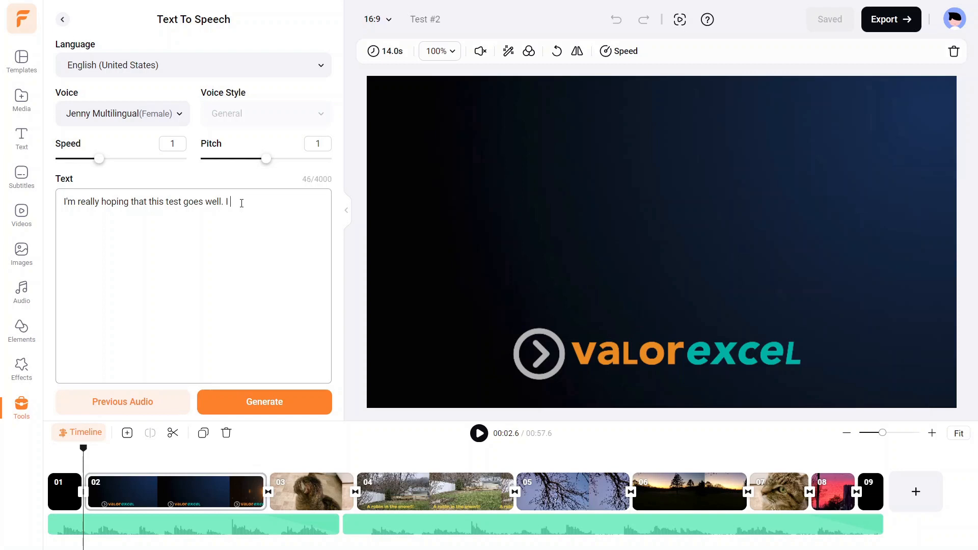
text(have never used this feature before.)
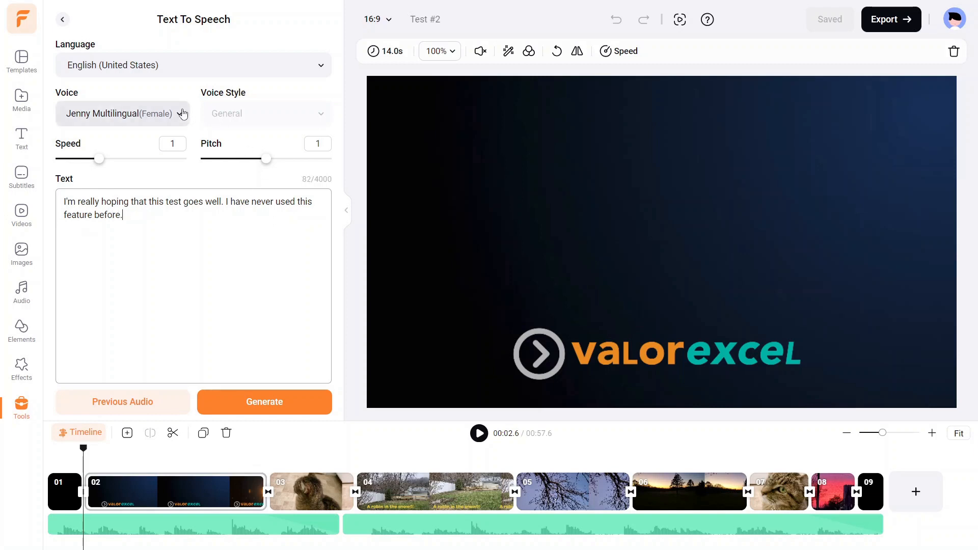
- Browse the voice list and set the narration voice to Jane (Female)
click(122, 113)
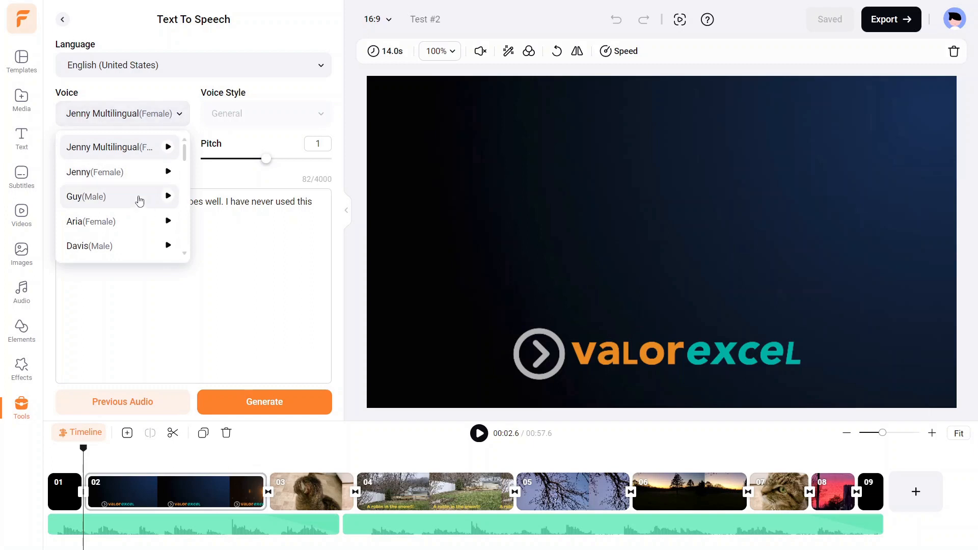
mouse_move(129, 239)
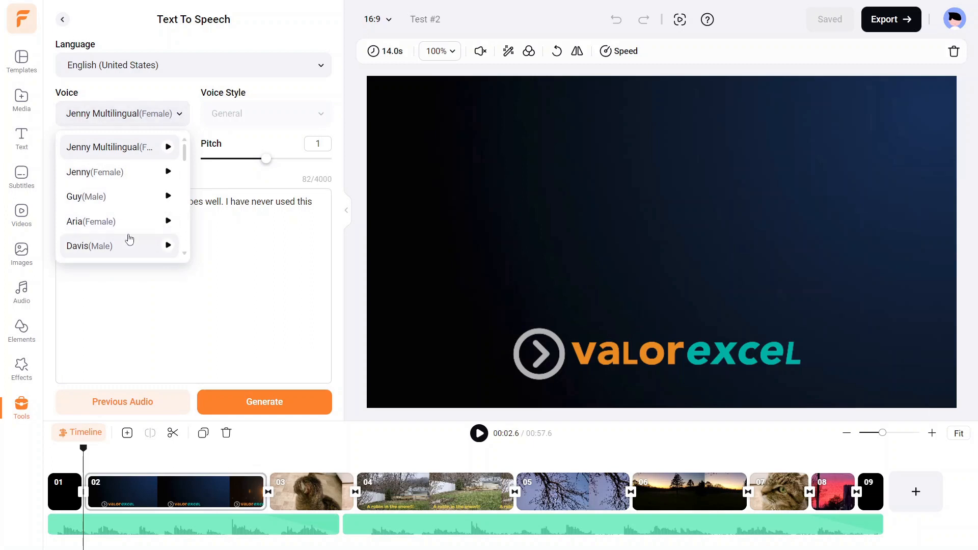
scroll(down, 3)
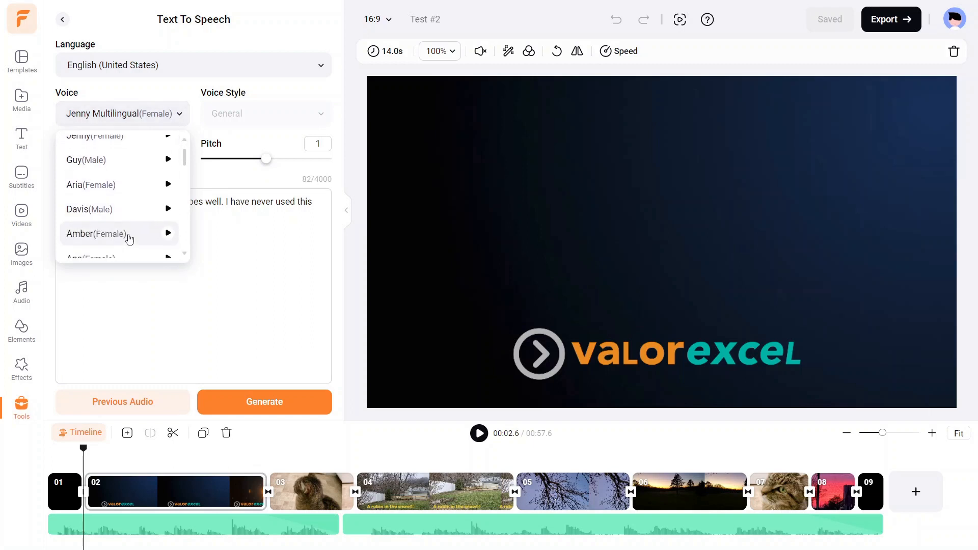
mouse_move(150, 184)
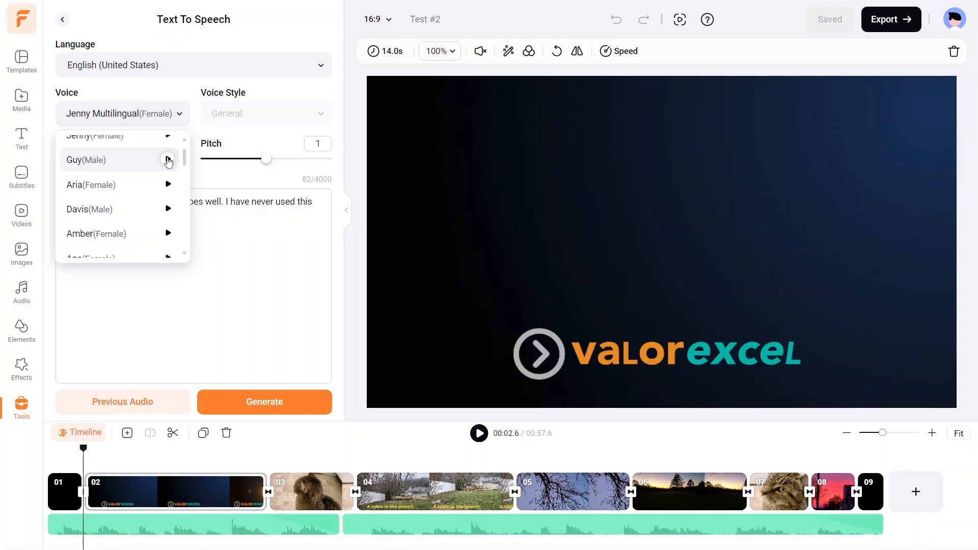
mouse_move(168, 186)
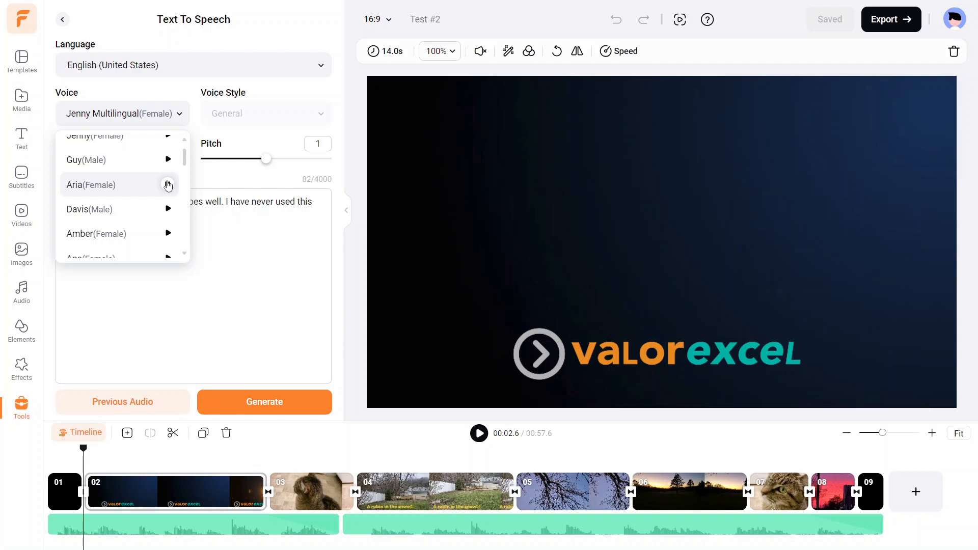
mouse_move(174, 233)
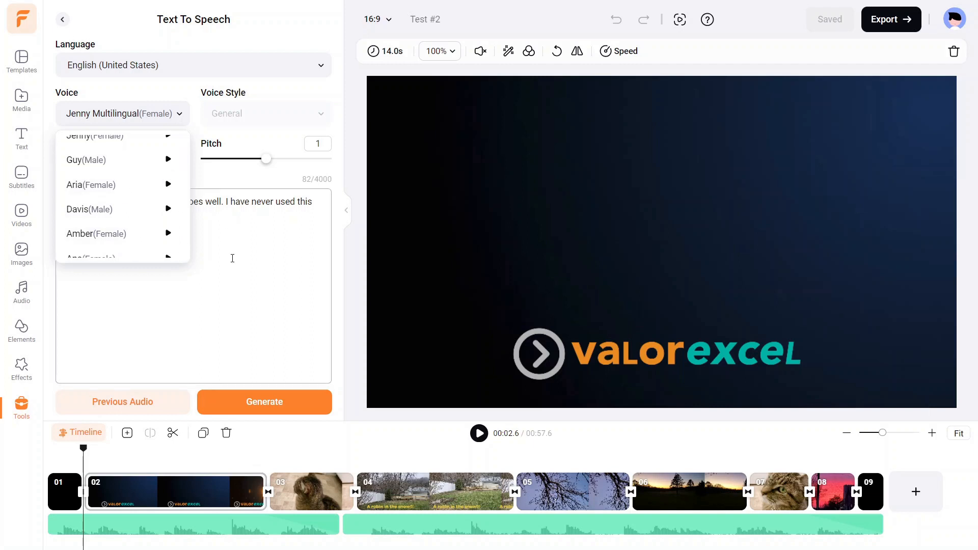
scroll(down, 3)
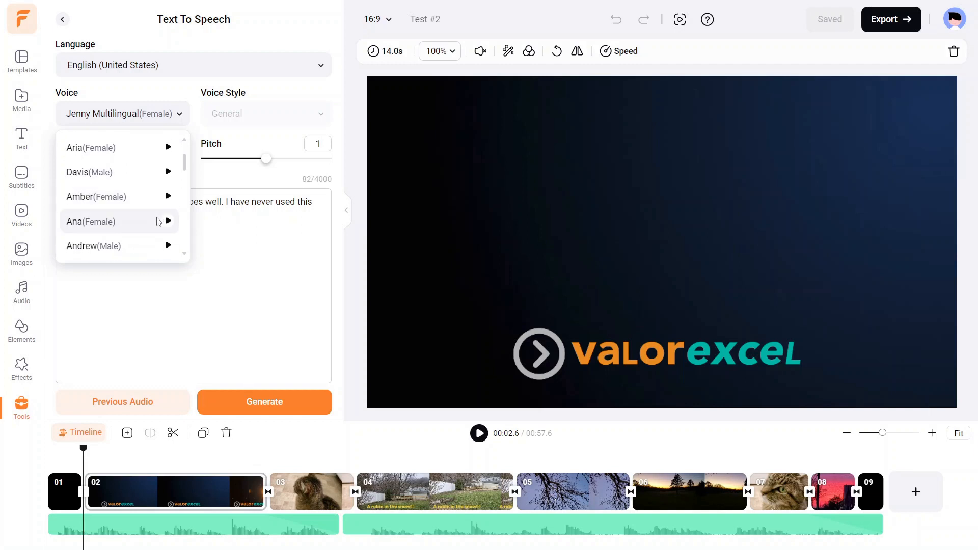
scroll(down, 3)
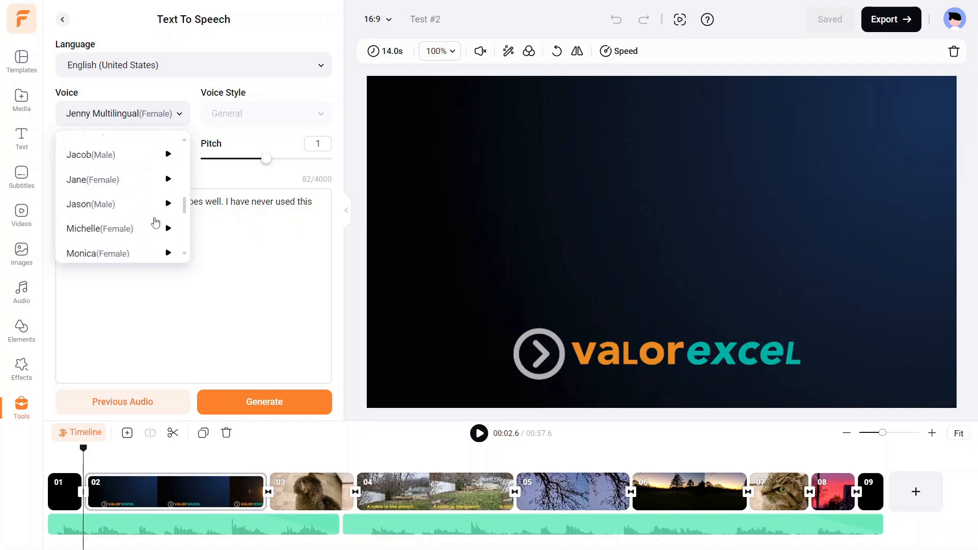
click(92, 179)
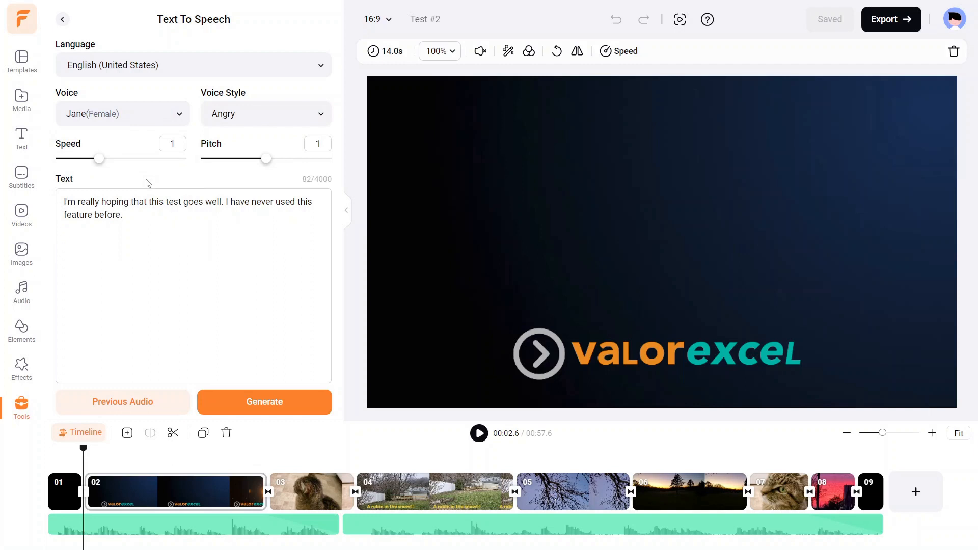
mouse_move(237, 89)
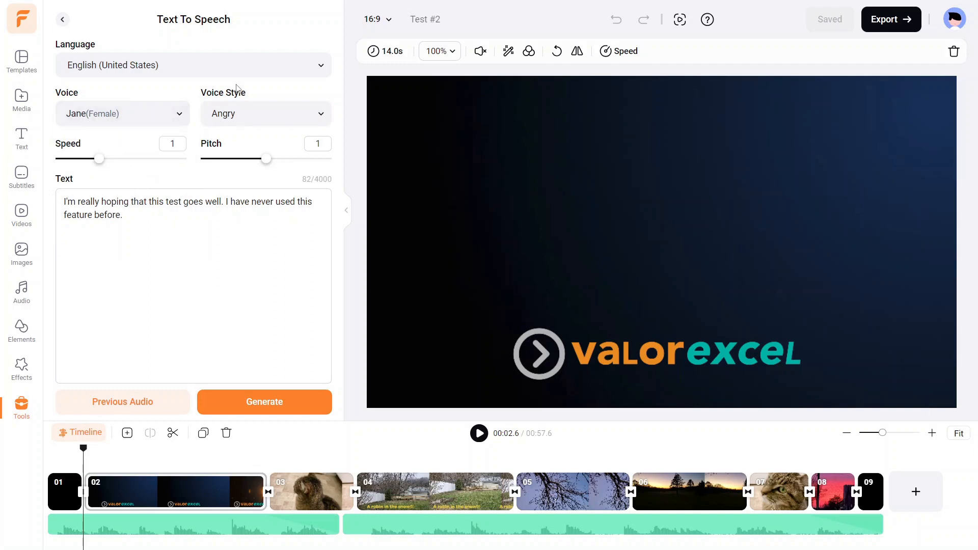
mouse_move(262, 104)
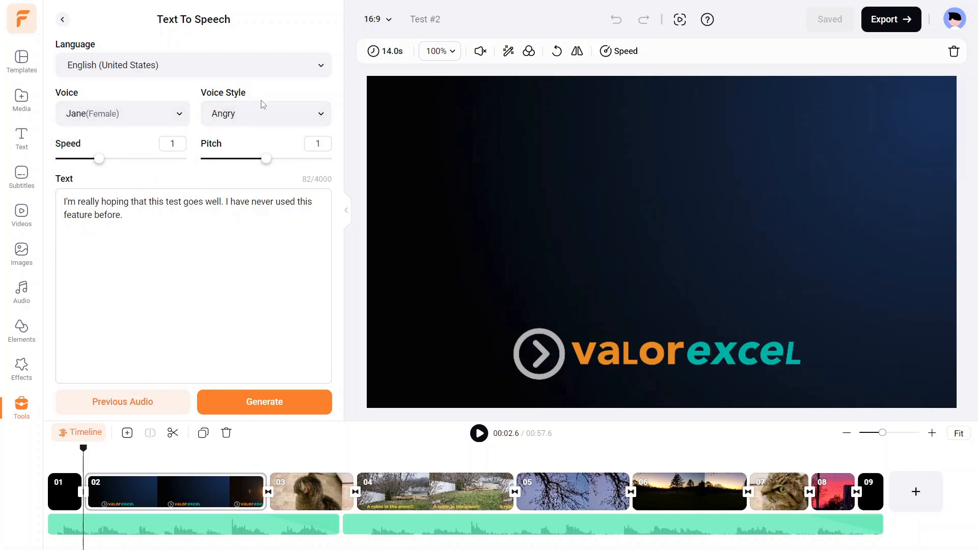
mouse_move(320, 116)
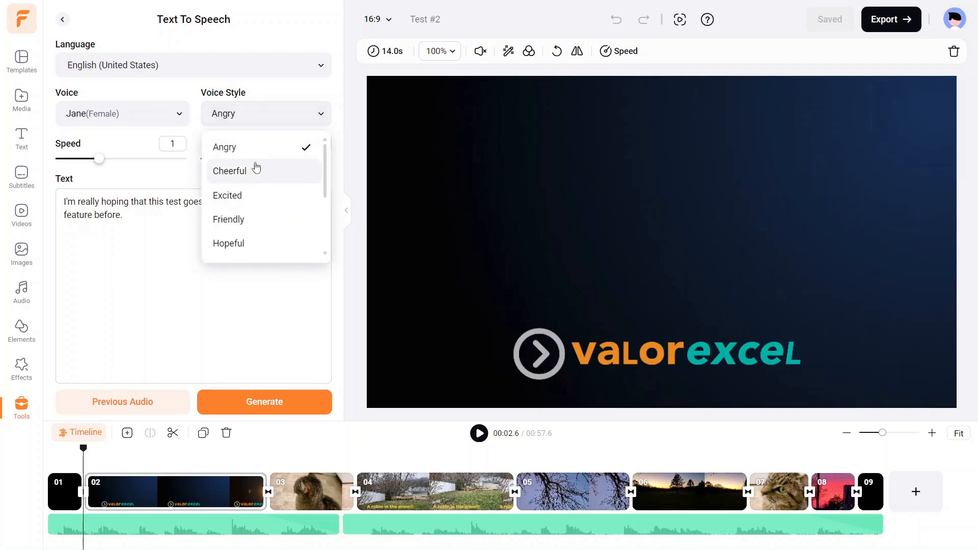
- Set Jane's voice style to Hopeful instead of Angry
scroll(down, 3)
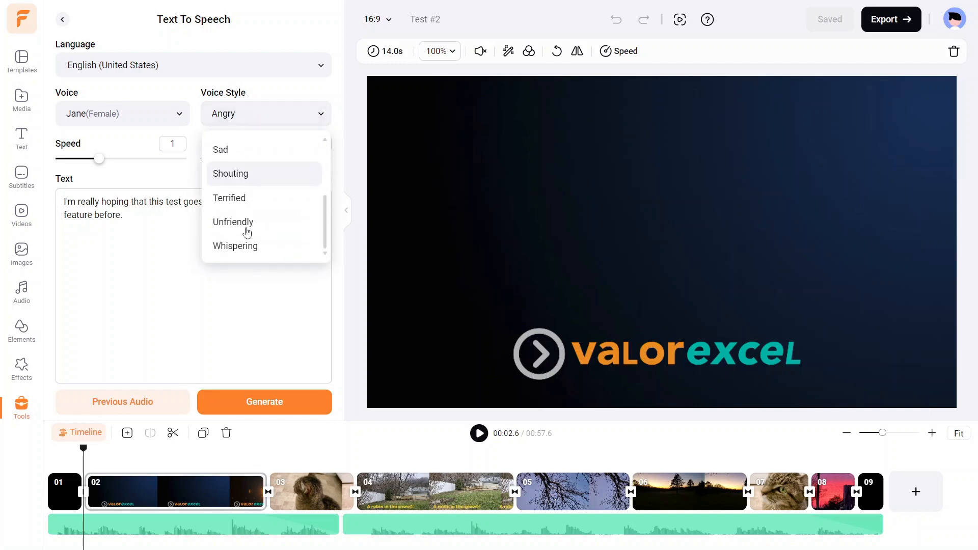
scroll(up, 3)
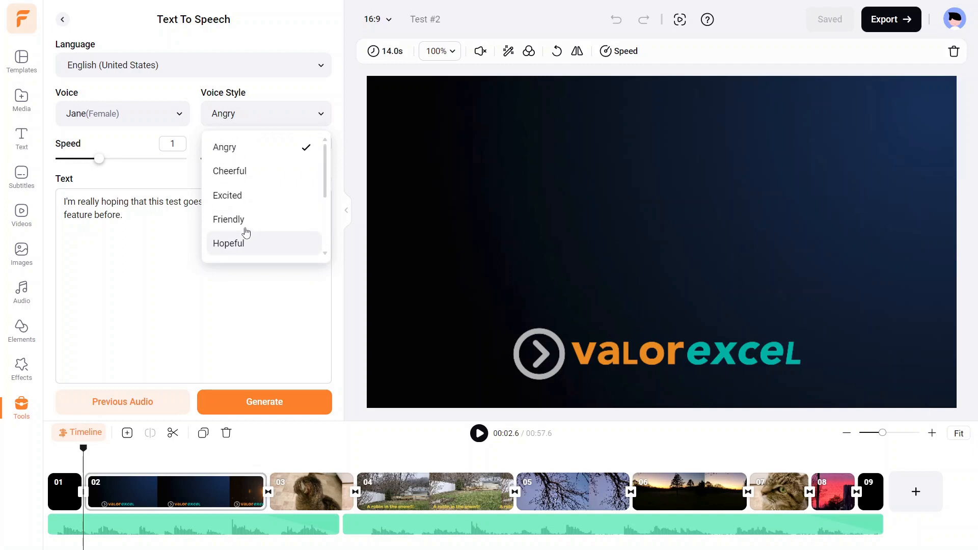
click(229, 244)
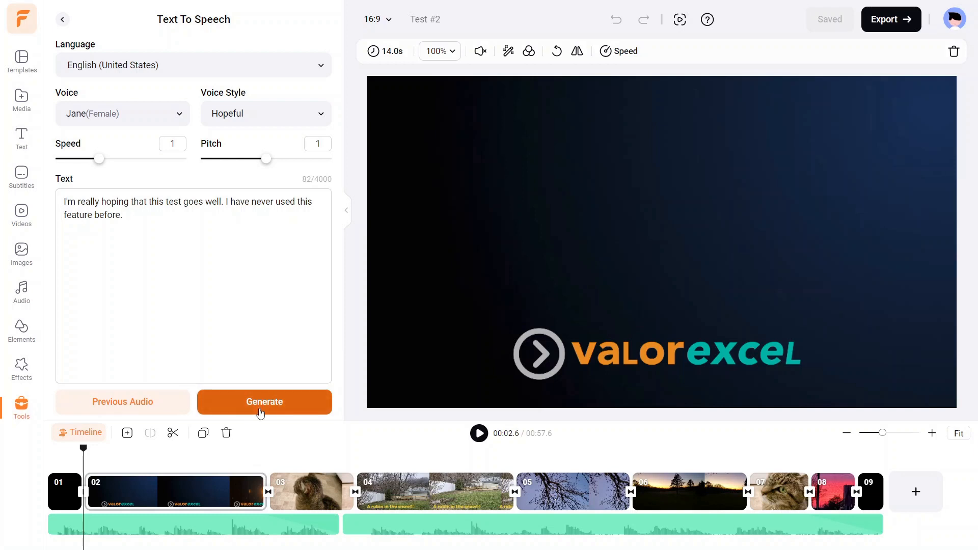
click(264, 401)
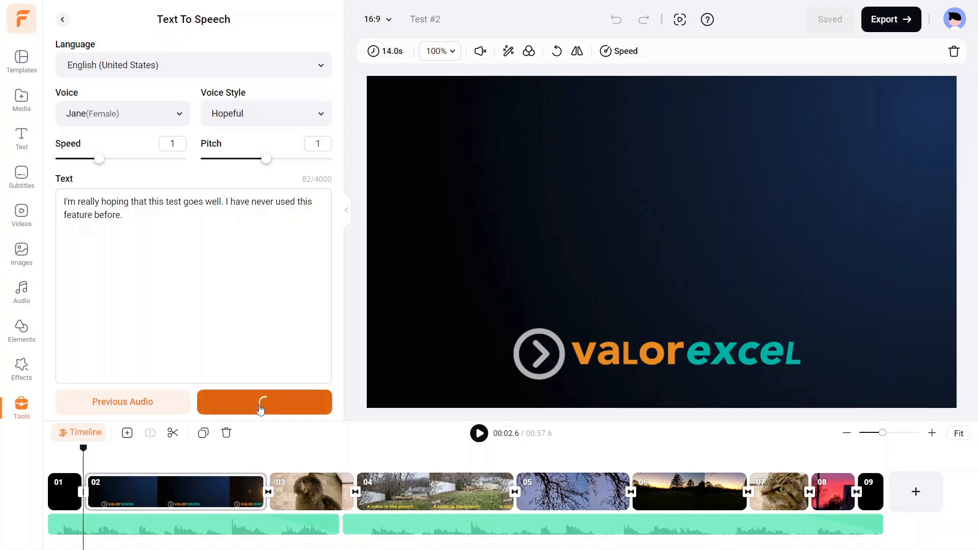
click(264, 402)
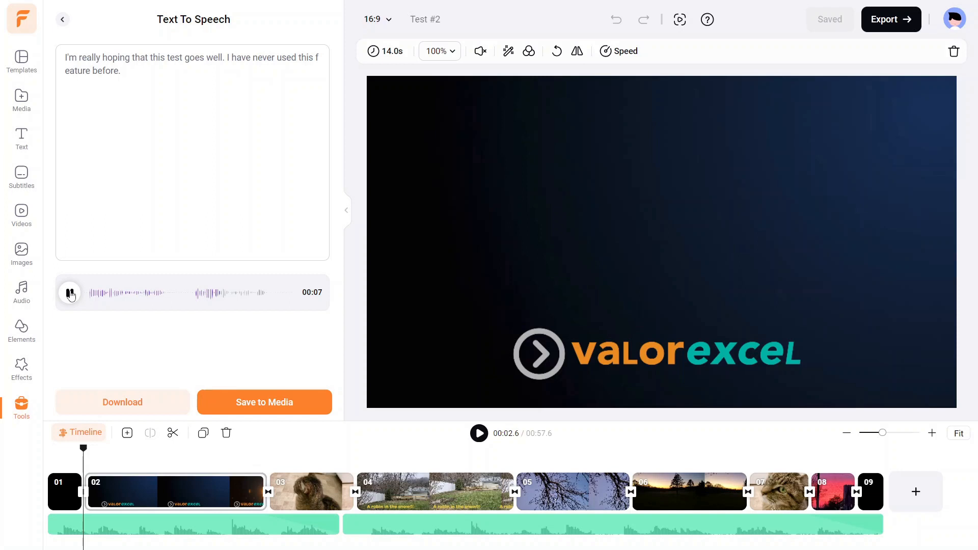
click(70, 292)
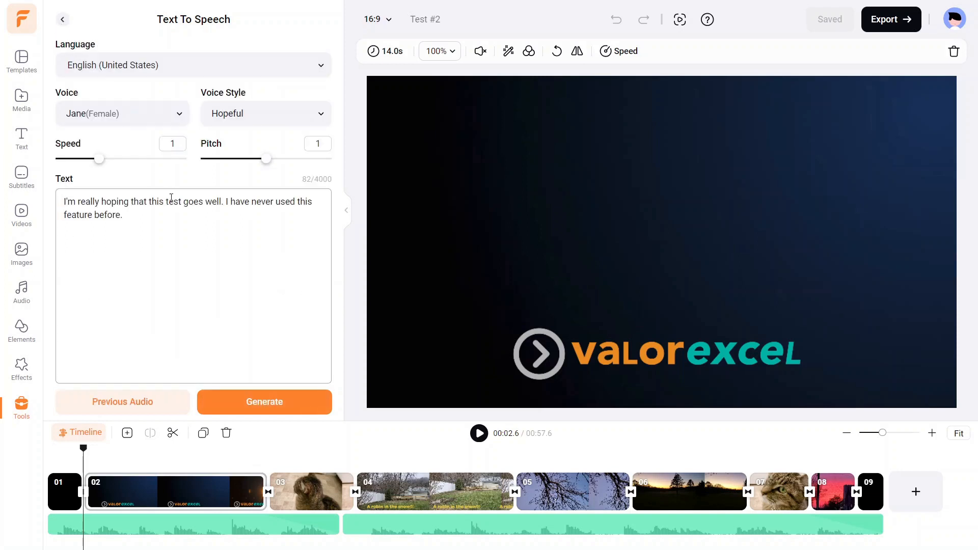
- Raise the speaking speed to 1.2, regenerate the narration and listen to the six-second preview
drag(99, 159, 105, 159)
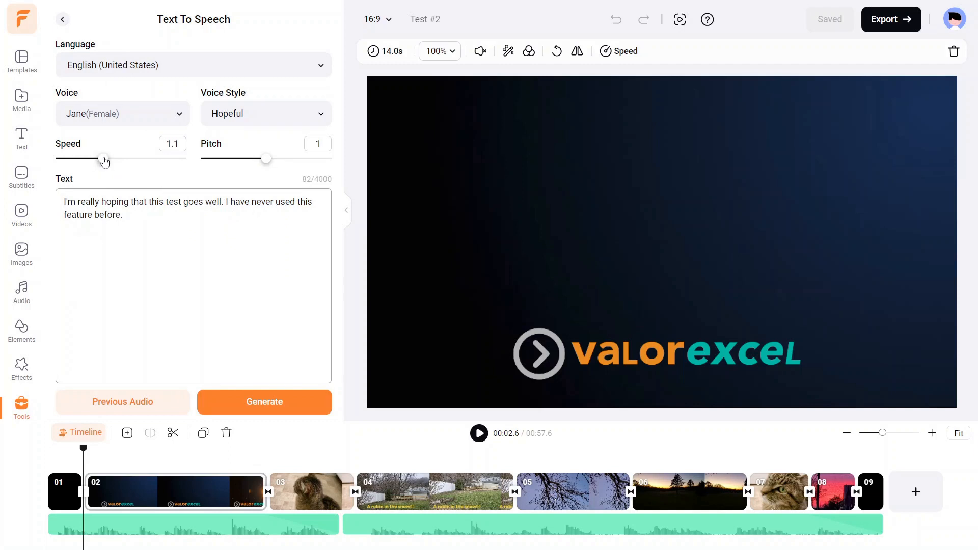
drag(104, 159, 108, 159)
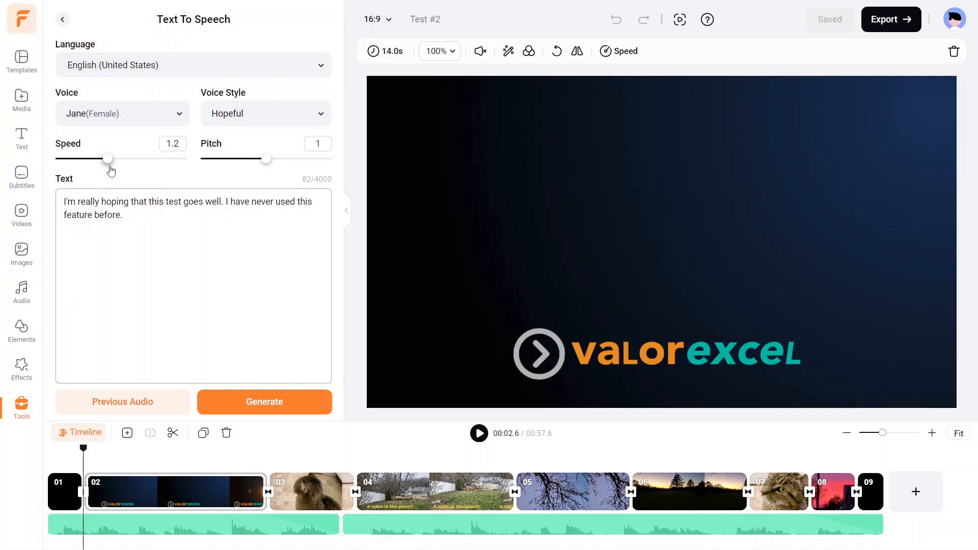
click(264, 402)
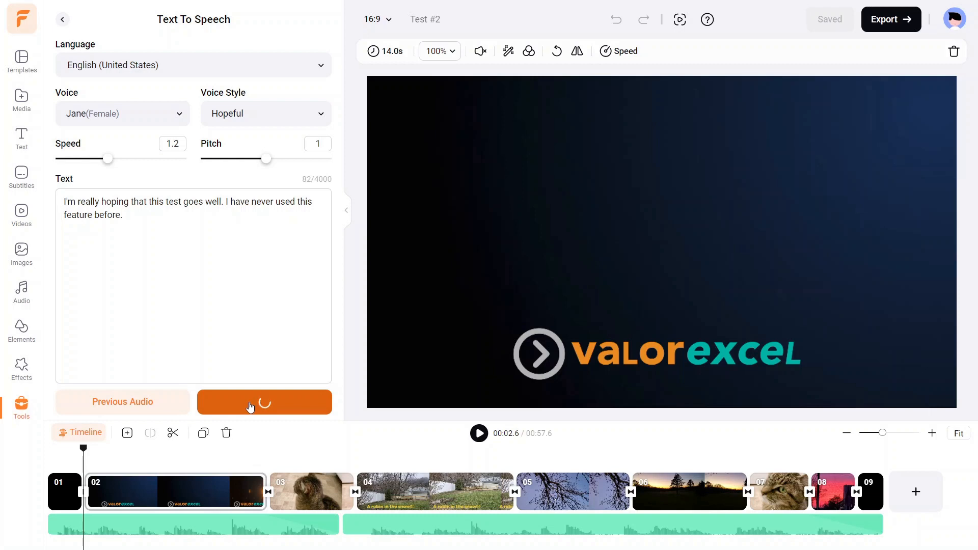
click(264, 401)
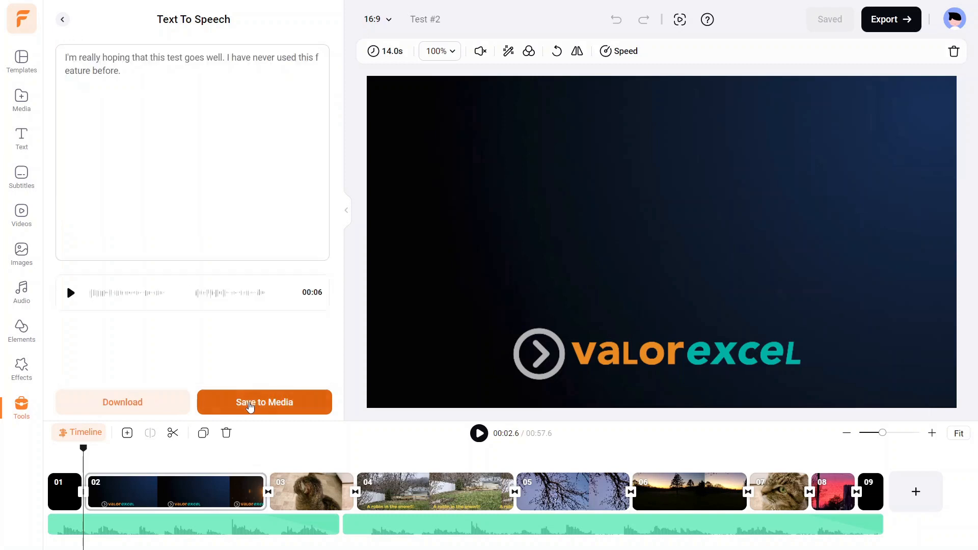
click(71, 293)
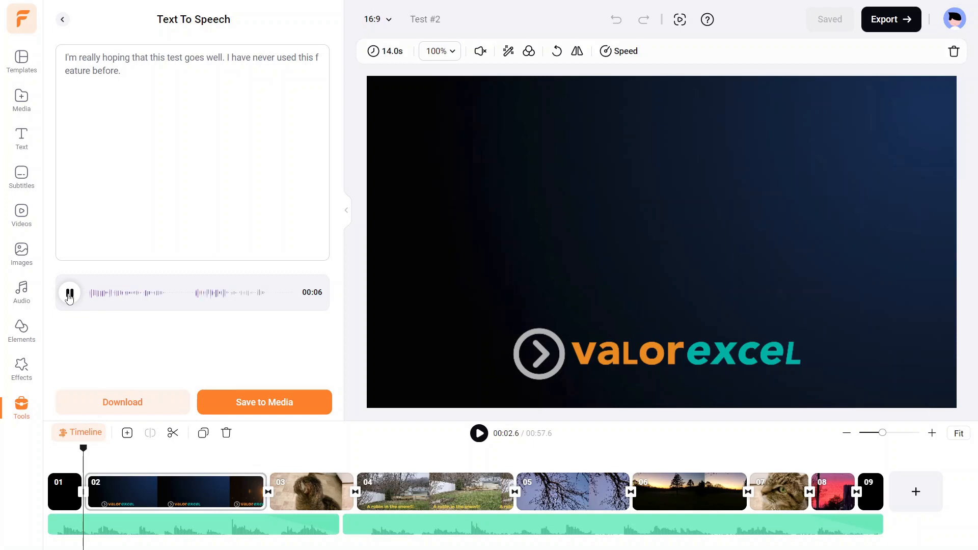
click(69, 294)
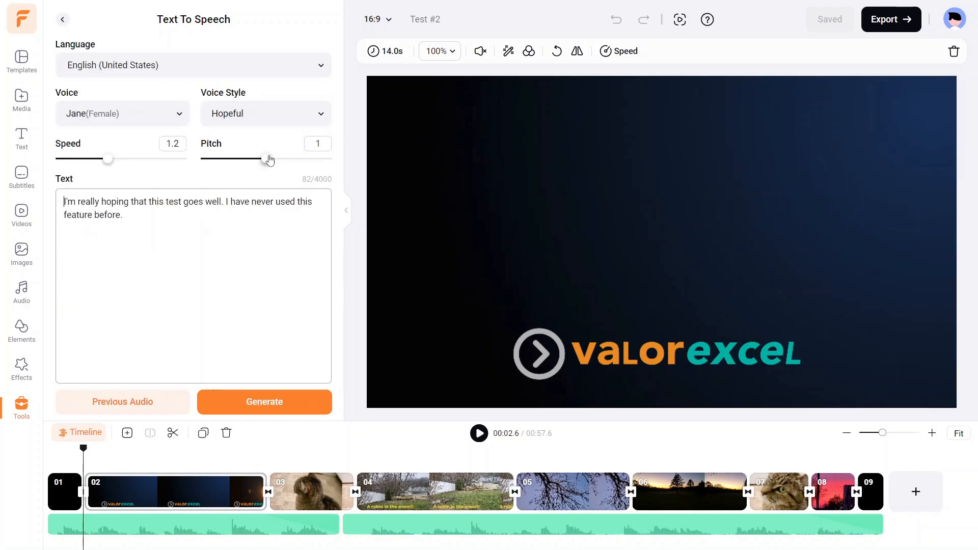
- Raise the voice pitch to 1.2, regenerate the narration and play the preview
drag(269, 158, 276, 159)
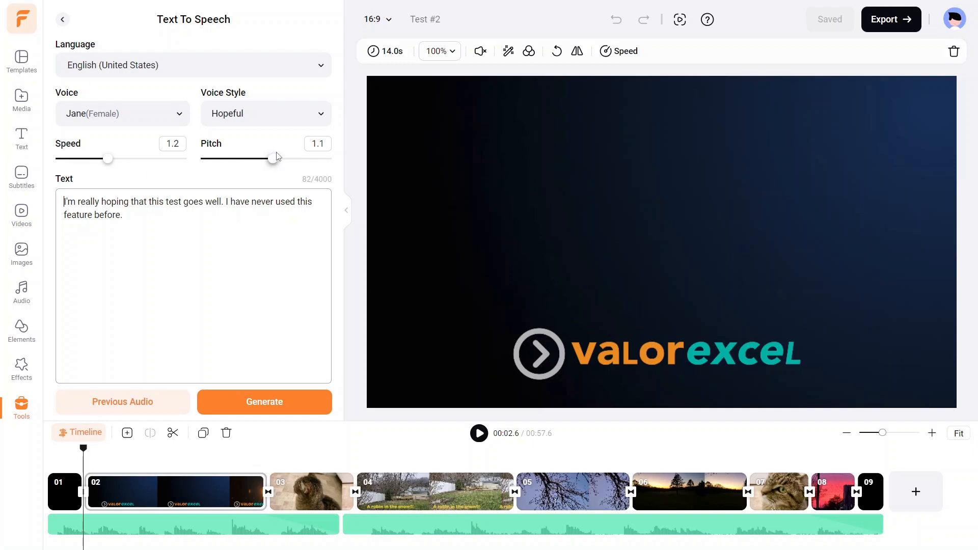
drag(256, 159, 279, 159)
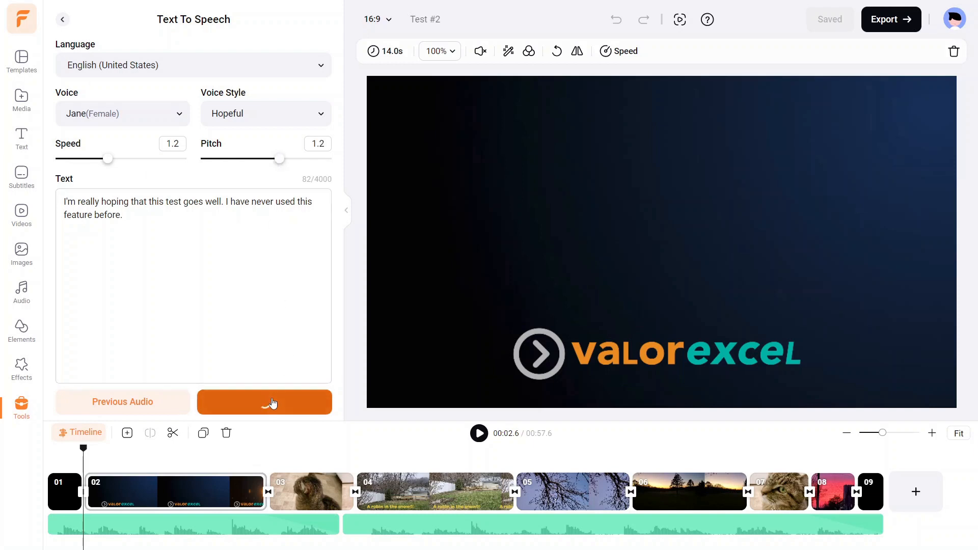
click(263, 402)
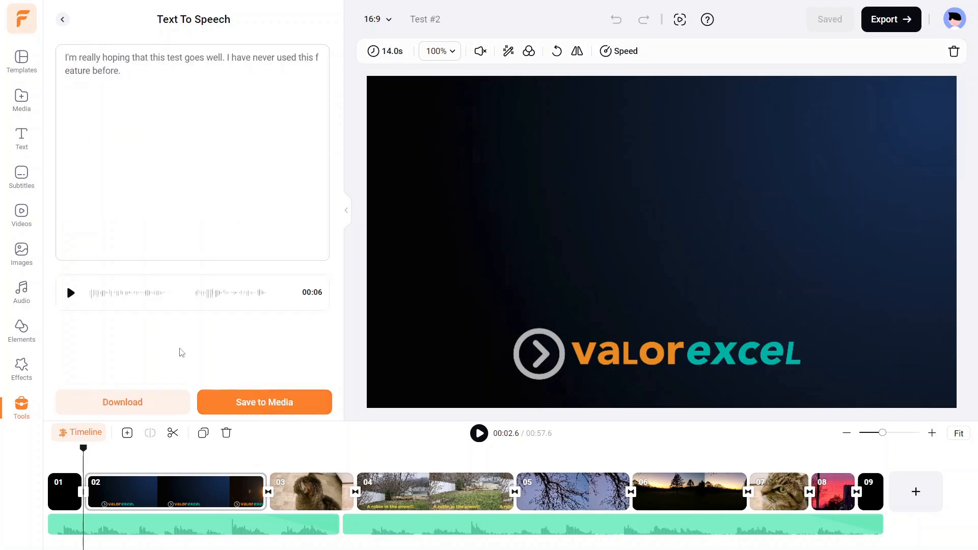
click(70, 293)
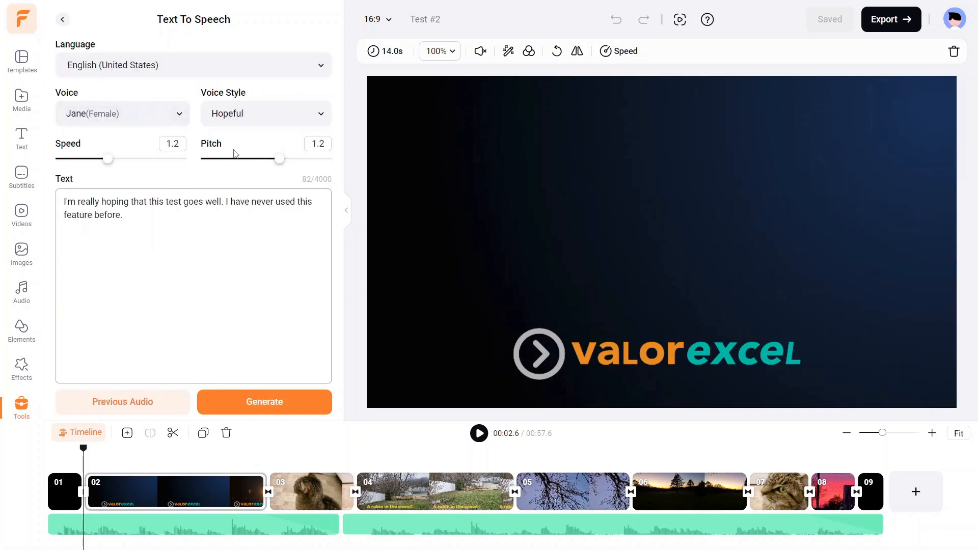
- Return both the voice pitch and the speaking speed to 1
drag(279, 160, 275, 160)
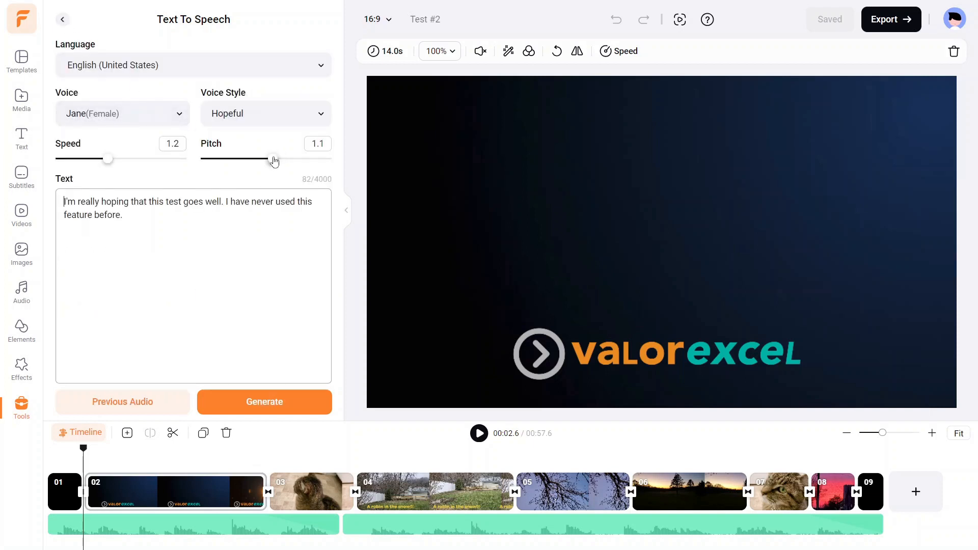
drag(274, 159, 267, 159)
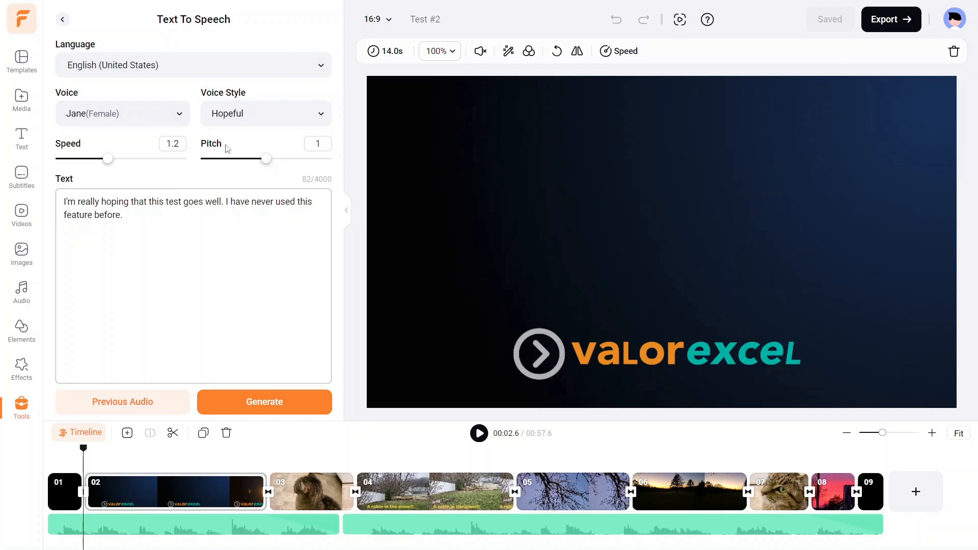
drag(109, 159, 103, 159)
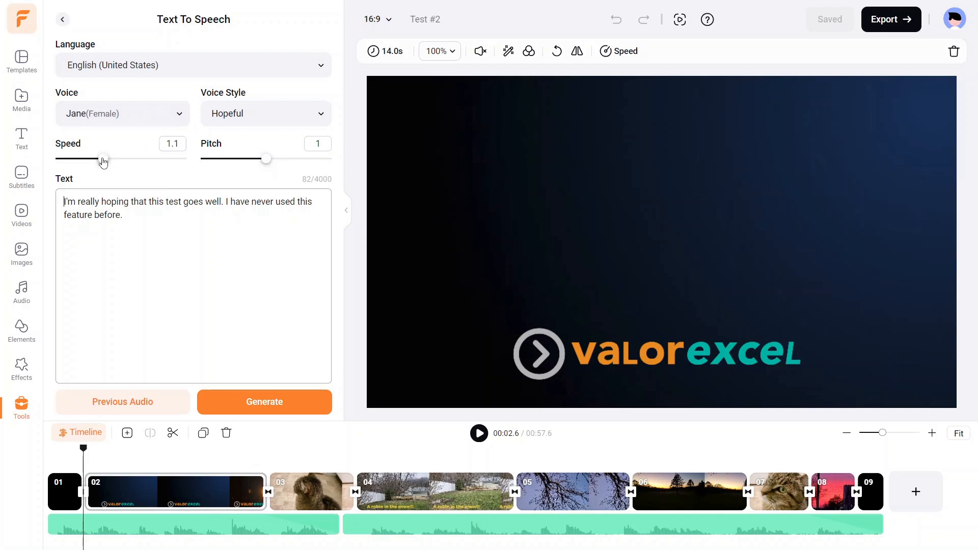
drag(104, 159, 100, 159)
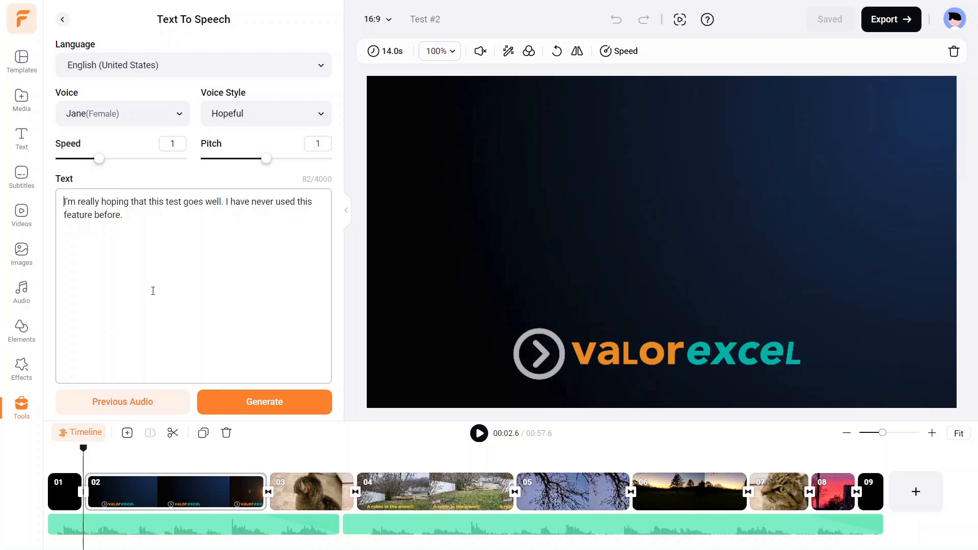
mouse_move(122, 401)
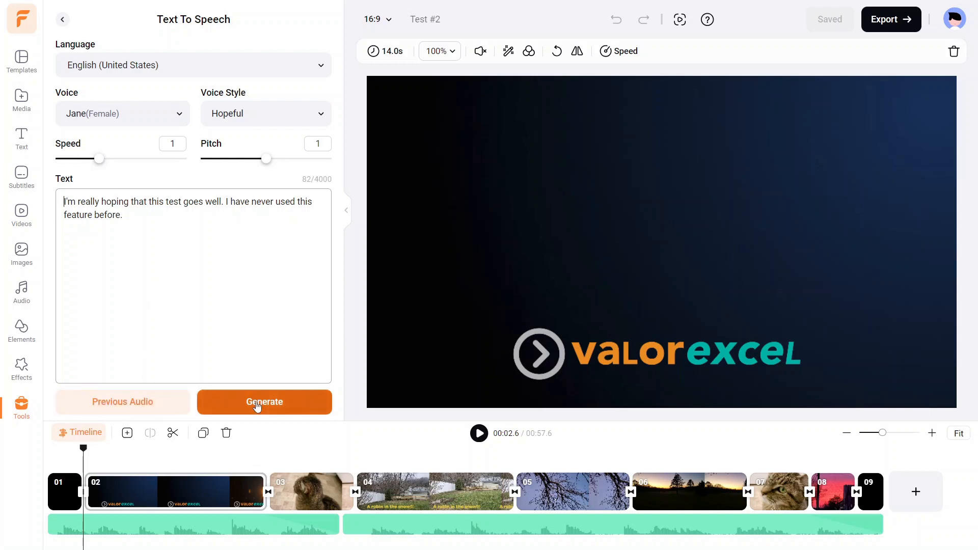
mouse_move(129, 230)
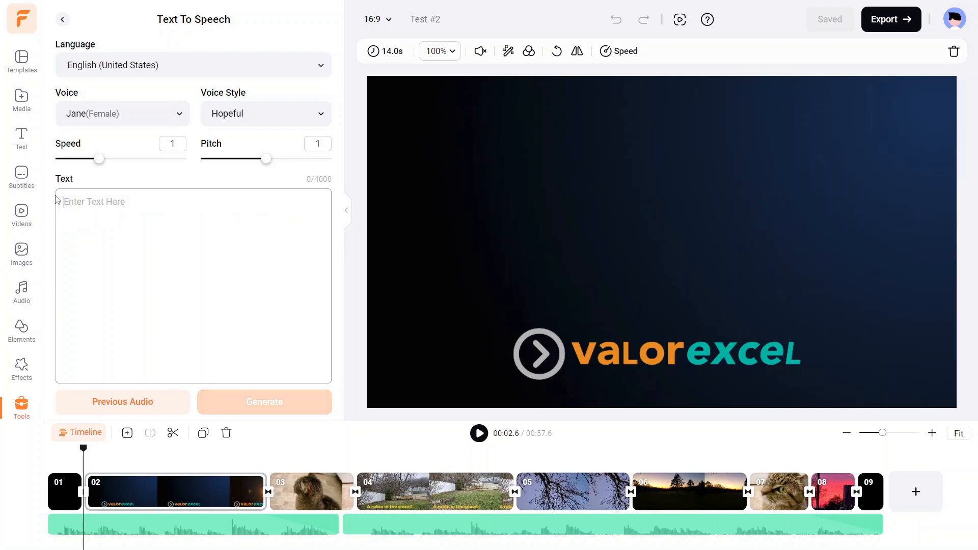
- Enter the full script starting 'Nothing beats having a great intro to your video.' and generate its speech
text(Nothing)
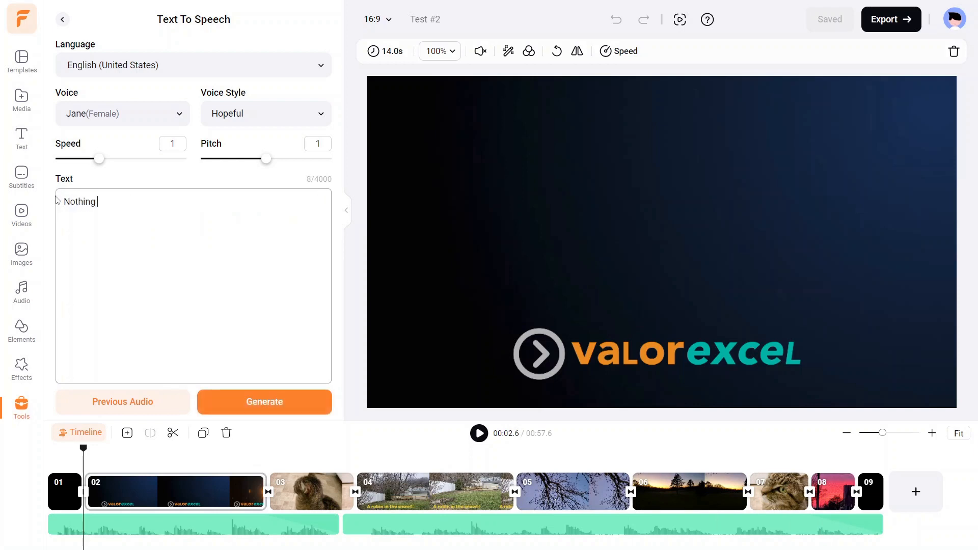
text(beats having)
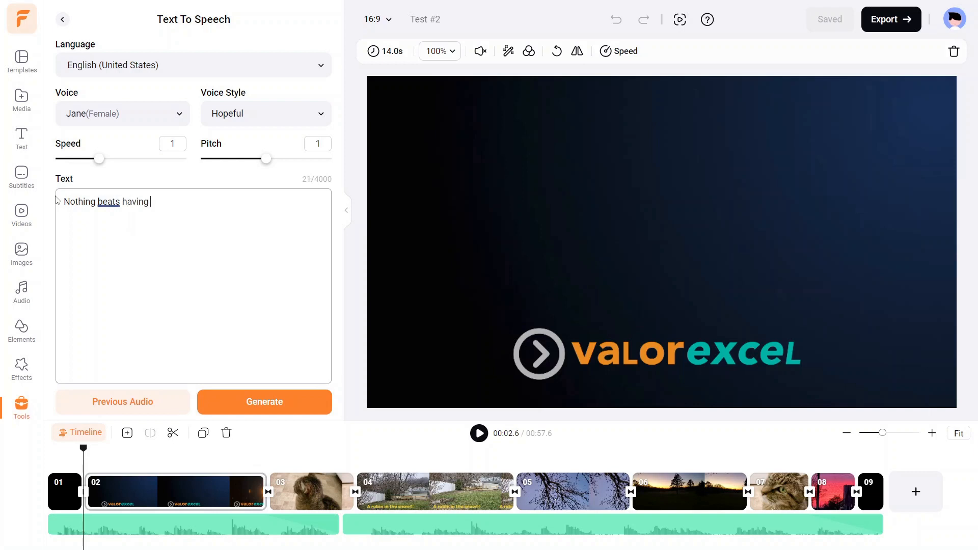
text(a great intro to)
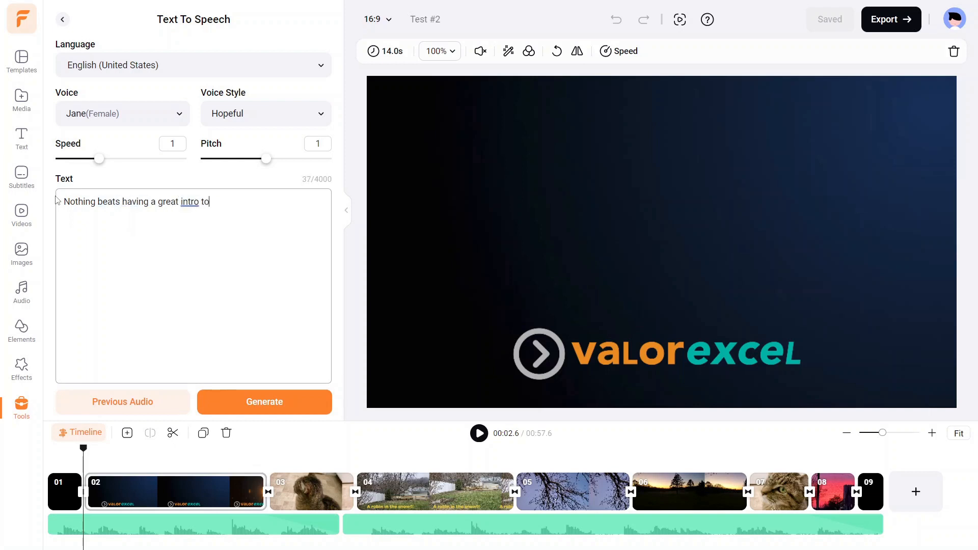
text(your video.)
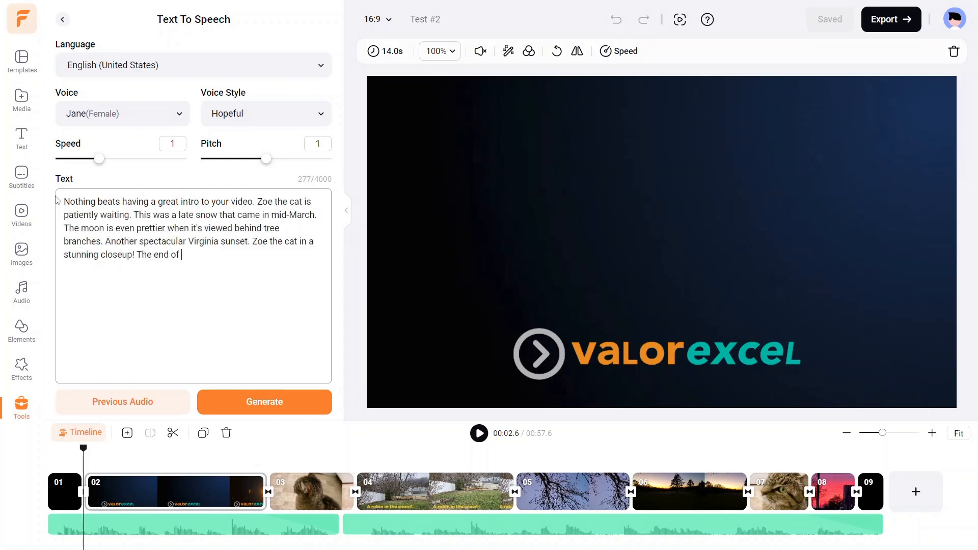
text(the day.)
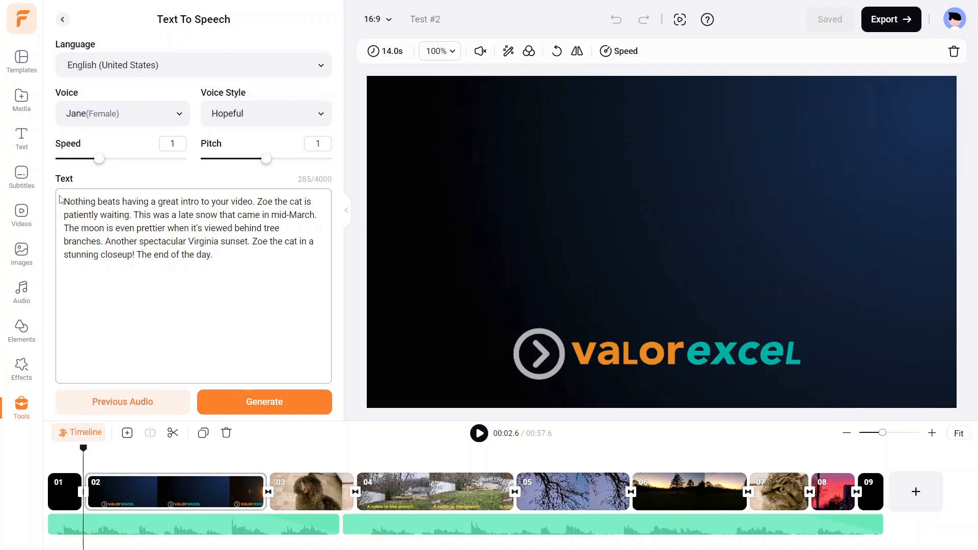
click(264, 402)
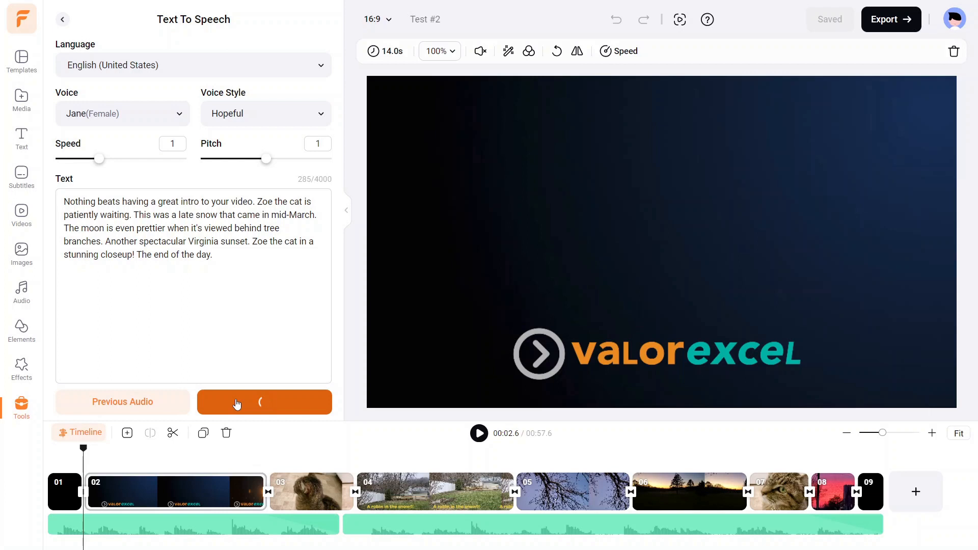
- Generate the 26-second narration and listen to the full preview
click(264, 402)
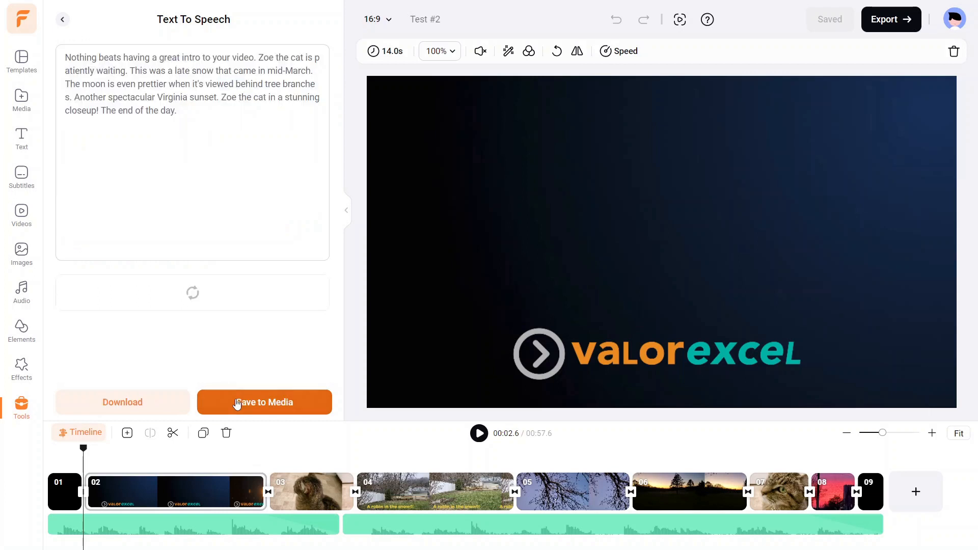
click(264, 401)
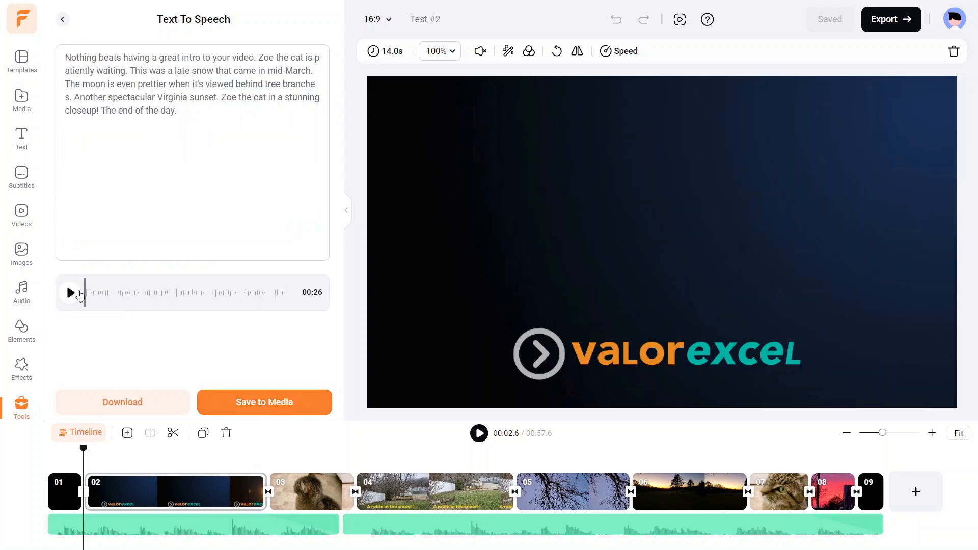
click(71, 294)
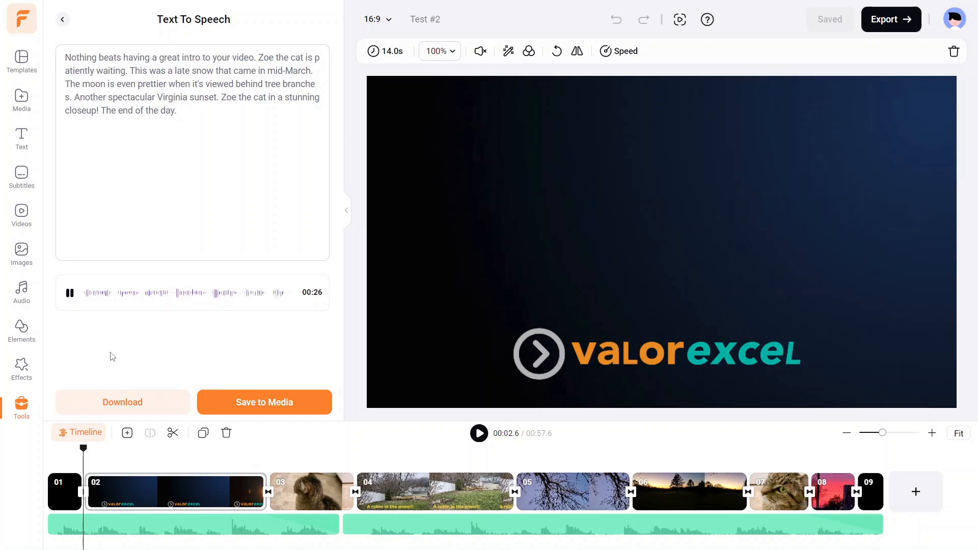
click(71, 292)
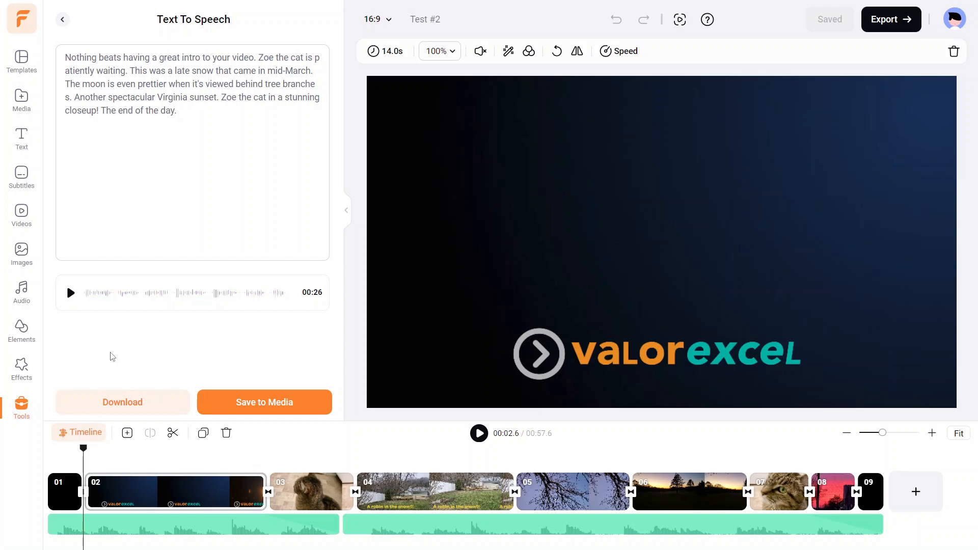
mouse_move(196, 333)
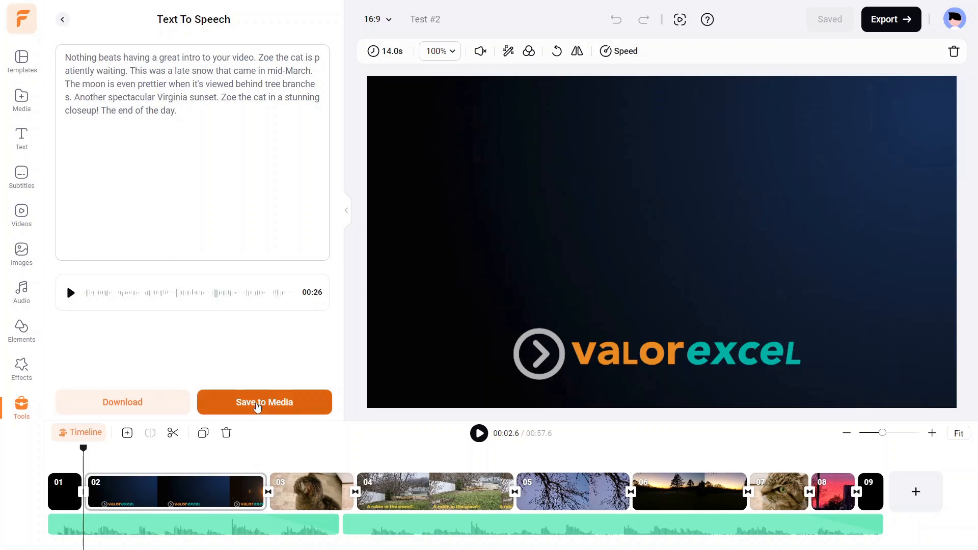
- Save the narration MP3 to project media and place it on its own audio track under the clips
click(264, 401)
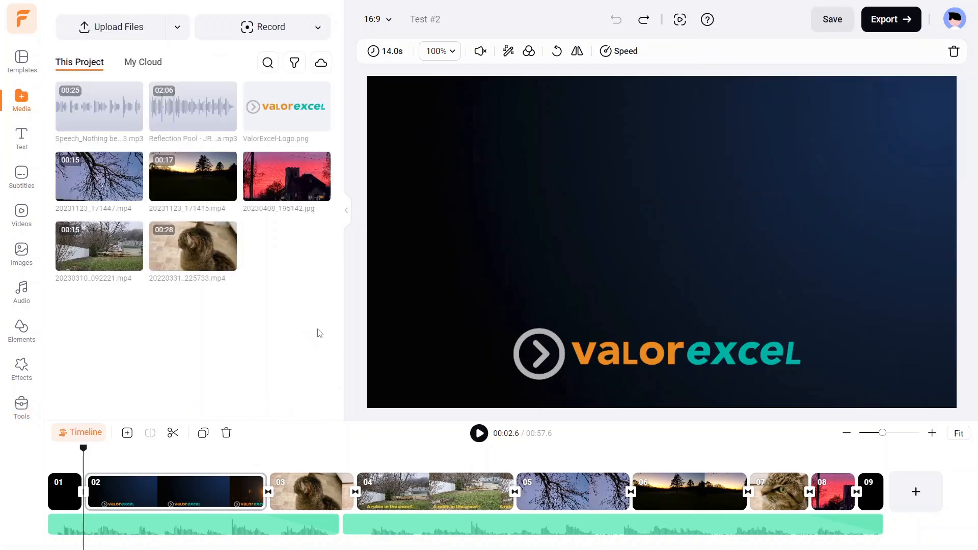
click(831, 19)
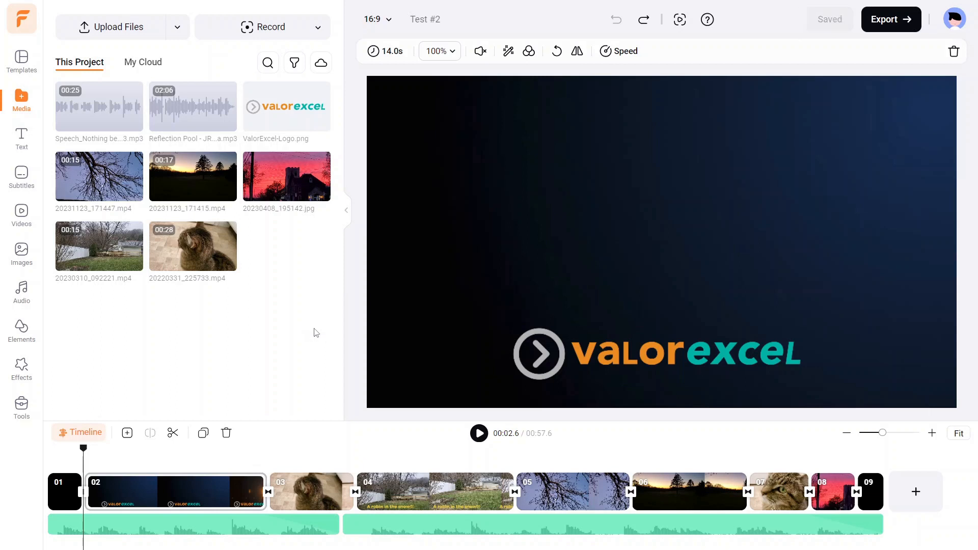
mouse_move(137, 131)
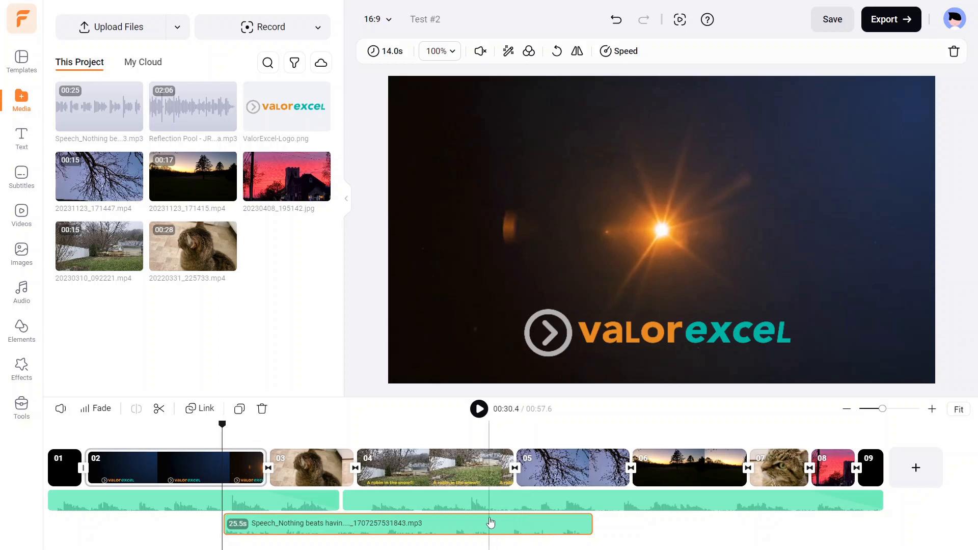
click(461, 500)
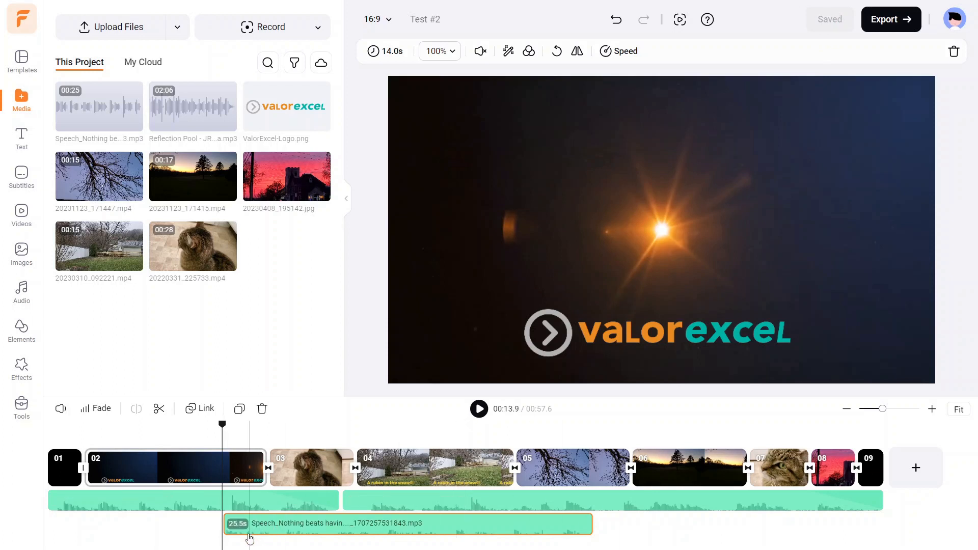
click(310, 467)
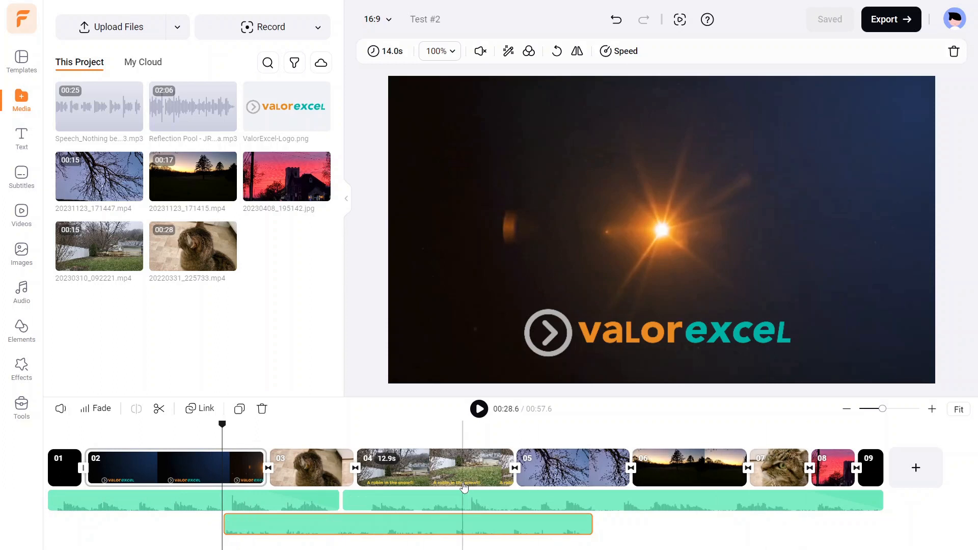
- Pause after the first sentence, split the narration there and check the timing again
click(479, 409)
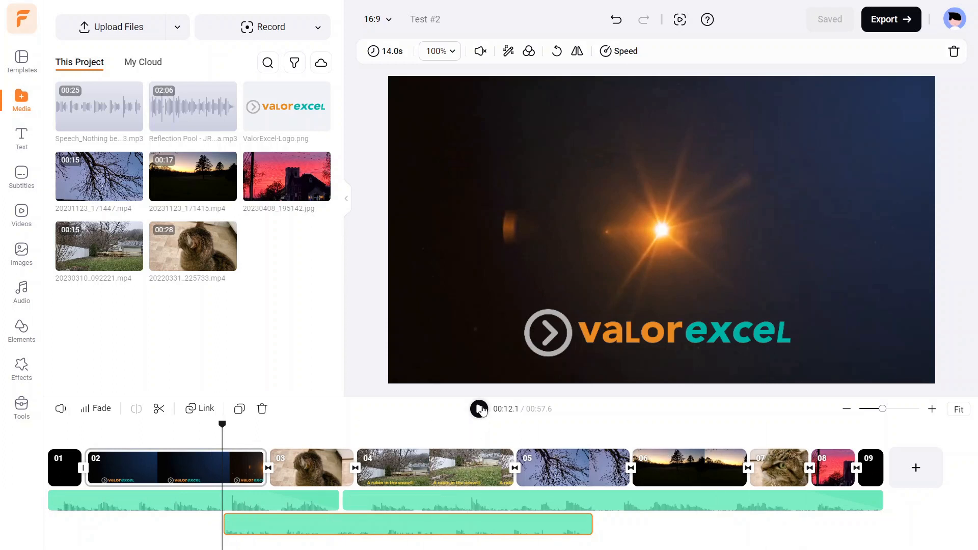
click(479, 409)
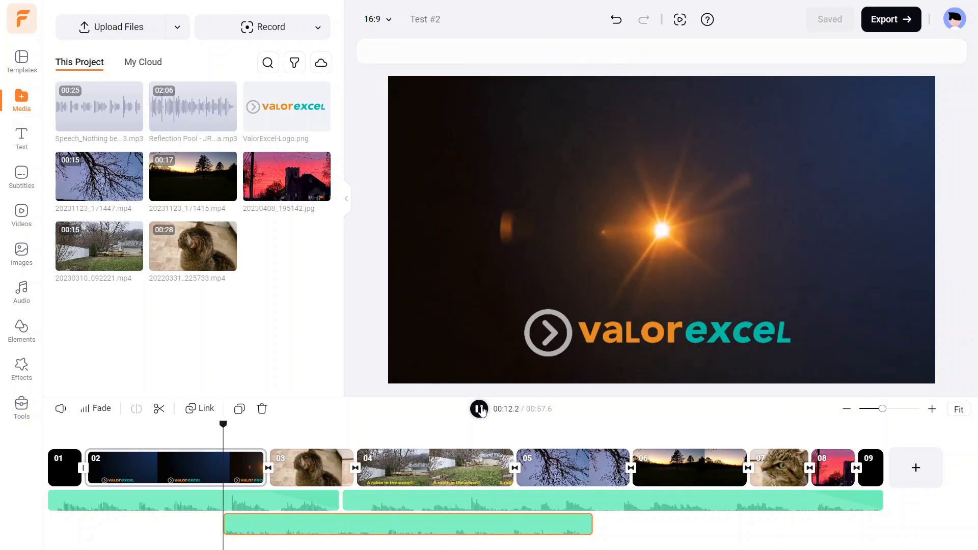
click(479, 408)
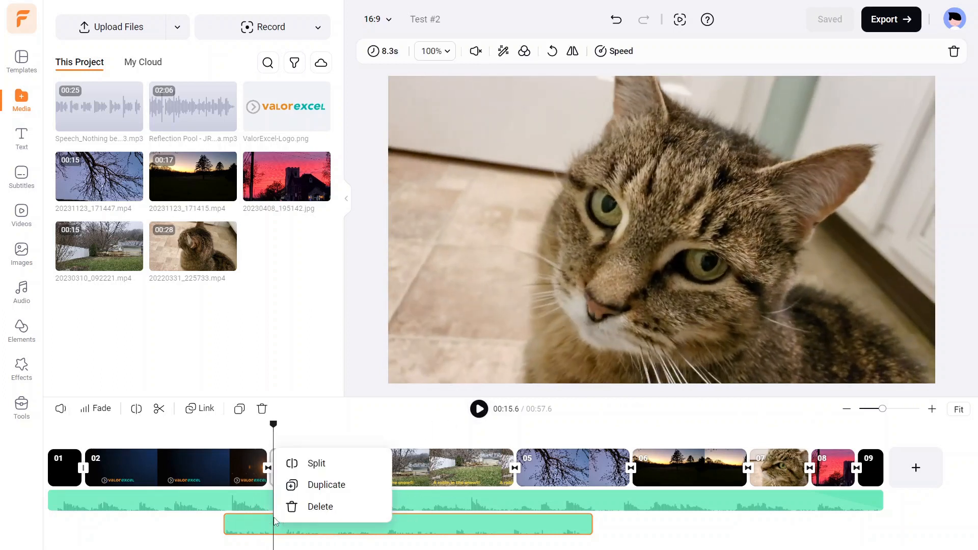
mouse_move(315, 462)
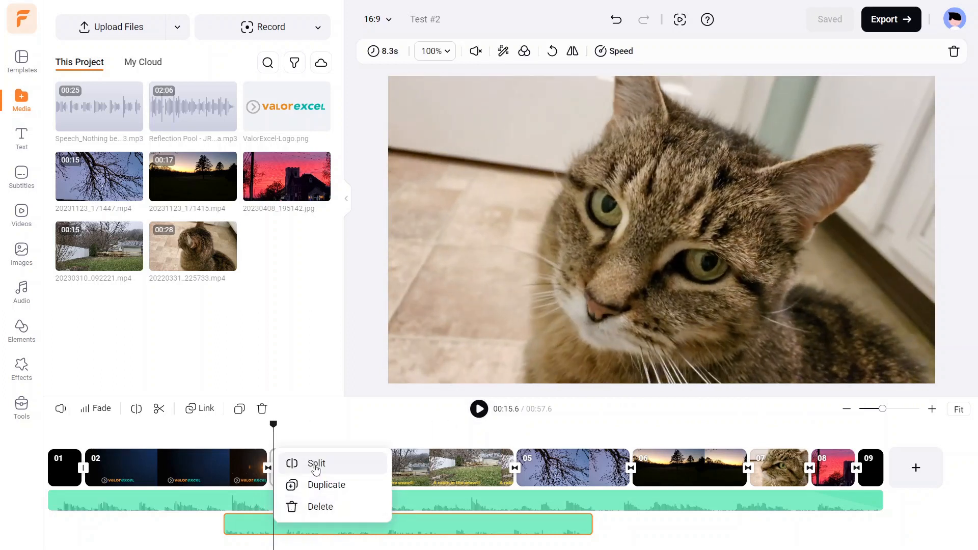
click(316, 462)
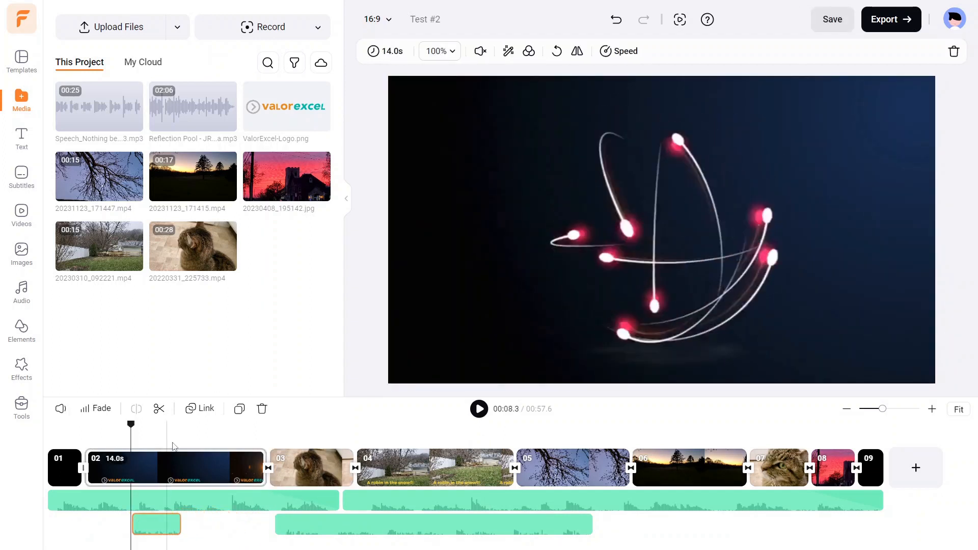
click(188, 500)
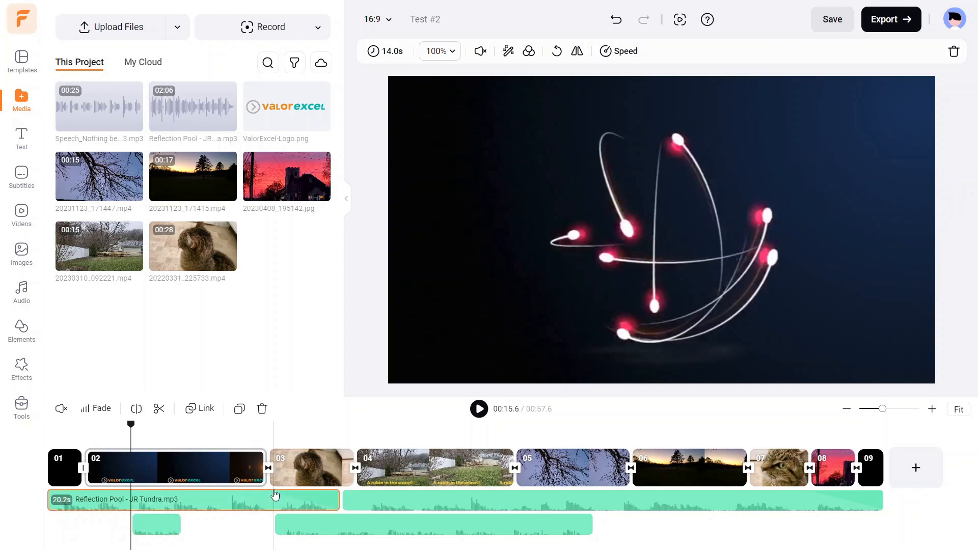
click(479, 409)
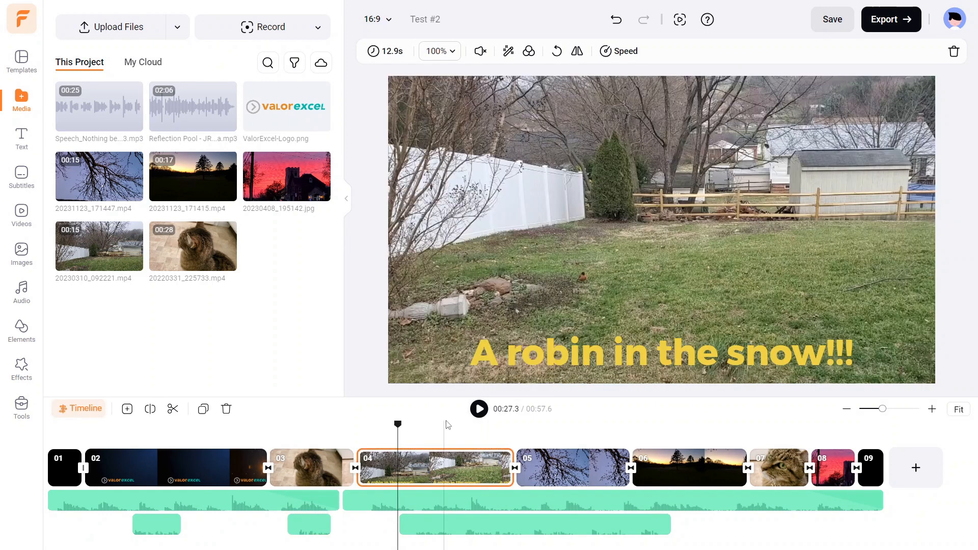
- Play to the next sentence break and split the narration piece there
click(479, 409)
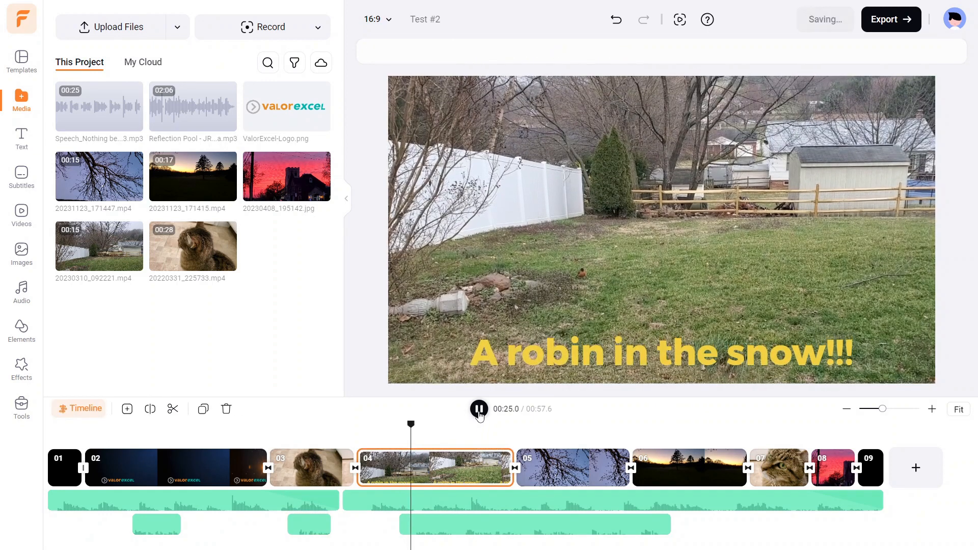
click(478, 410)
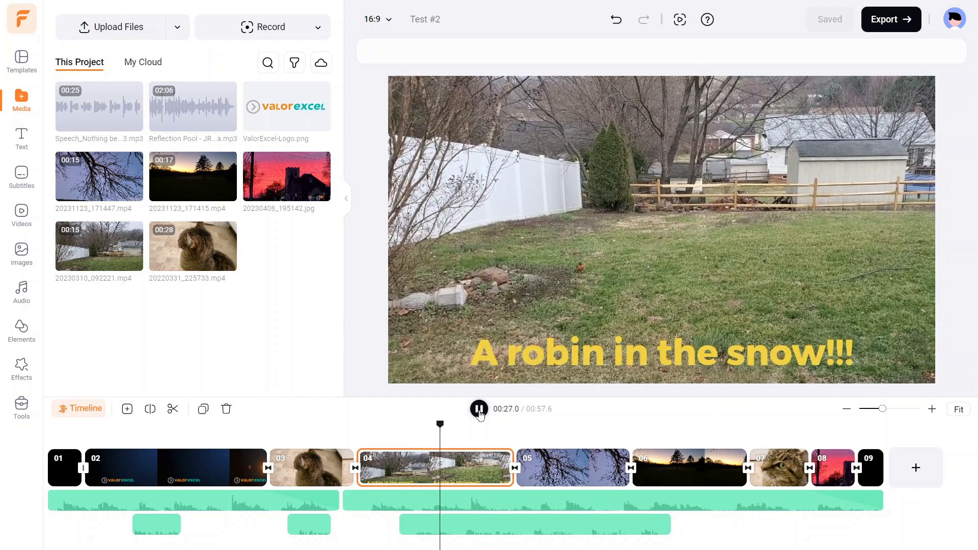
click(479, 410)
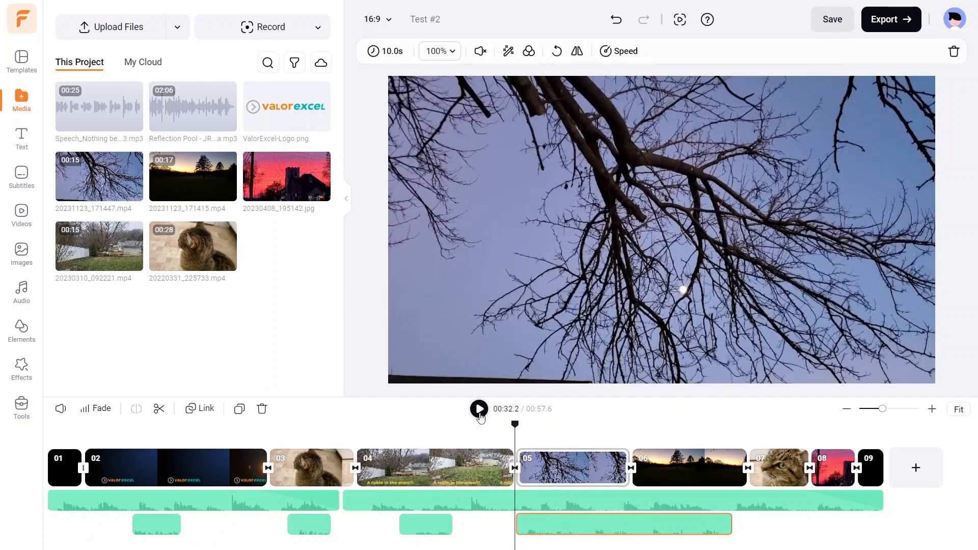
click(479, 409)
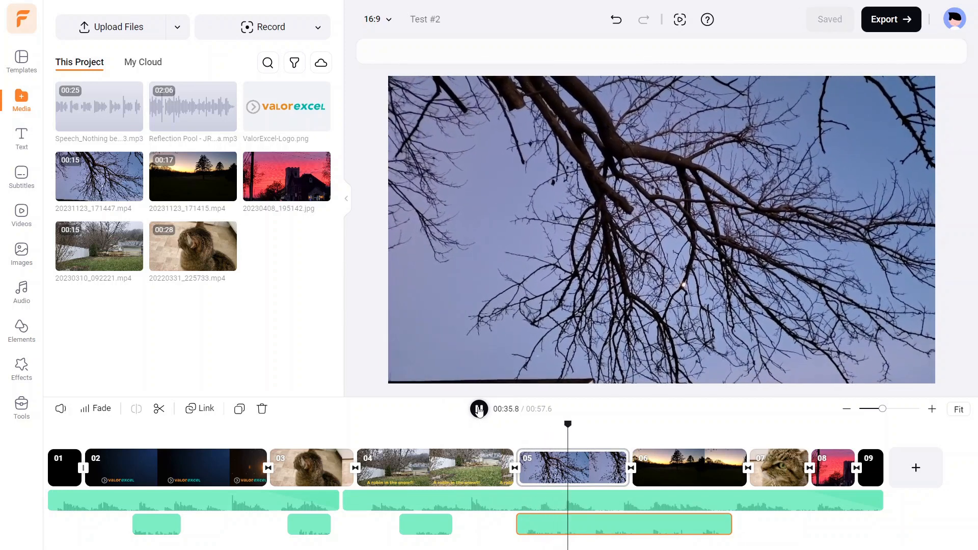
click(623, 523)
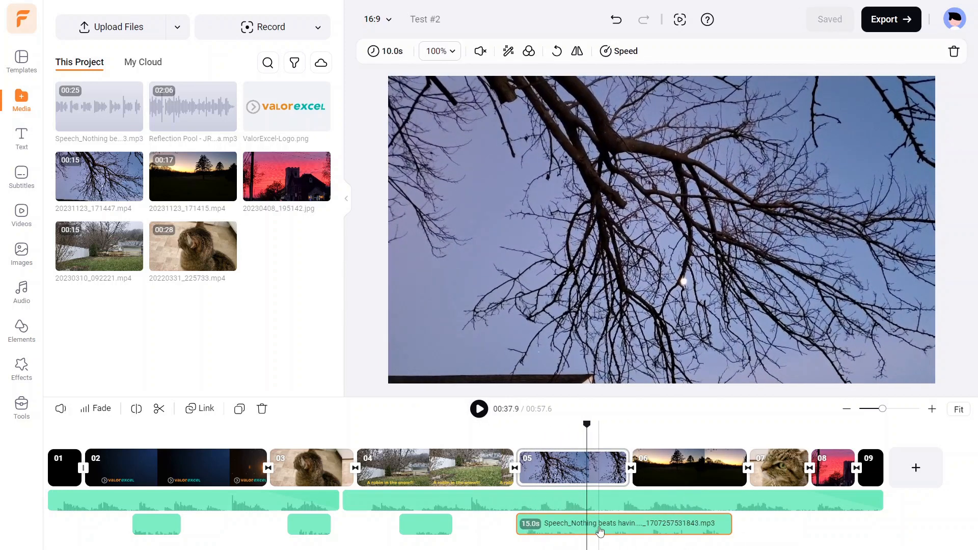
right_click(601, 521)
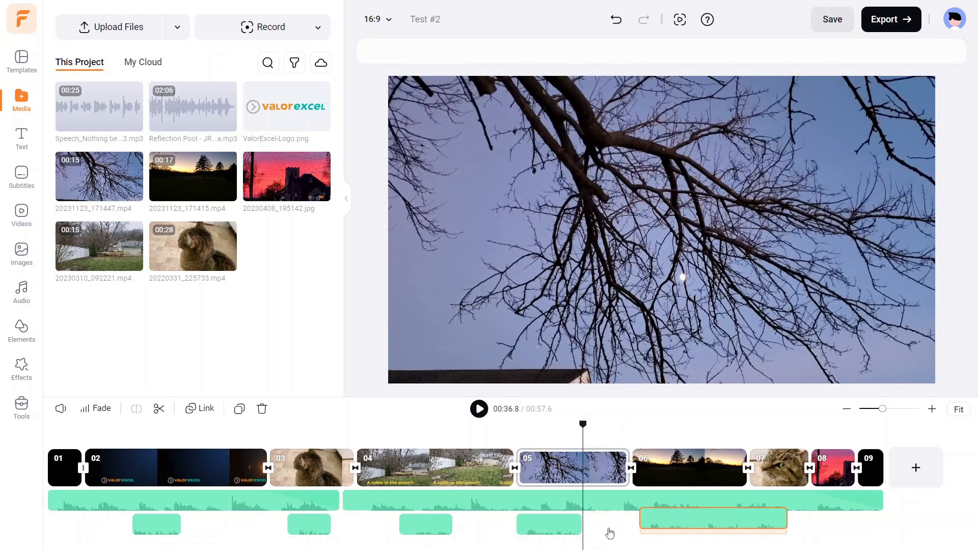
click(713, 517)
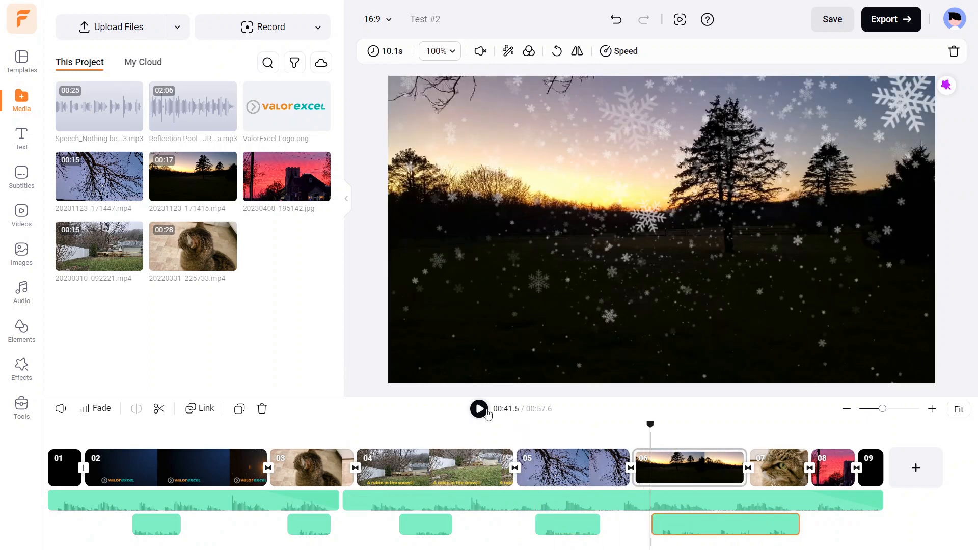
- Play through the sunset and cat sentences, pausing at each break to line them up
click(479, 409)
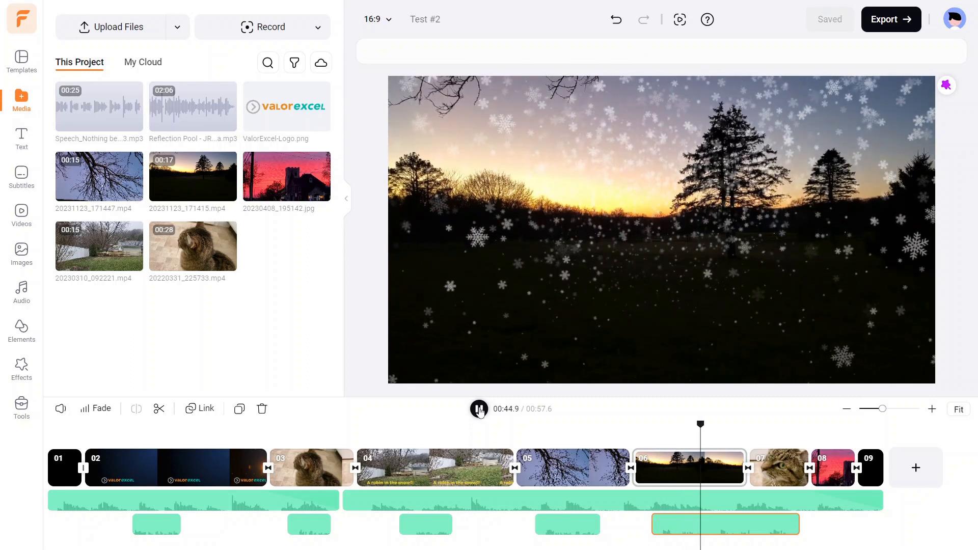
click(724, 524)
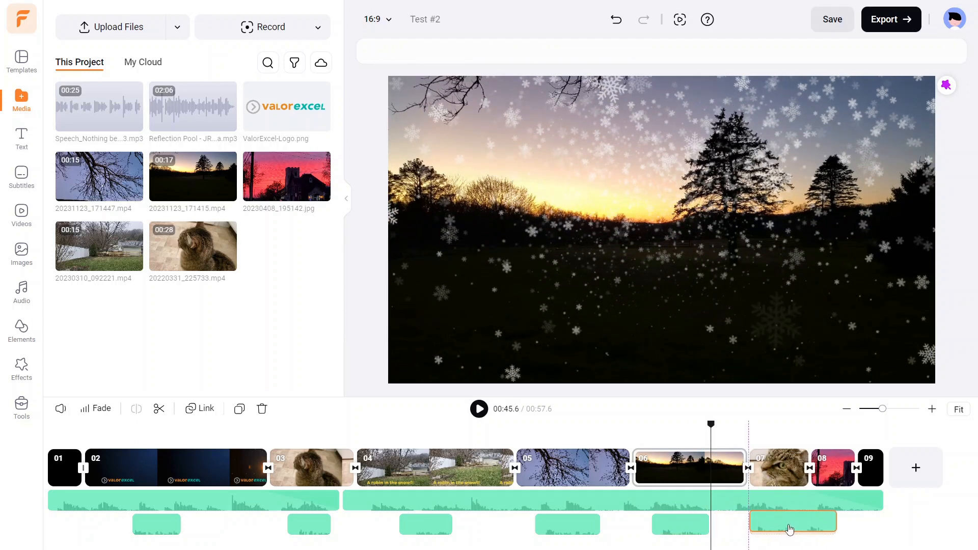
click(479, 408)
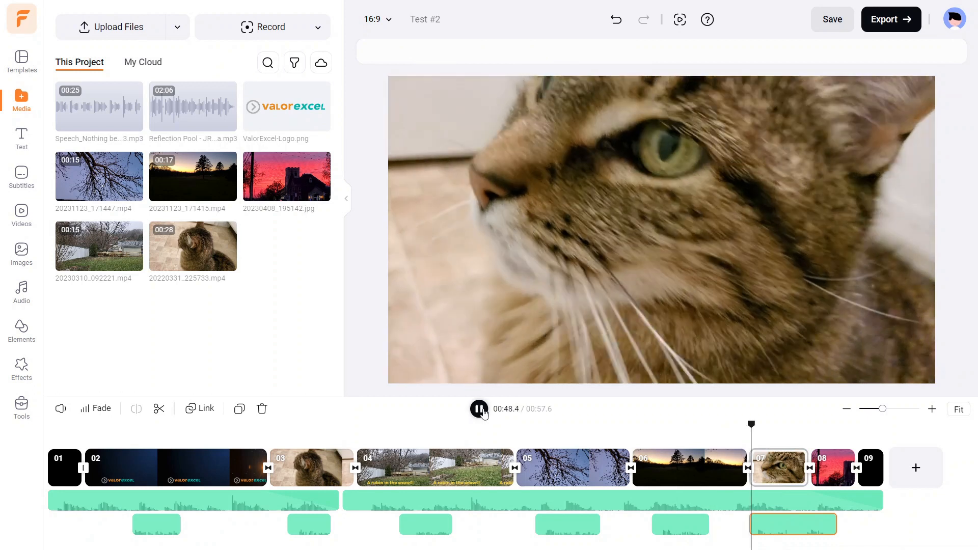
click(479, 409)
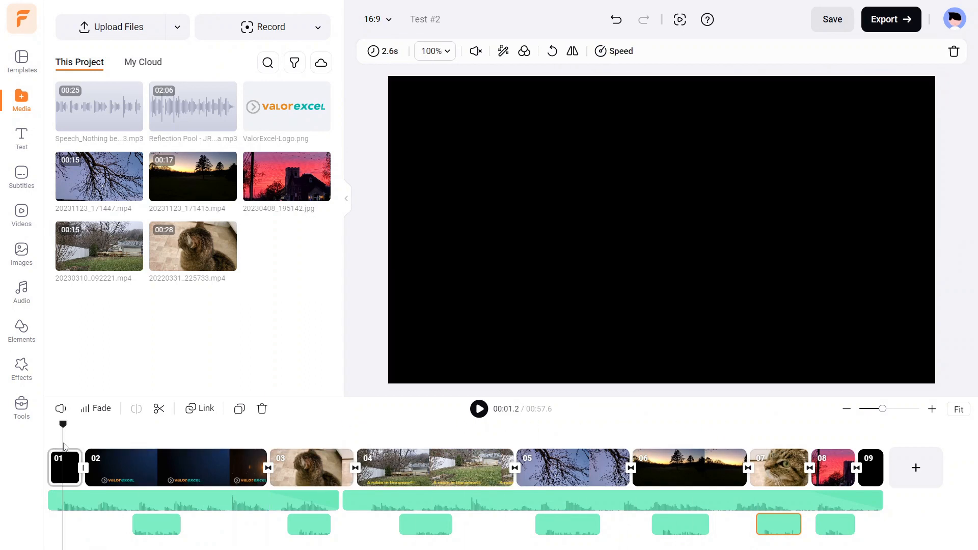
click(187, 499)
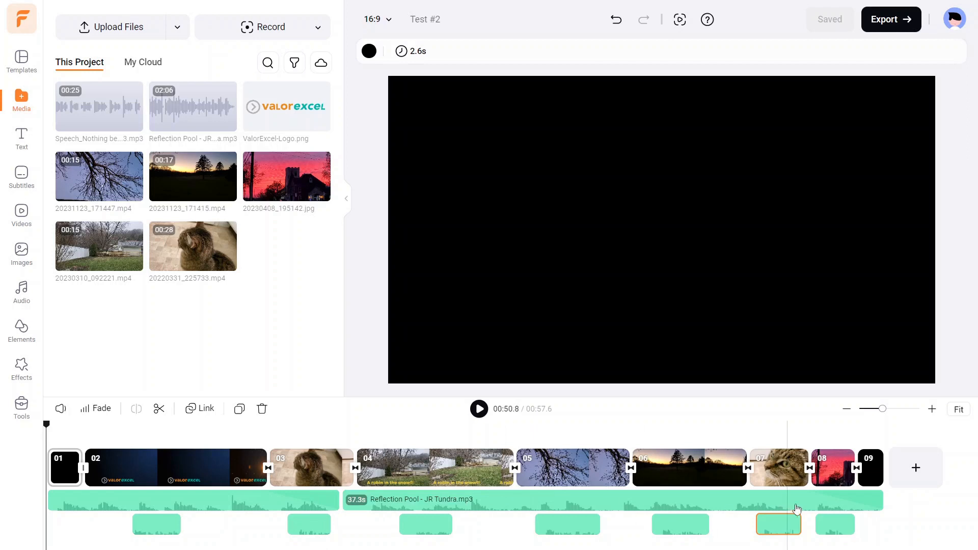
click(511, 504)
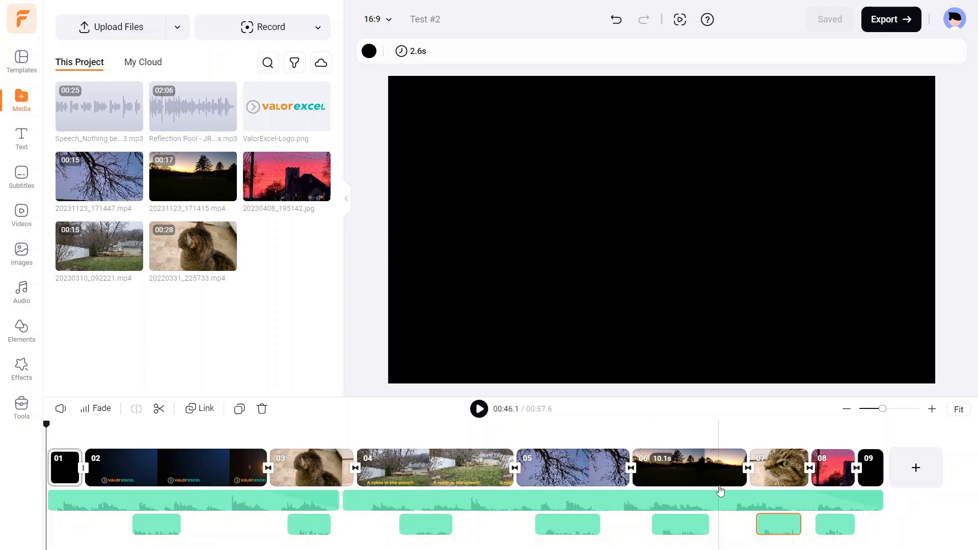
click(596, 465)
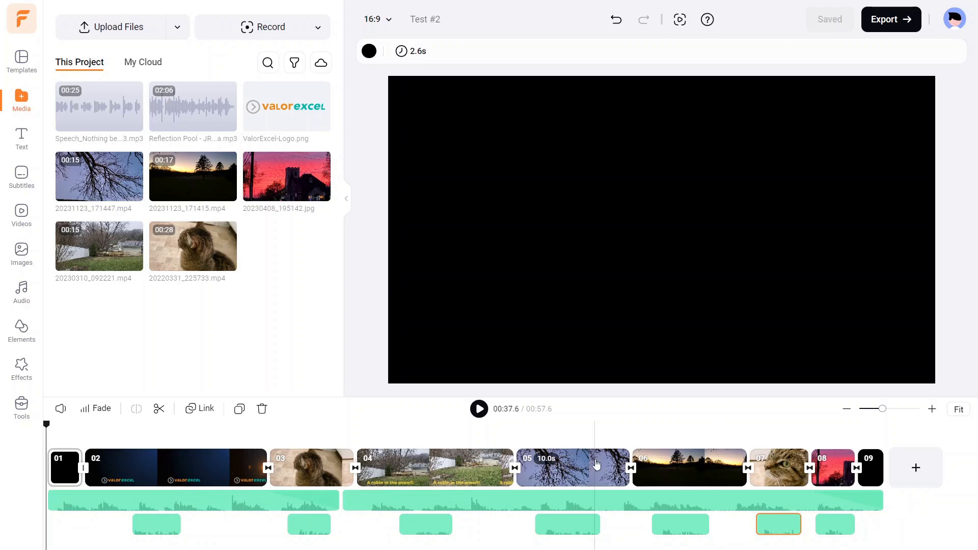
click(193, 500)
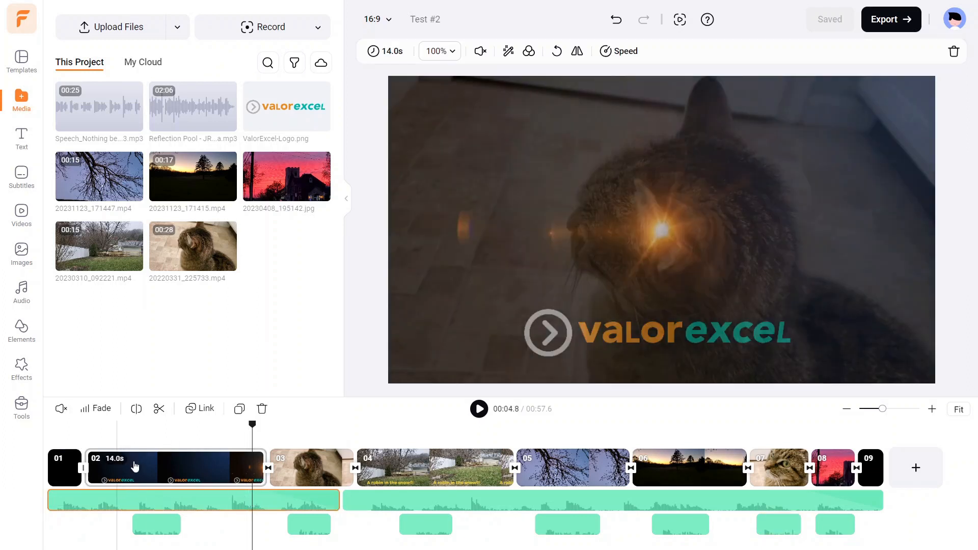
click(60, 408)
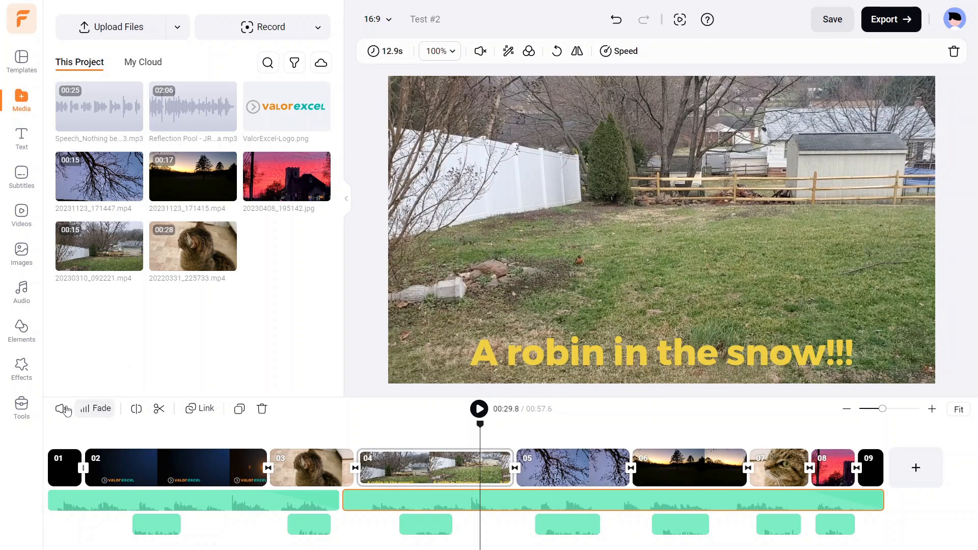
click(60, 409)
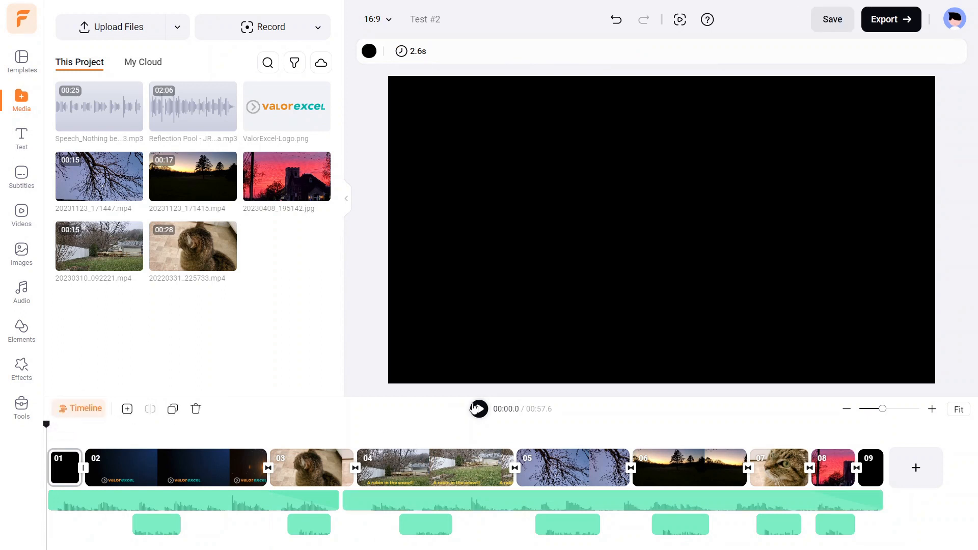
click(479, 409)
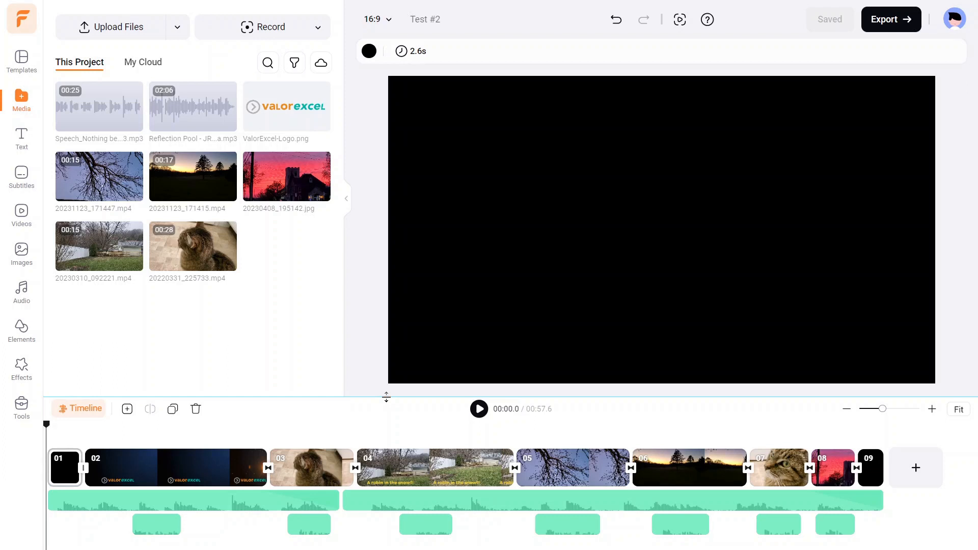
- Delete the Speech MP3 narration from project media, confirming in the Media in Use dialog
click(312, 467)
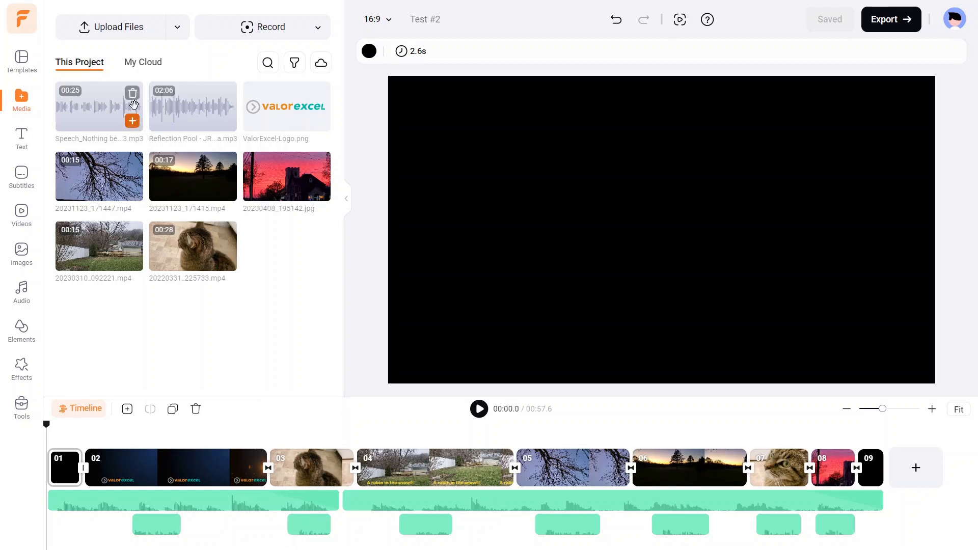
click(132, 92)
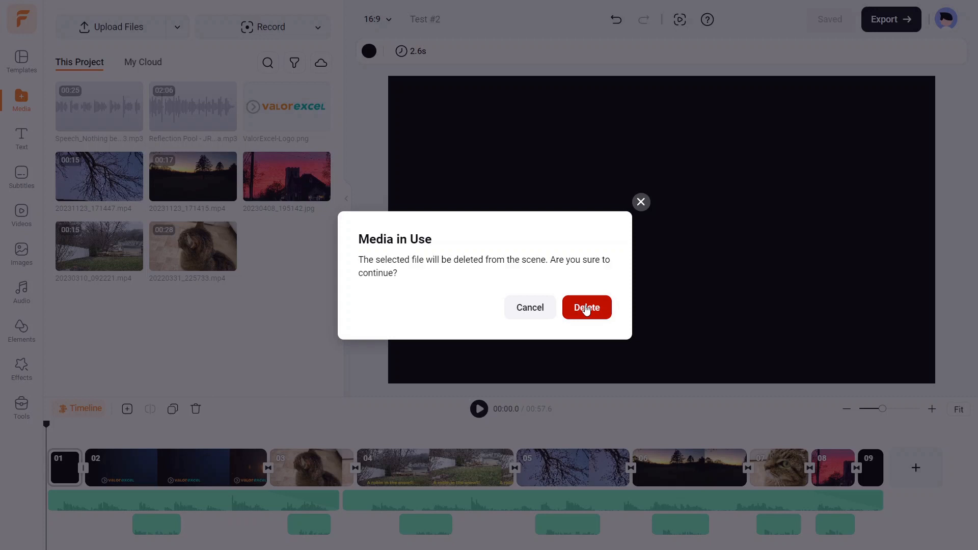
click(585, 306)
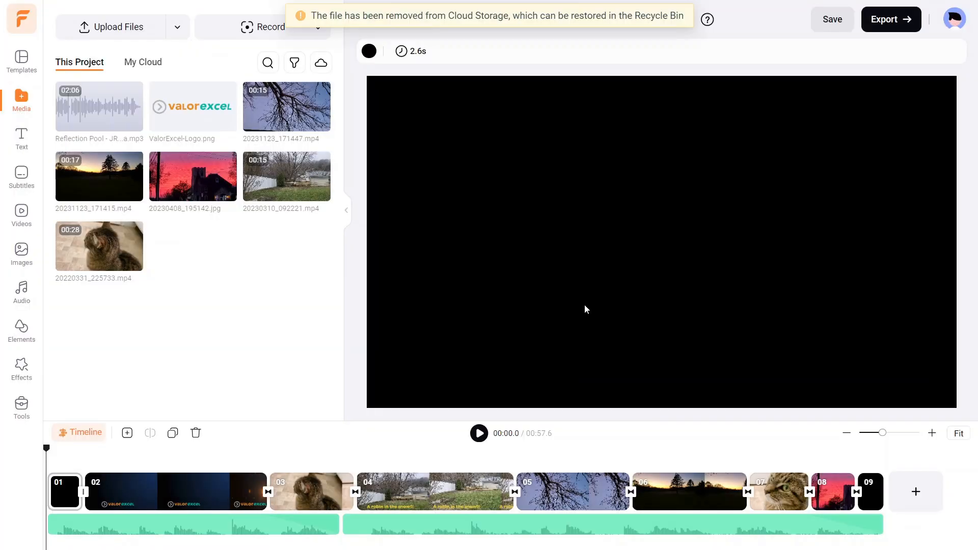
mouse_move(164, 370)
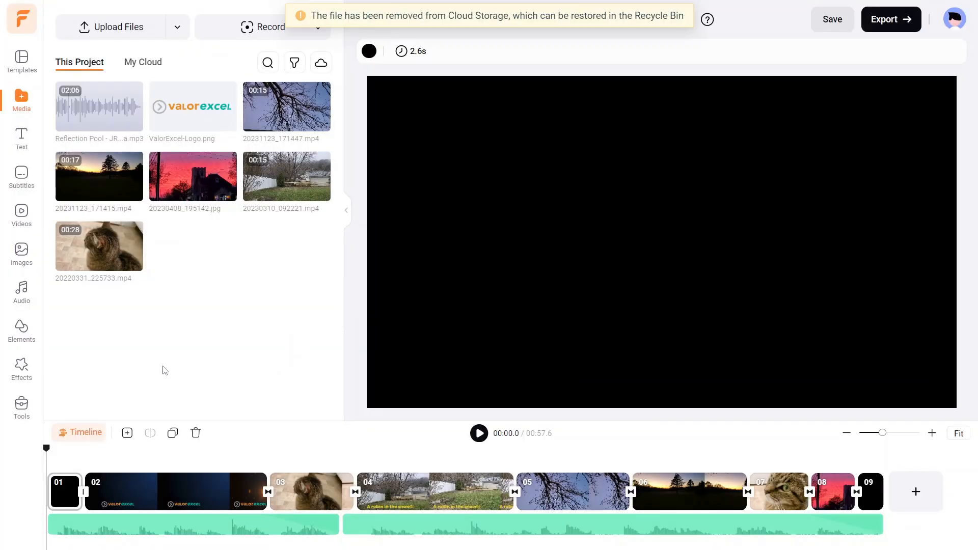
- Start Record Voice from Tools and choose Line (AudioBox 22VSL) as the recording device
click(22, 406)
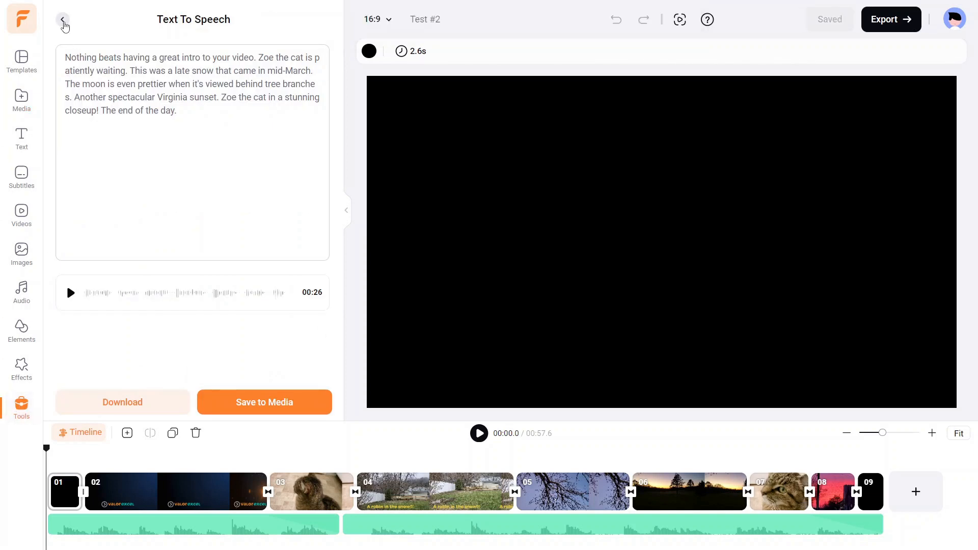
click(63, 19)
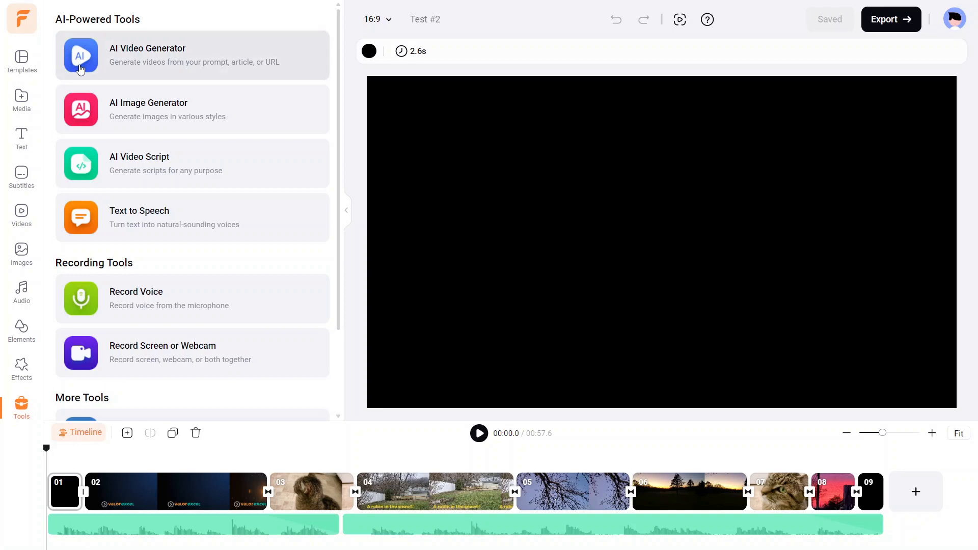
mouse_move(135, 297)
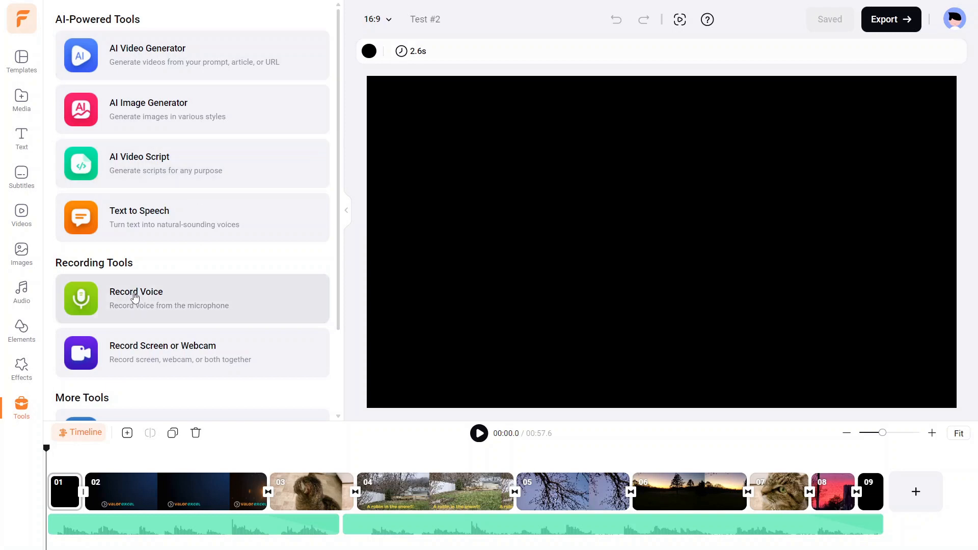
click(135, 299)
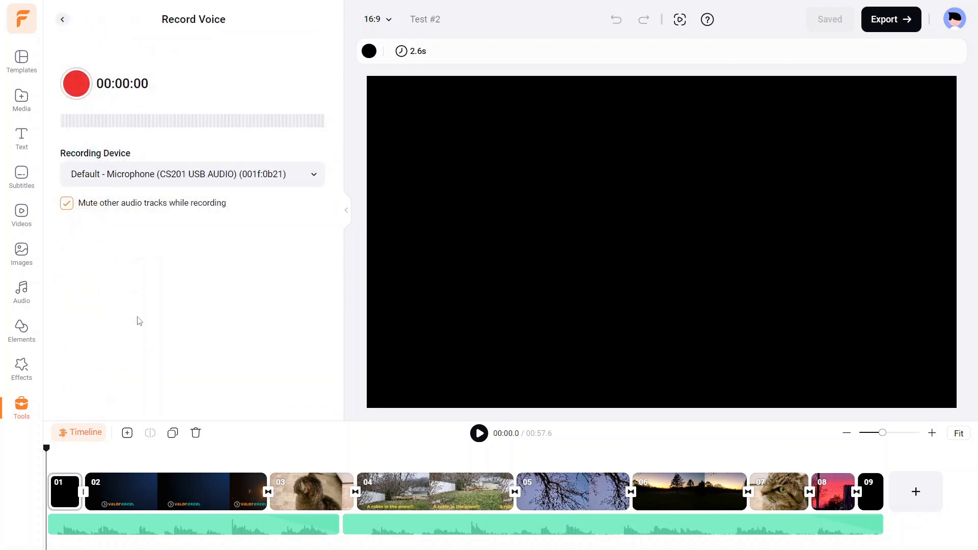
mouse_move(142, 324)
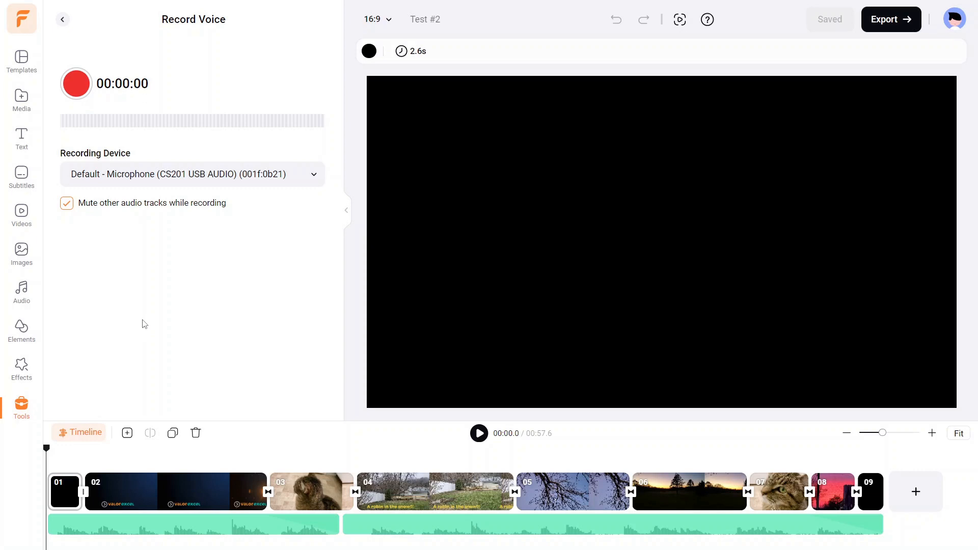
mouse_move(380, 357)
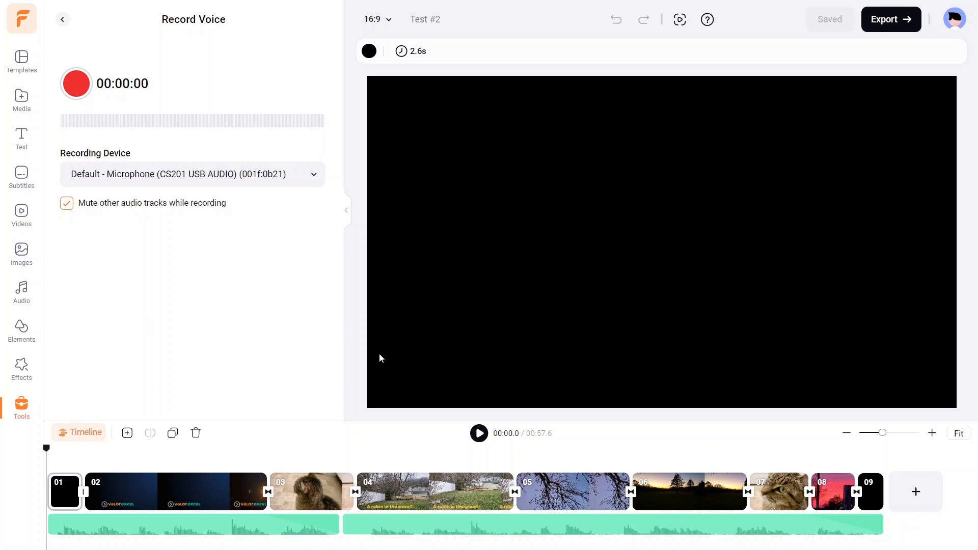
mouse_move(311, 203)
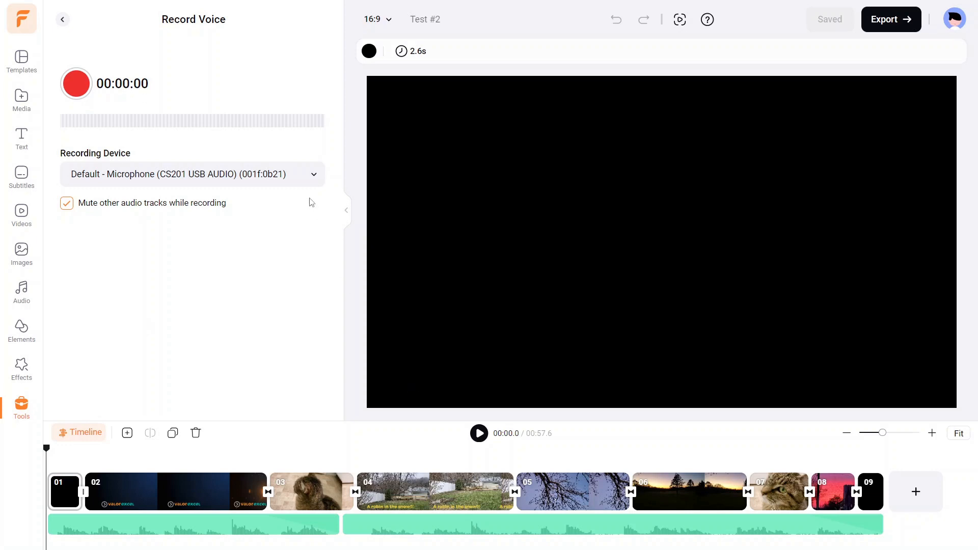
click(314, 174)
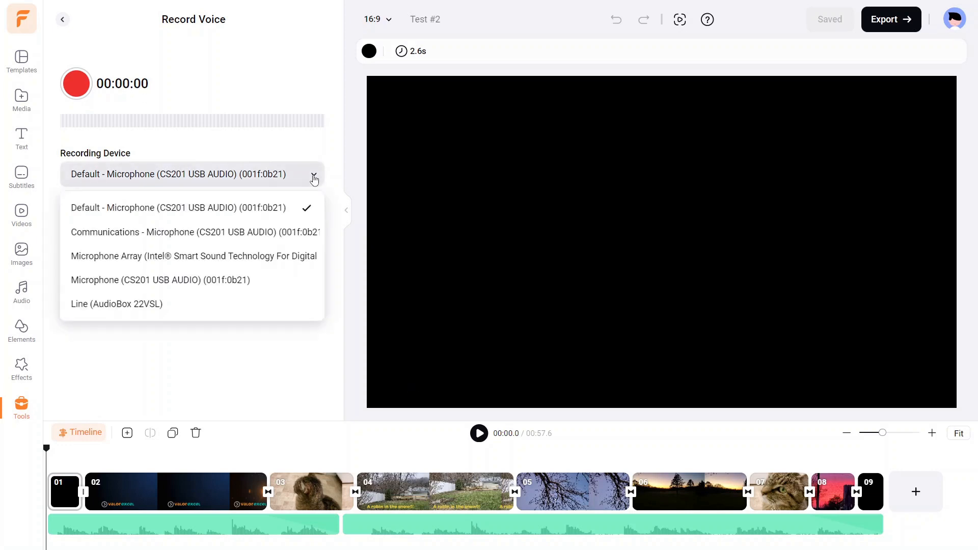
mouse_move(156, 304)
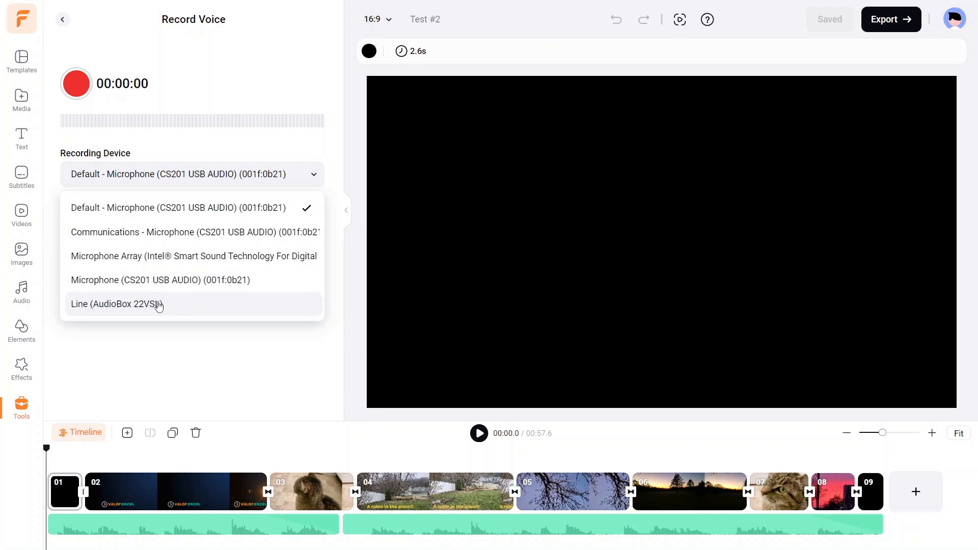
click(117, 303)
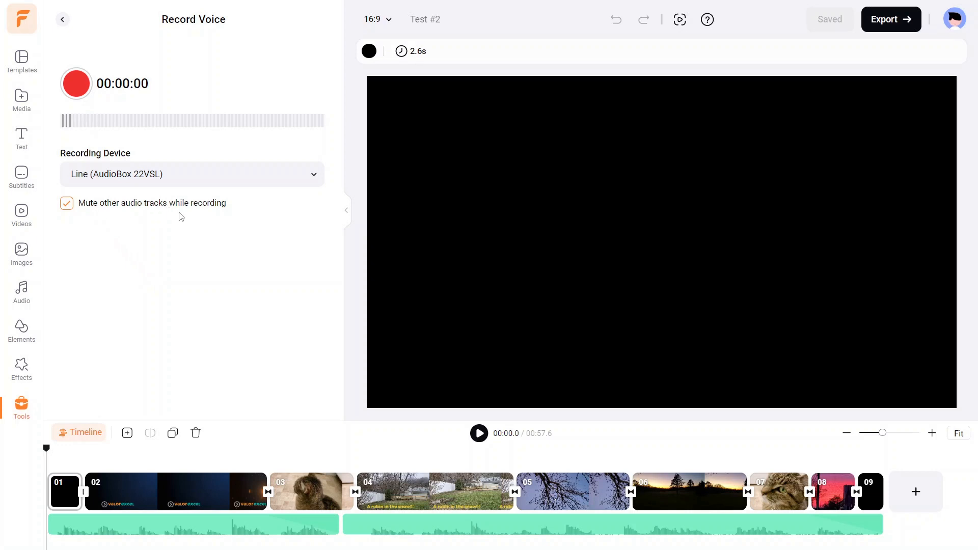
mouse_move(145, 413)
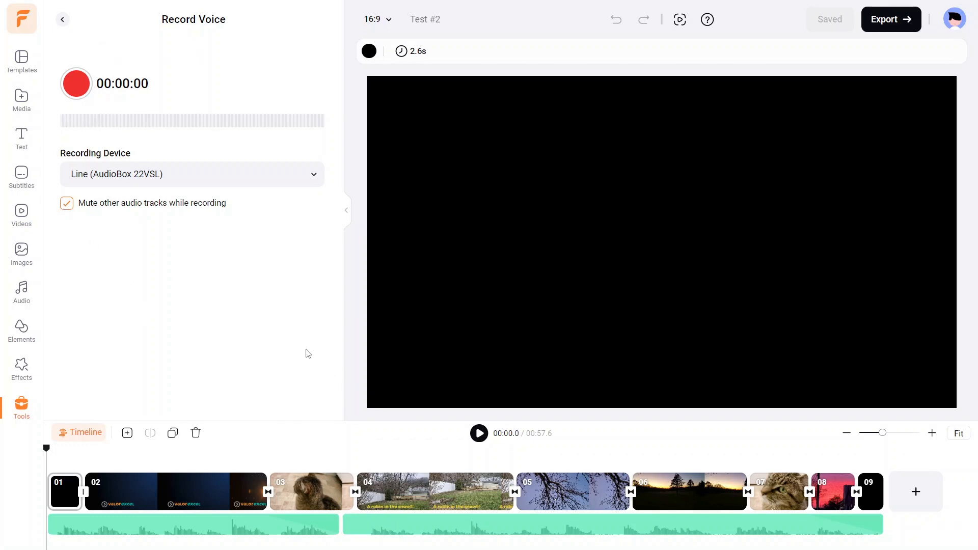
- Record a 58-second voiceover over playback, creating a new WAV track beneath the clips
click(76, 83)
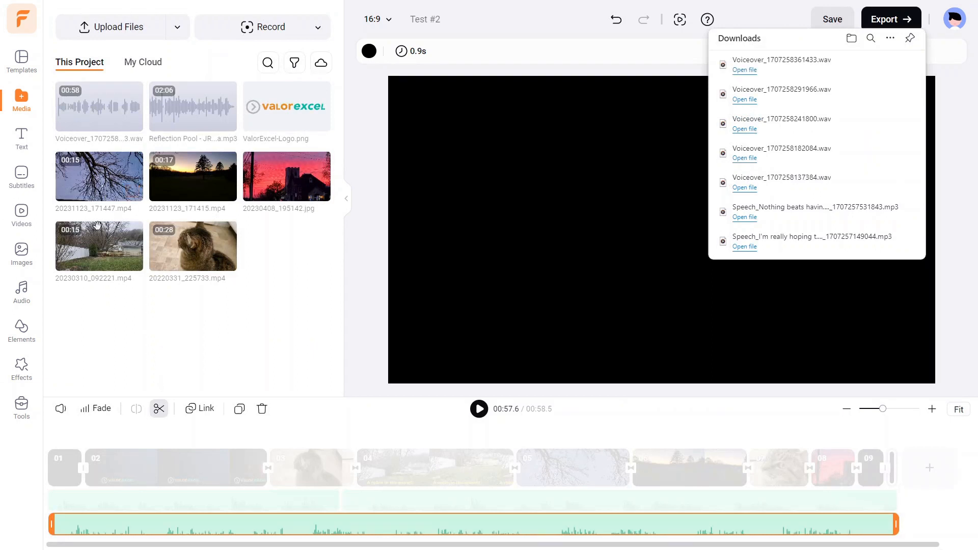
- Dismiss the browser Downloads popup and deselect the voiceover clip on the timeline
click(831, 18)
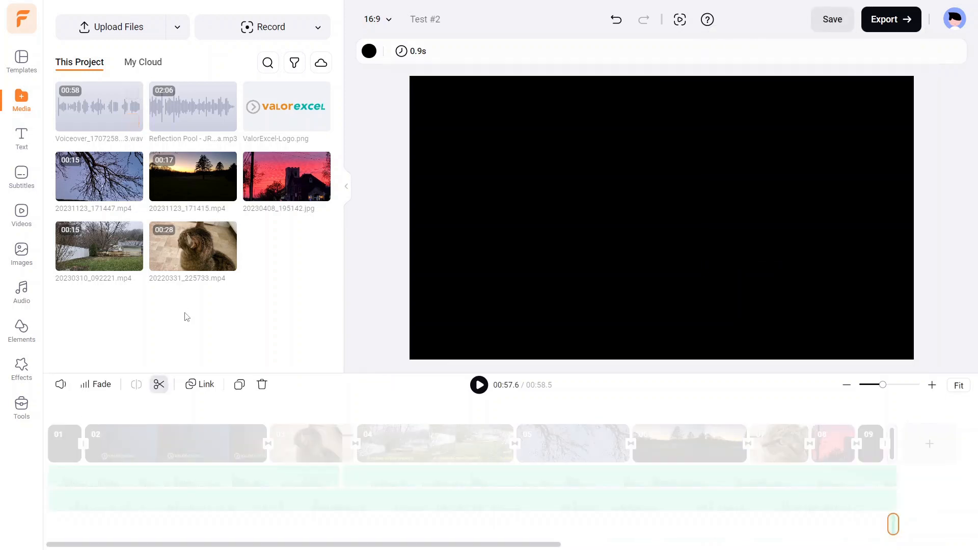
mouse_move(161, 364)
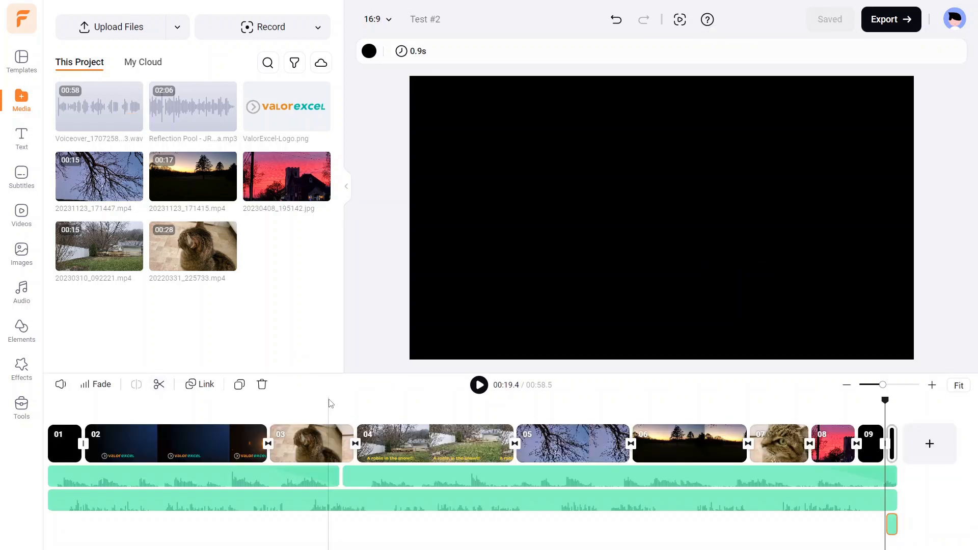
click(65, 443)
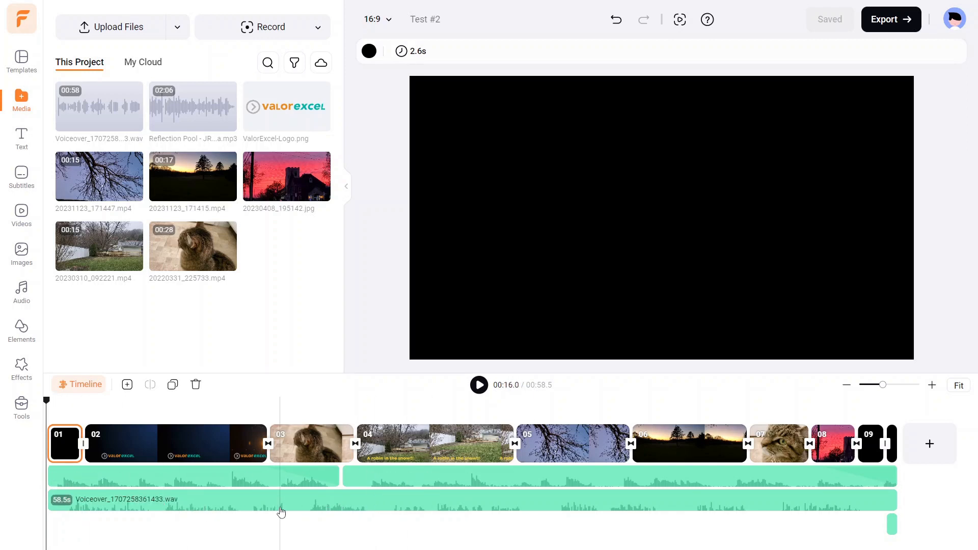
click(479, 385)
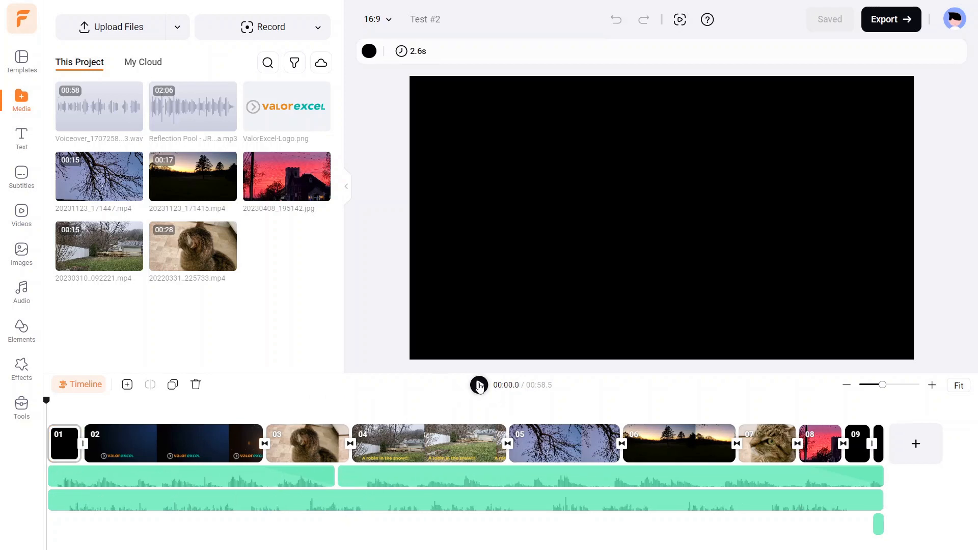
click(479, 386)
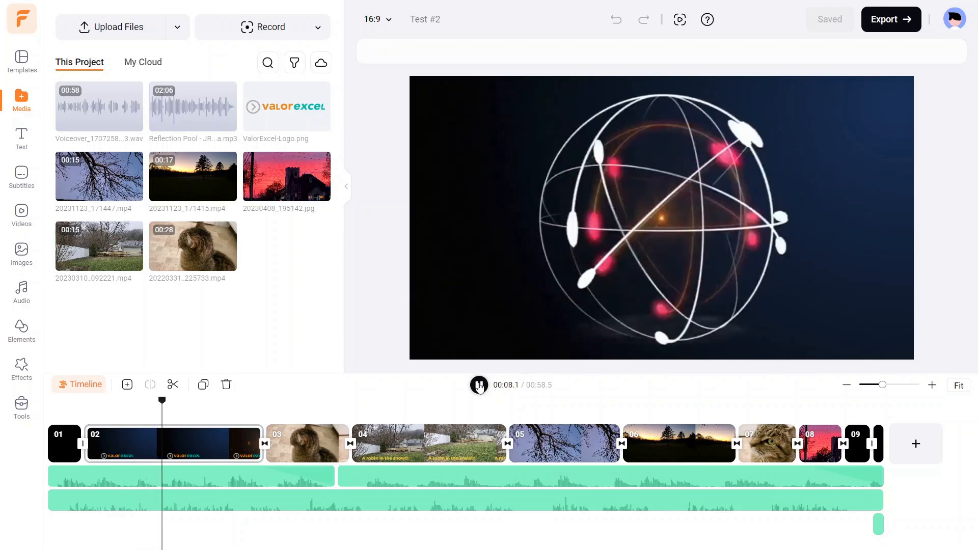
click(479, 385)
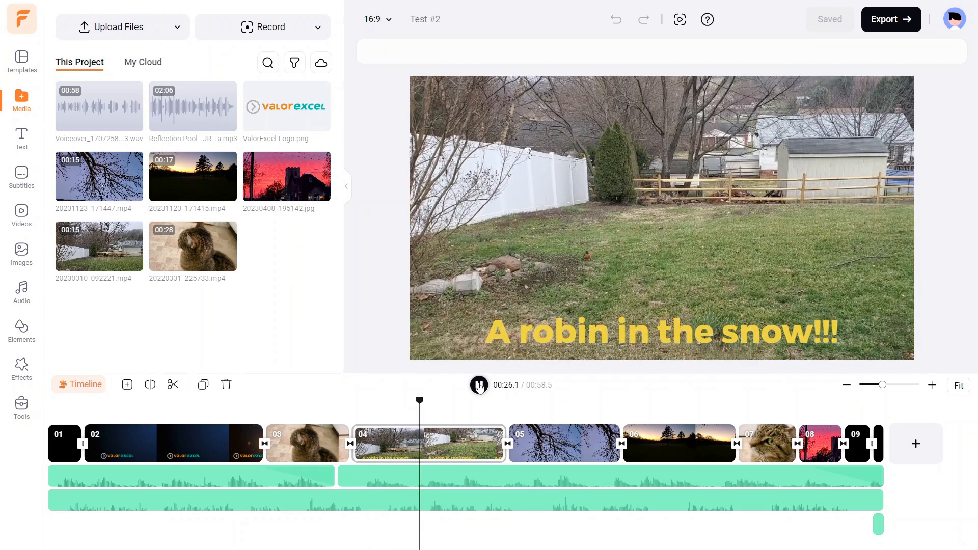
click(479, 385)
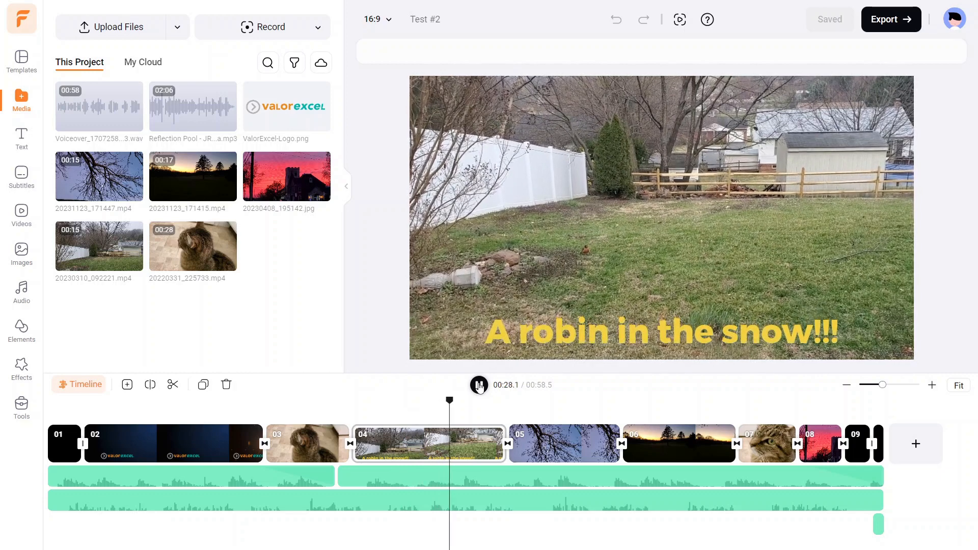
click(478, 385)
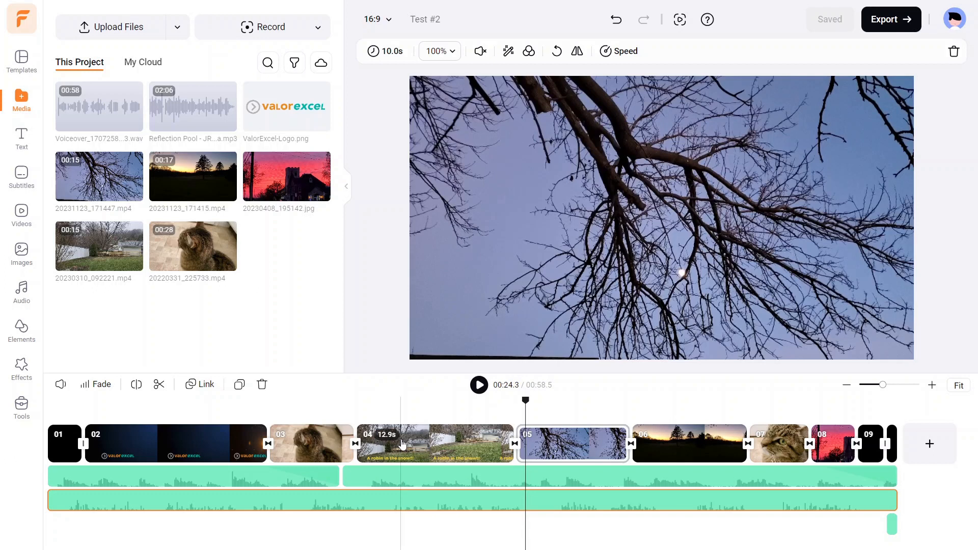
click(388, 444)
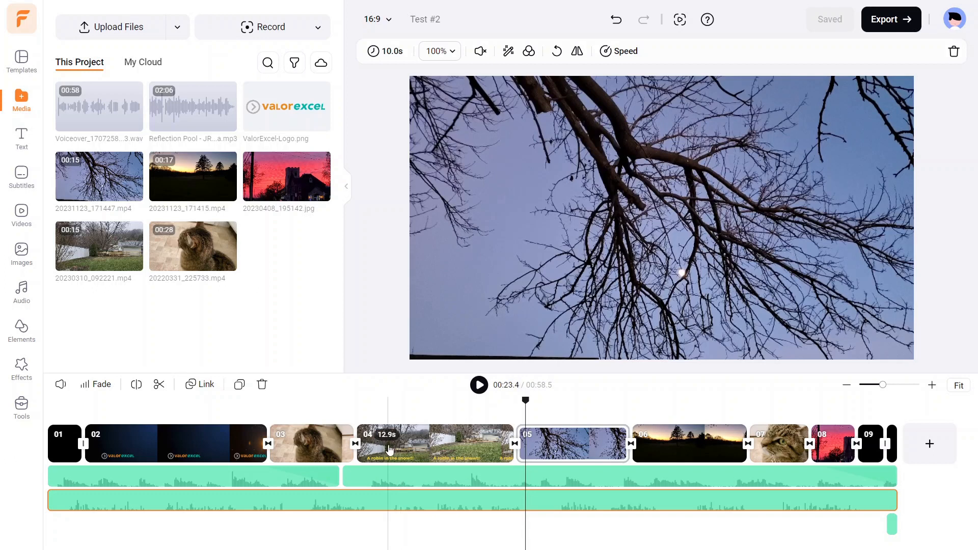